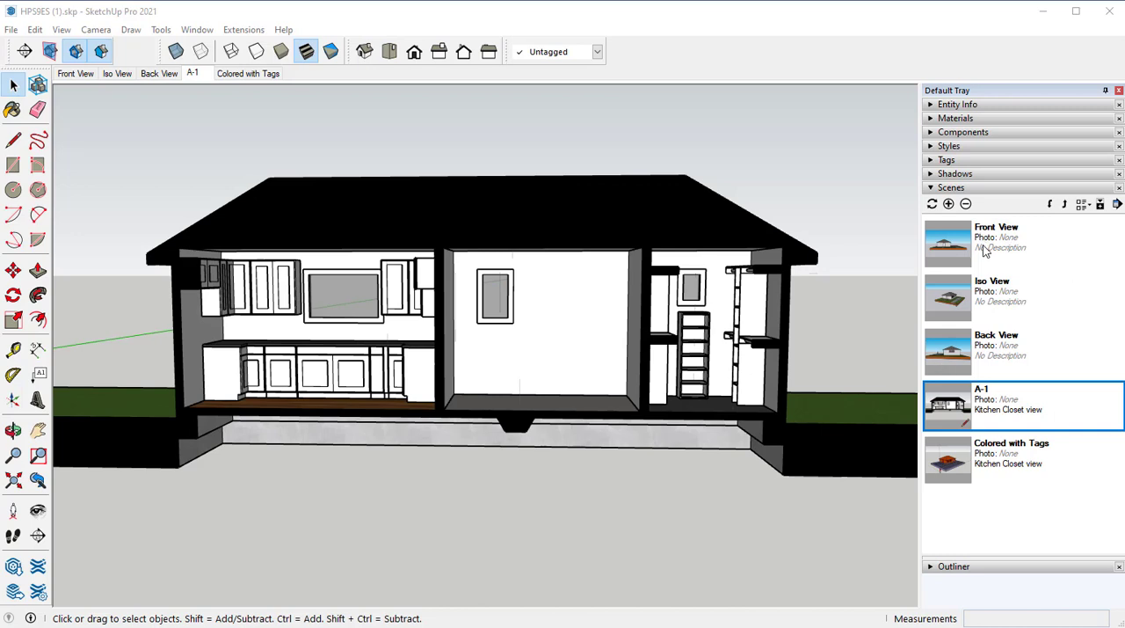
{"action": "mouse_move", "coordinate": [948, 358]}
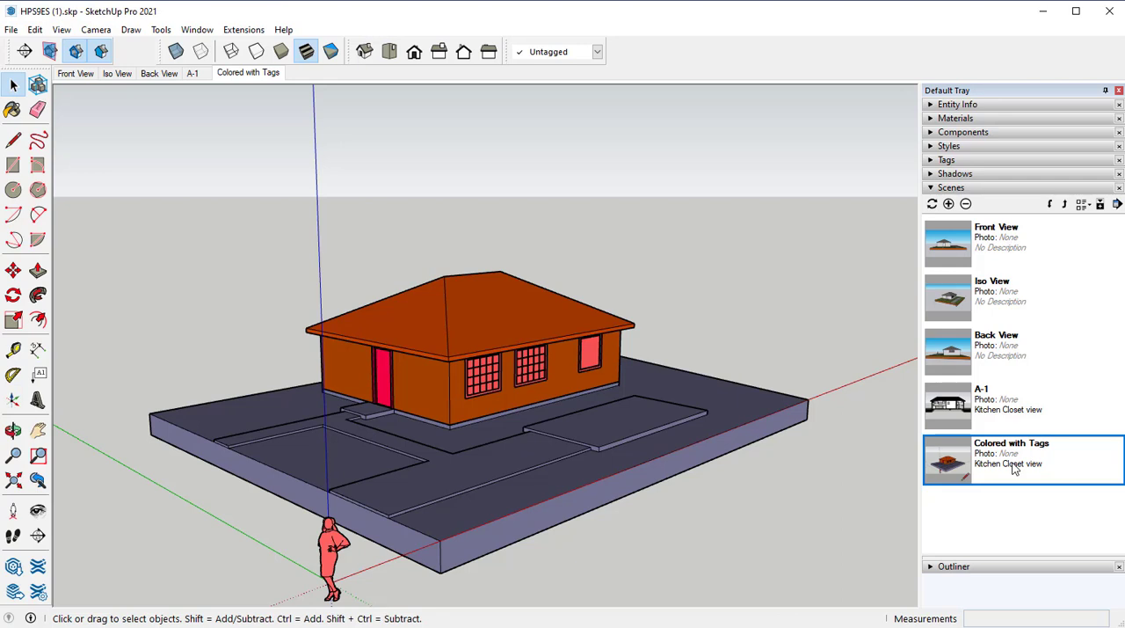
{"action": "mouse_move", "coordinate": [267, 302]}
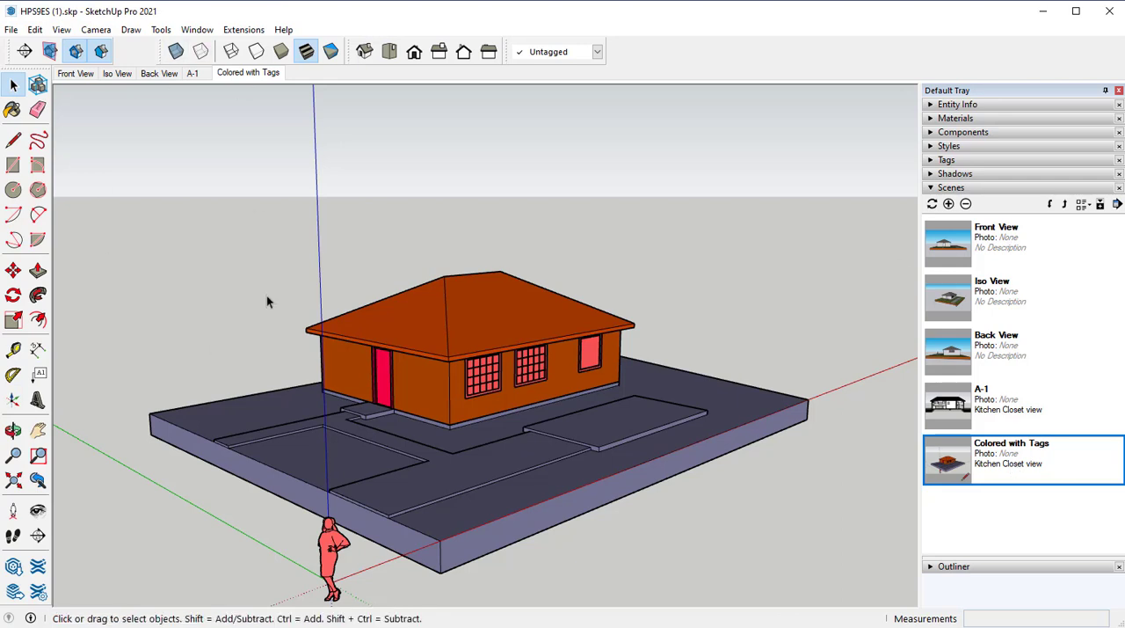
{"action": "mouse_move", "coordinate": [986, 237]}
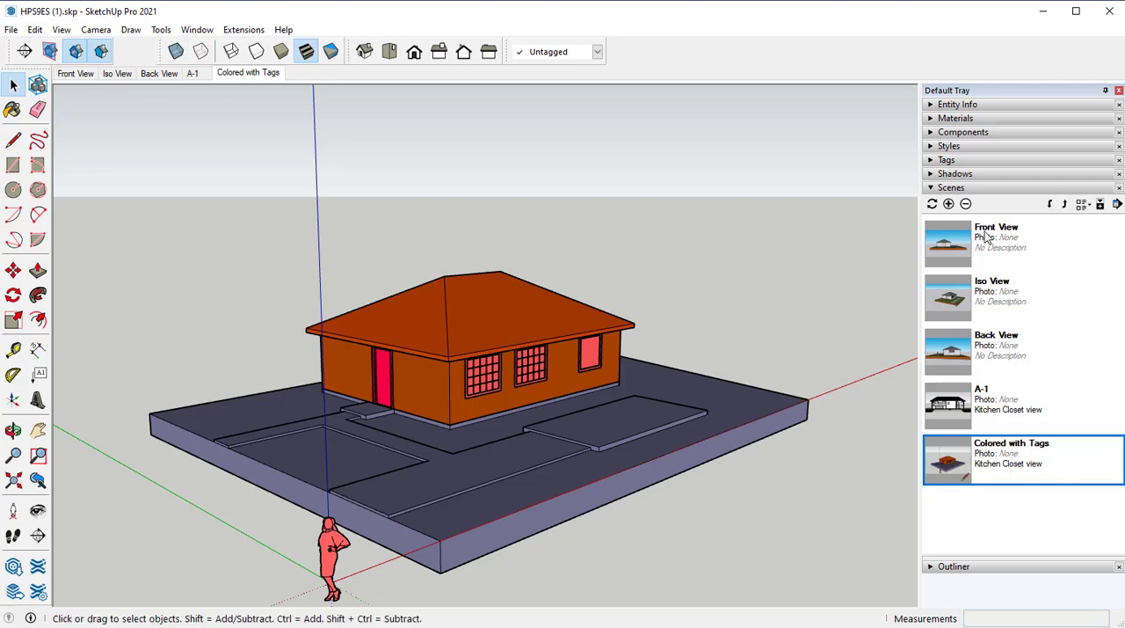
Step: Show Front View in Parallel Projection and hide the standing person figure
{"action": "left_click", "coordinate": [948, 242]}
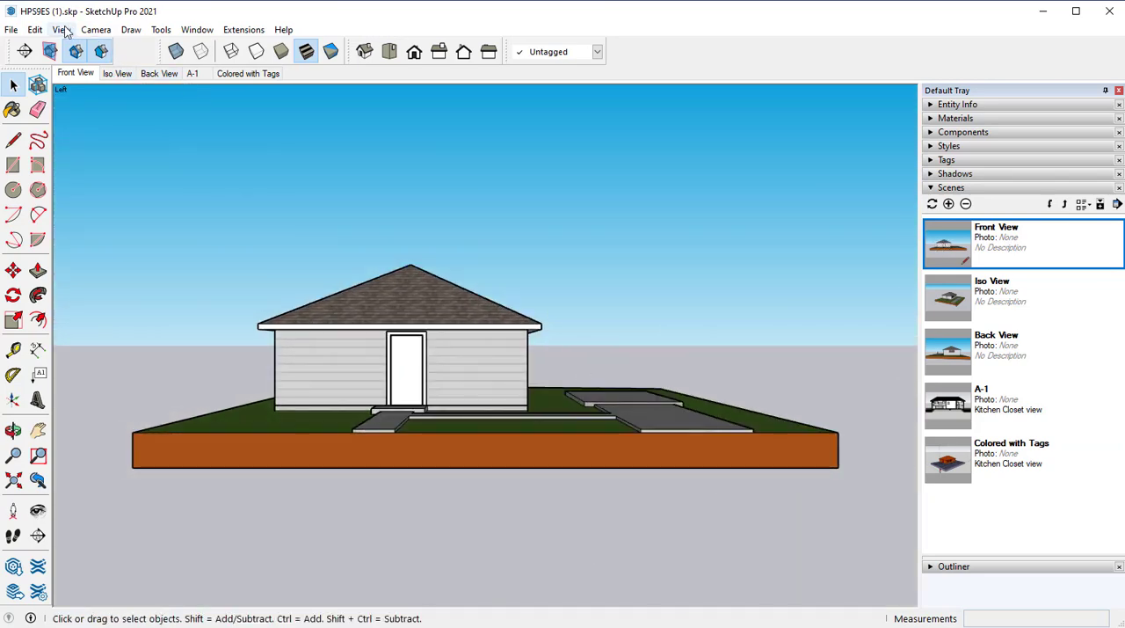
{"action": "left_click", "coordinate": [95, 28]}
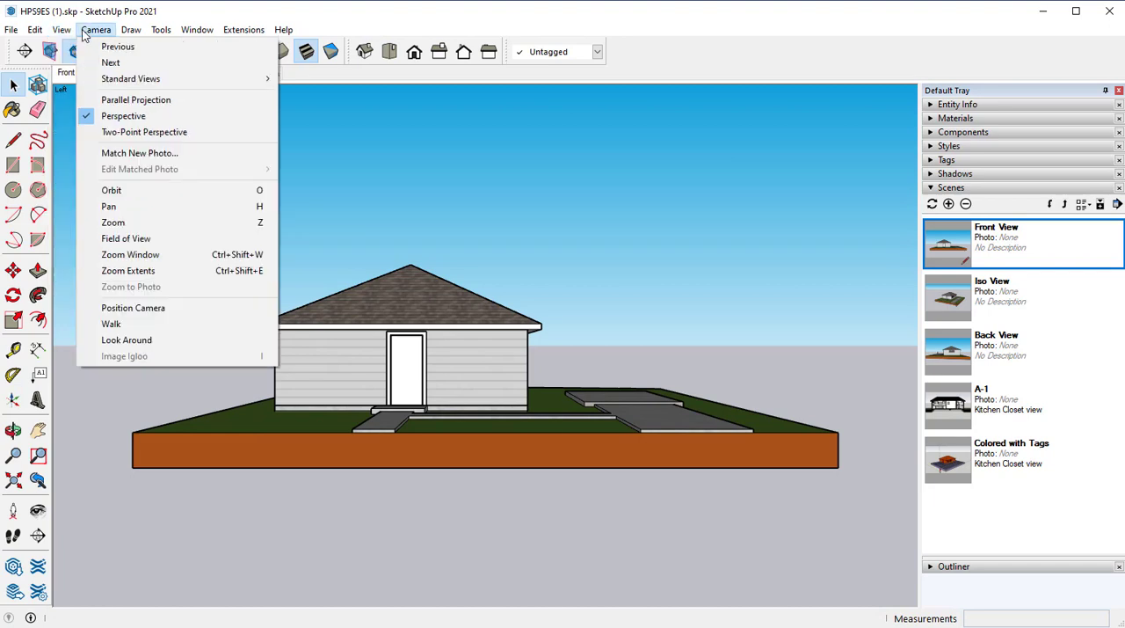
{"action": "mouse_move", "coordinate": [136, 99]}
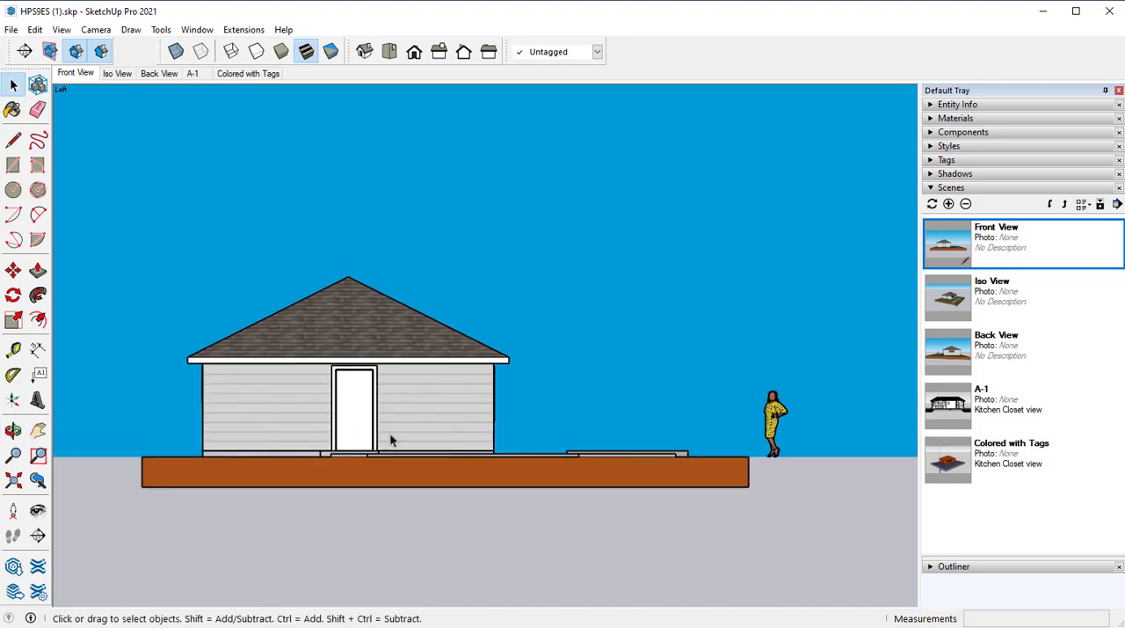
{"action": "left_click", "coordinate": [774, 422]}
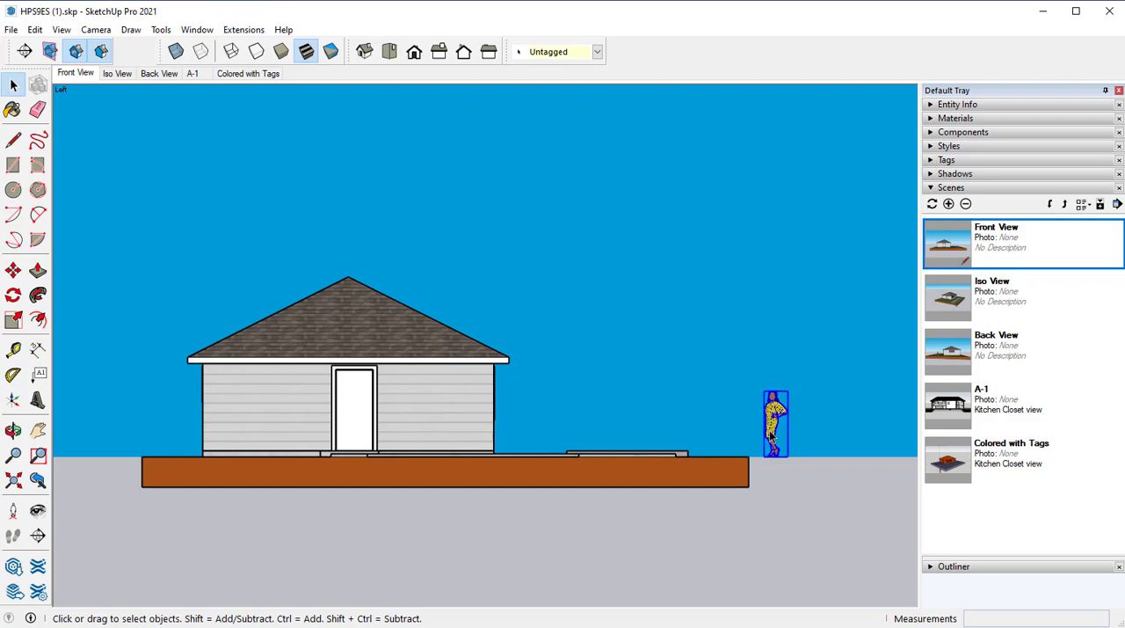
{"action": "right_click", "coordinate": [774, 424]}
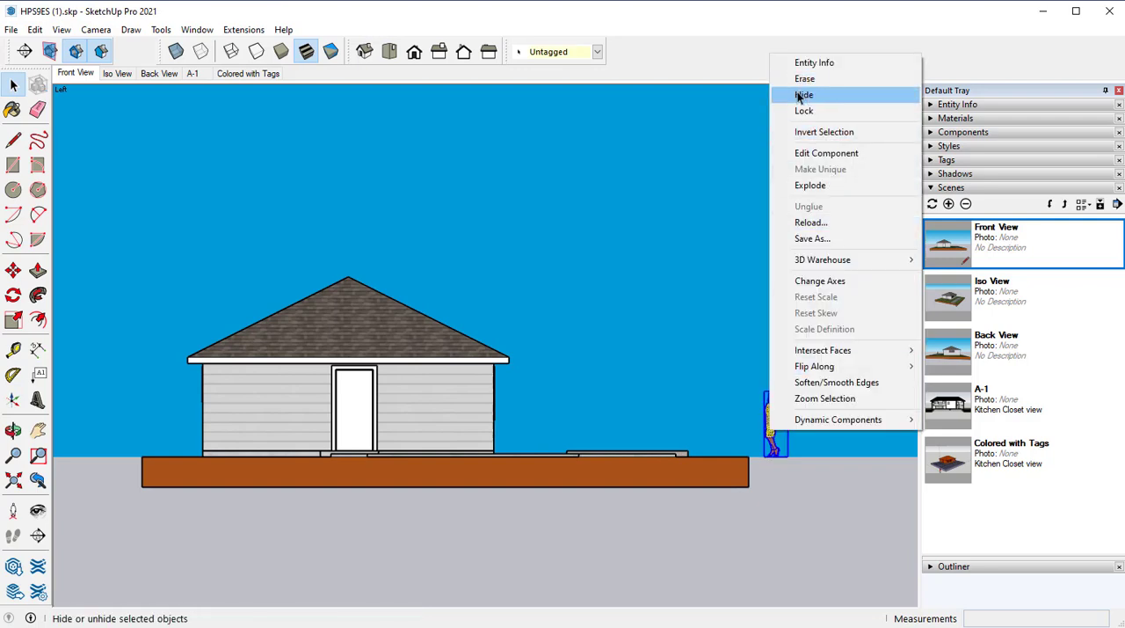
{"action": "left_click", "coordinate": [804, 95]}
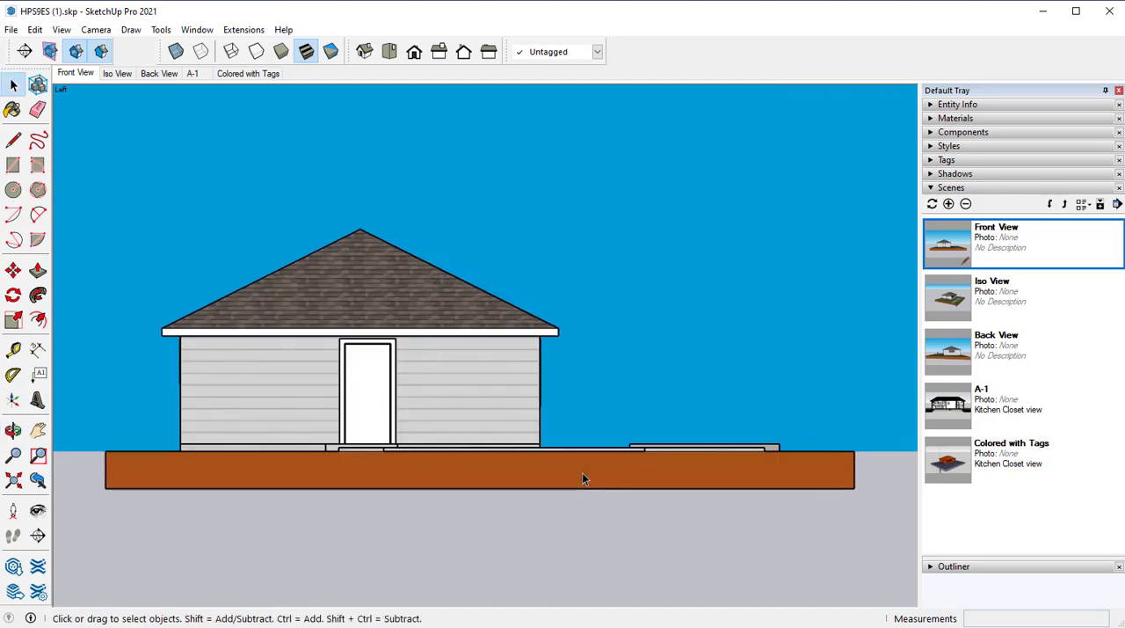
{"action": "mouse_move", "coordinate": [556, 470]}
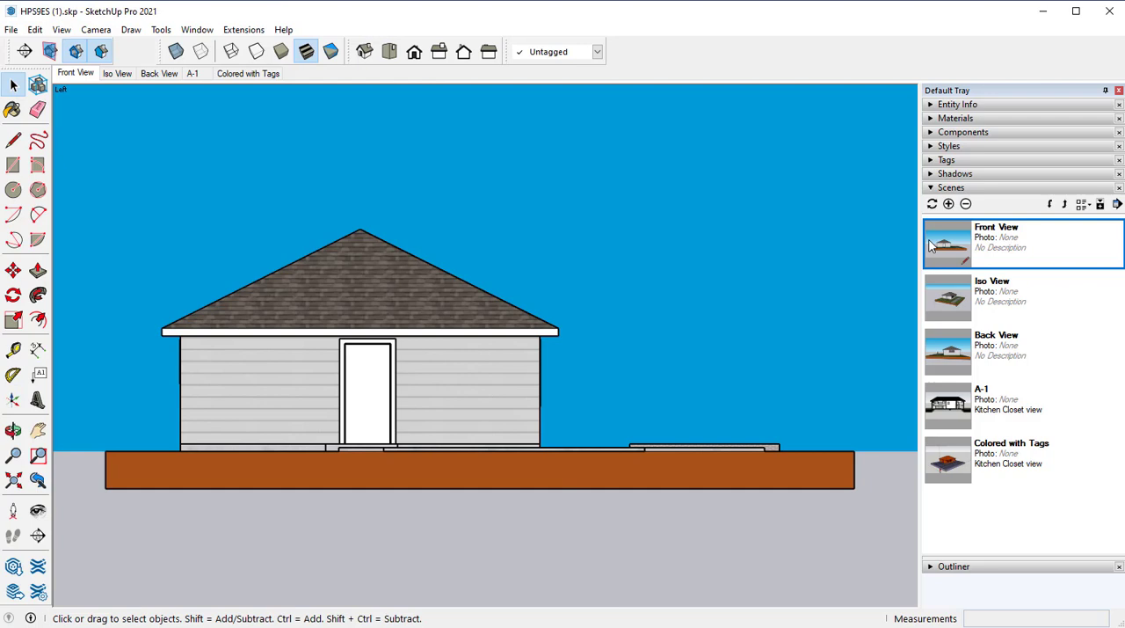
{"action": "mouse_move", "coordinate": [820, 306]}
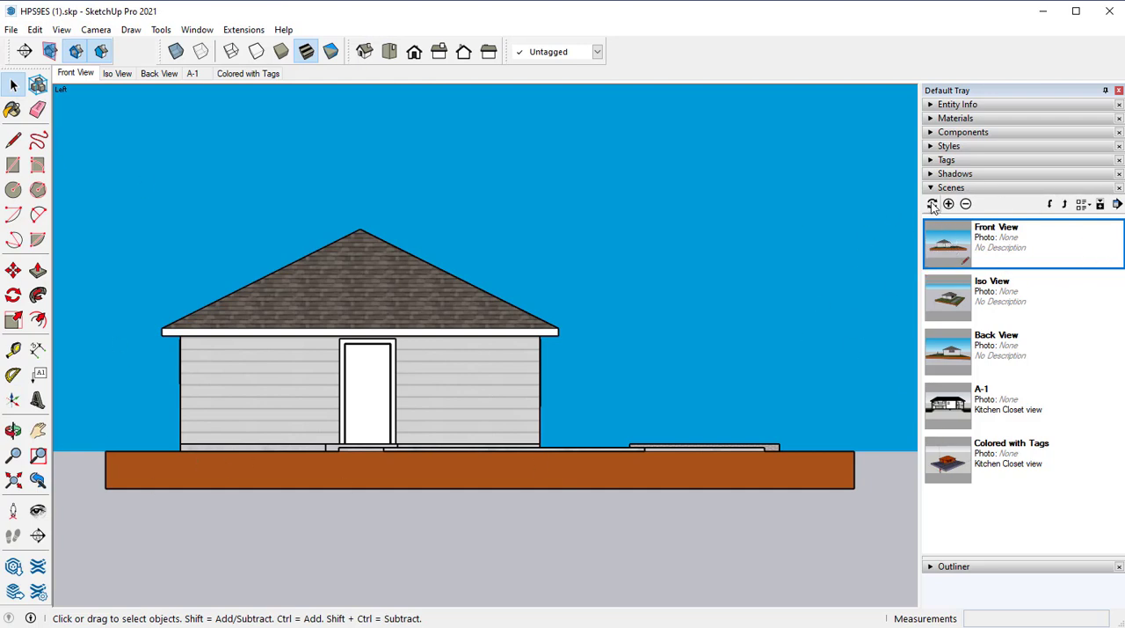
{"action": "mouse_move", "coordinate": [932, 204]}
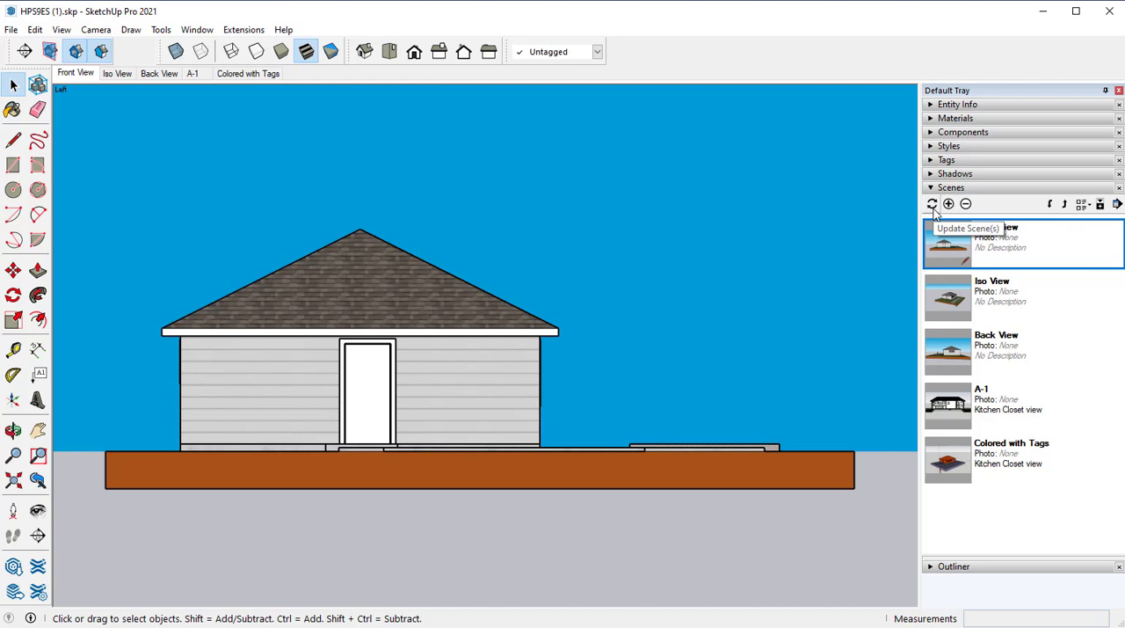
Step: Update the Front View scene, keeping the flat elevation with the figure hidden
{"action": "left_click", "coordinate": [932, 204]}
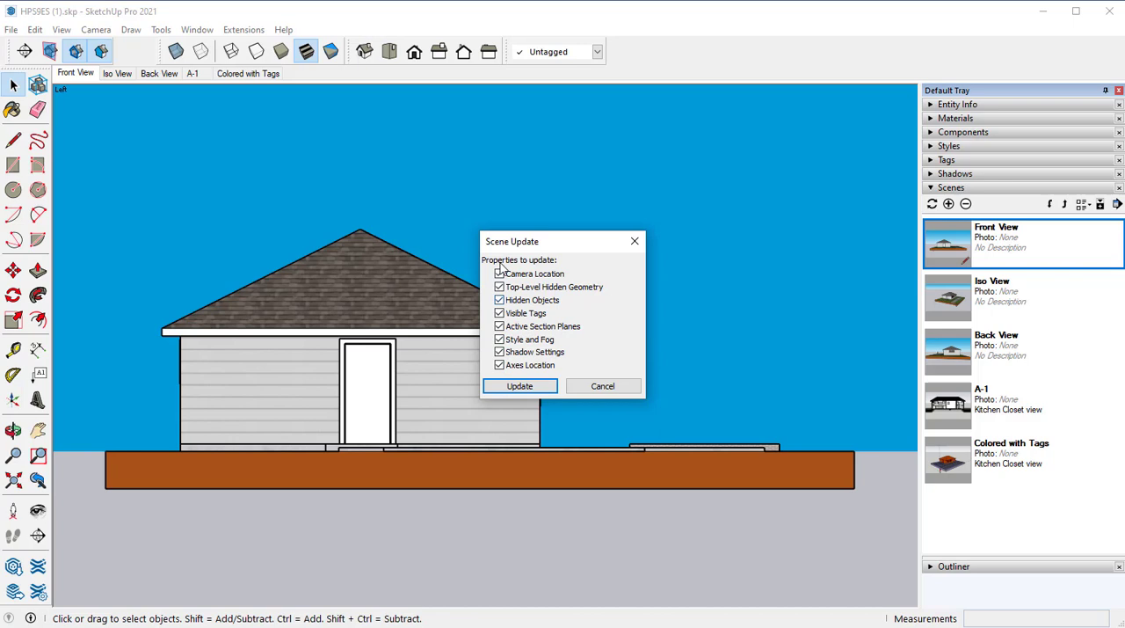
{"action": "left_click", "coordinate": [500, 274]}
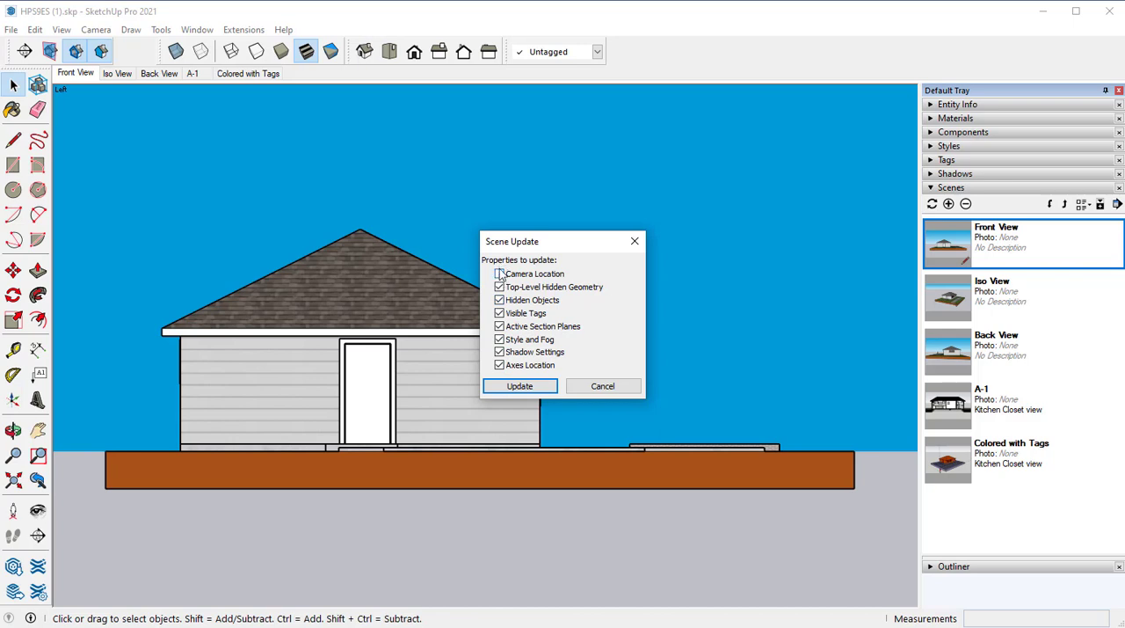
{"action": "left_click", "coordinate": [500, 275]}
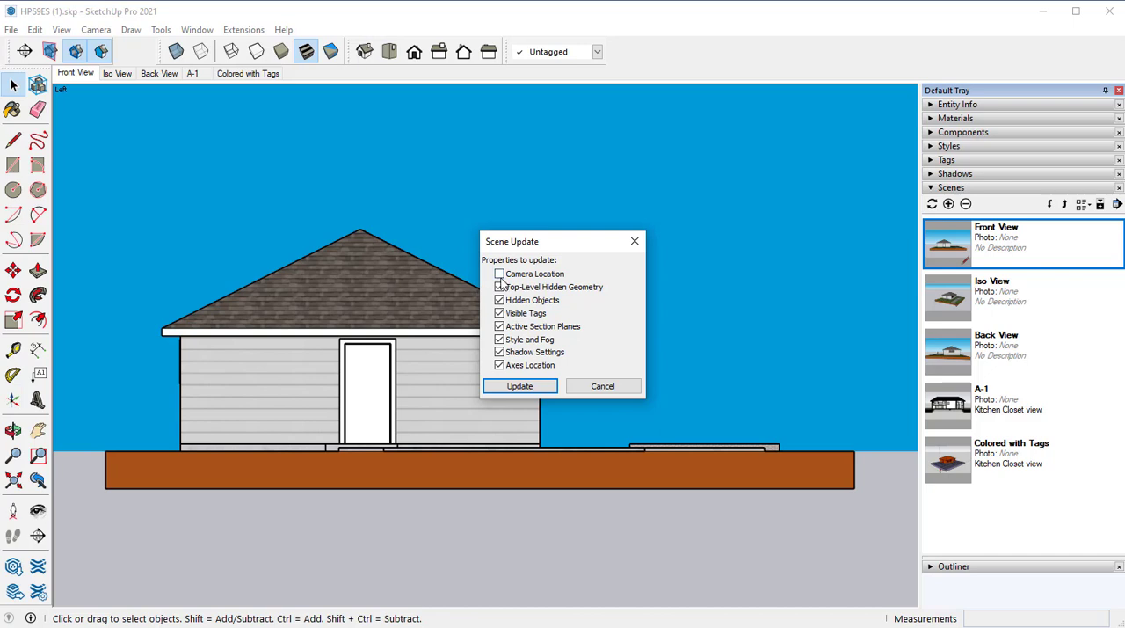
{"action": "left_click", "coordinate": [520, 387]}
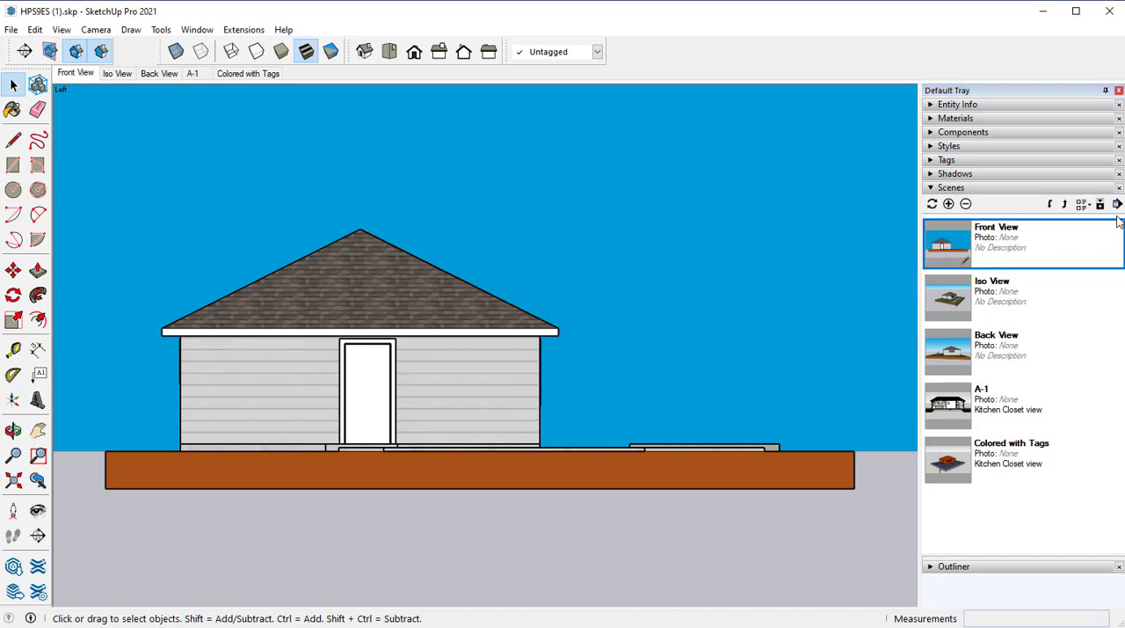
Step: Show scene details, rename Front View to 'Front Elevation', and drag Back View above Iso View
{"action": "left_click", "coordinate": [1105, 204]}
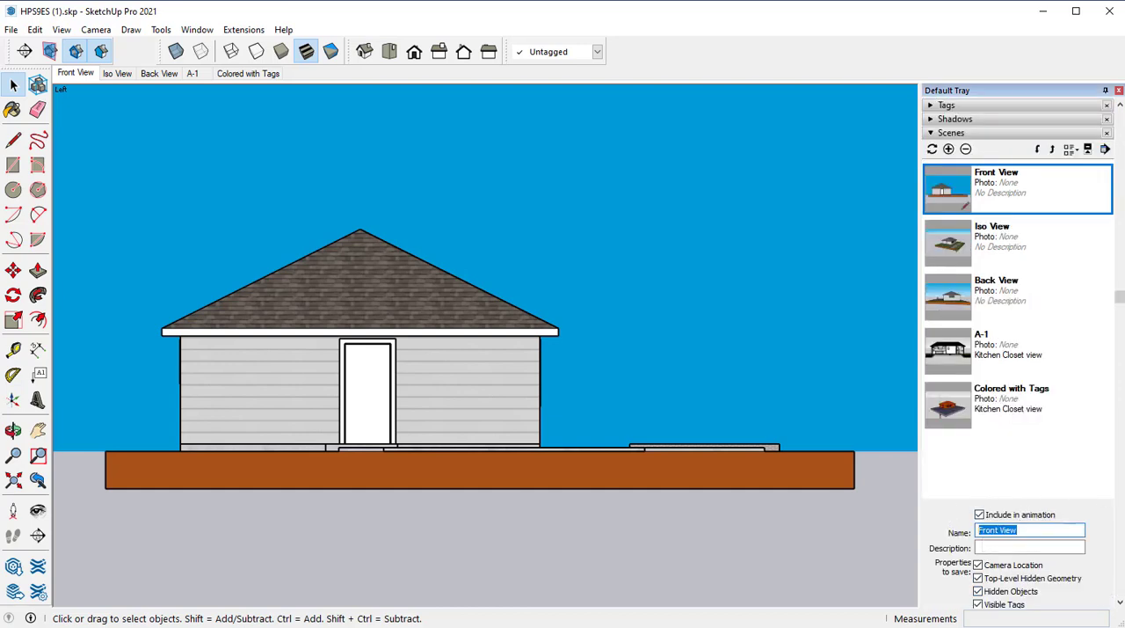
{"action": "type", "text": "Front Elev"}
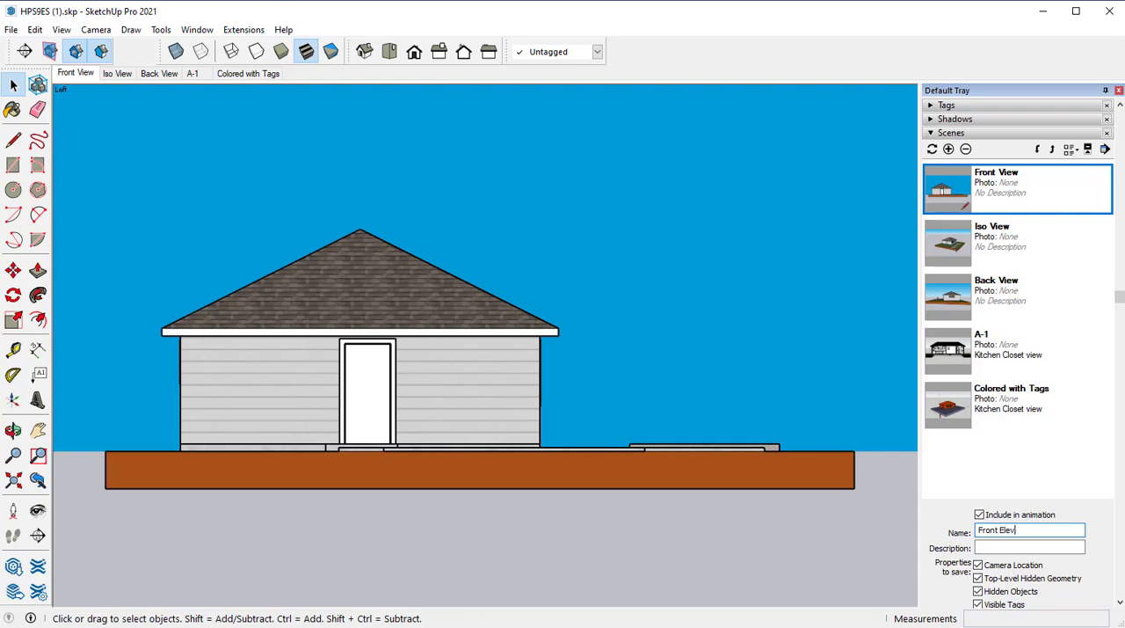
{"action": "type", "text": "ation"}
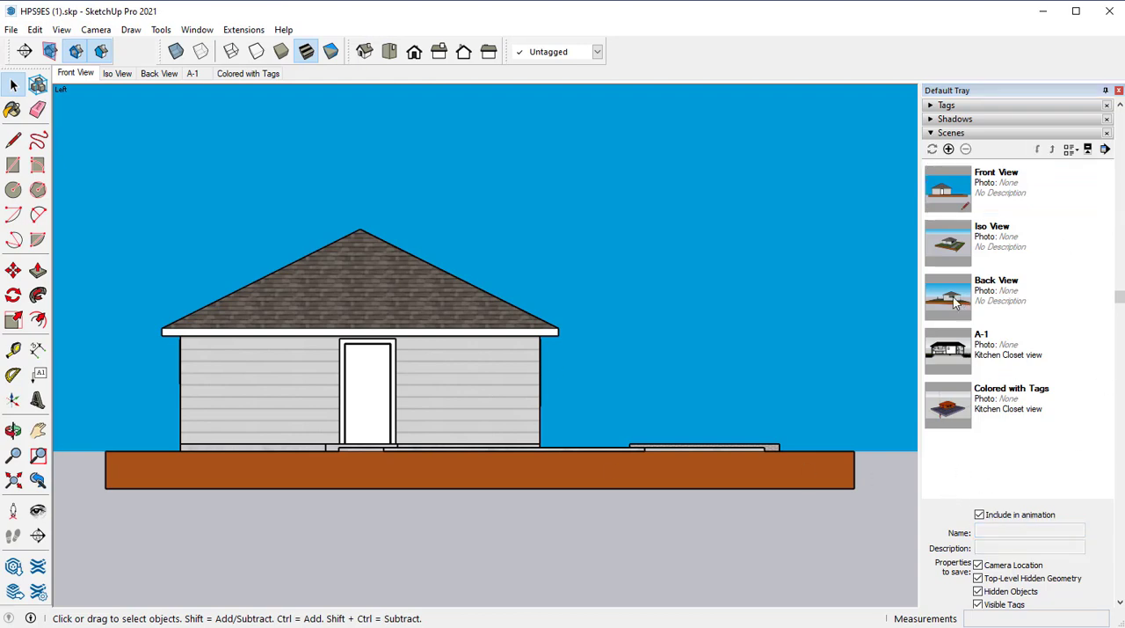
{"action": "left_click", "coordinate": [1017, 296]}
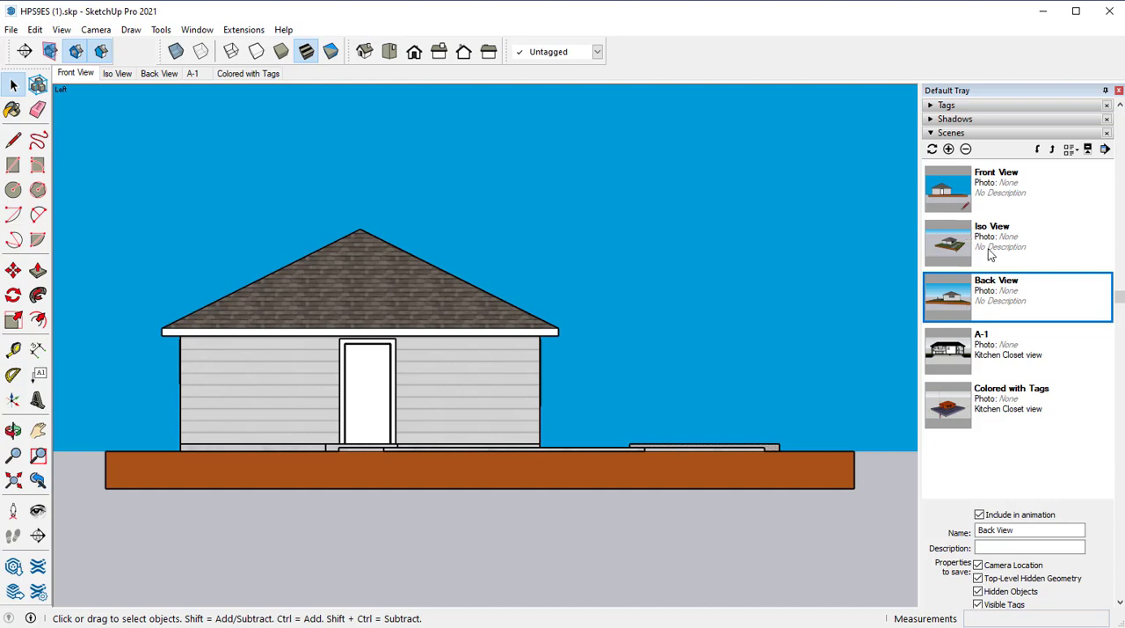
{"action": "left_click_drag", "start_coordinate": [995, 297], "coordinate": [996, 243]}
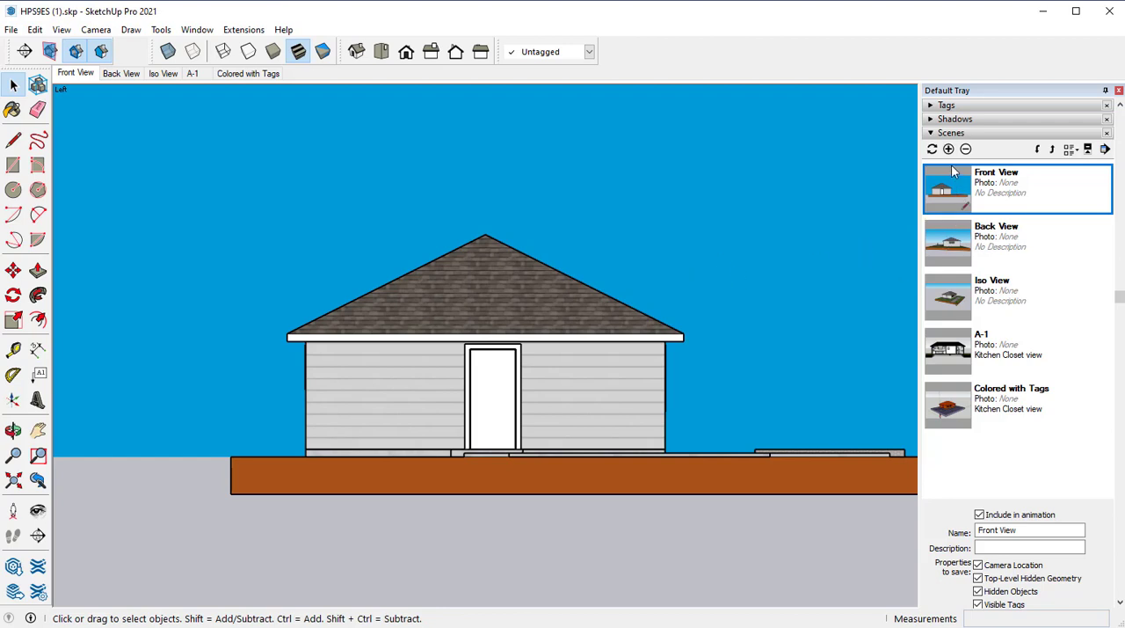
Step: Add a new scene after Front View and name it 'Right Elevation'
{"action": "left_click", "coordinate": [950, 147]}
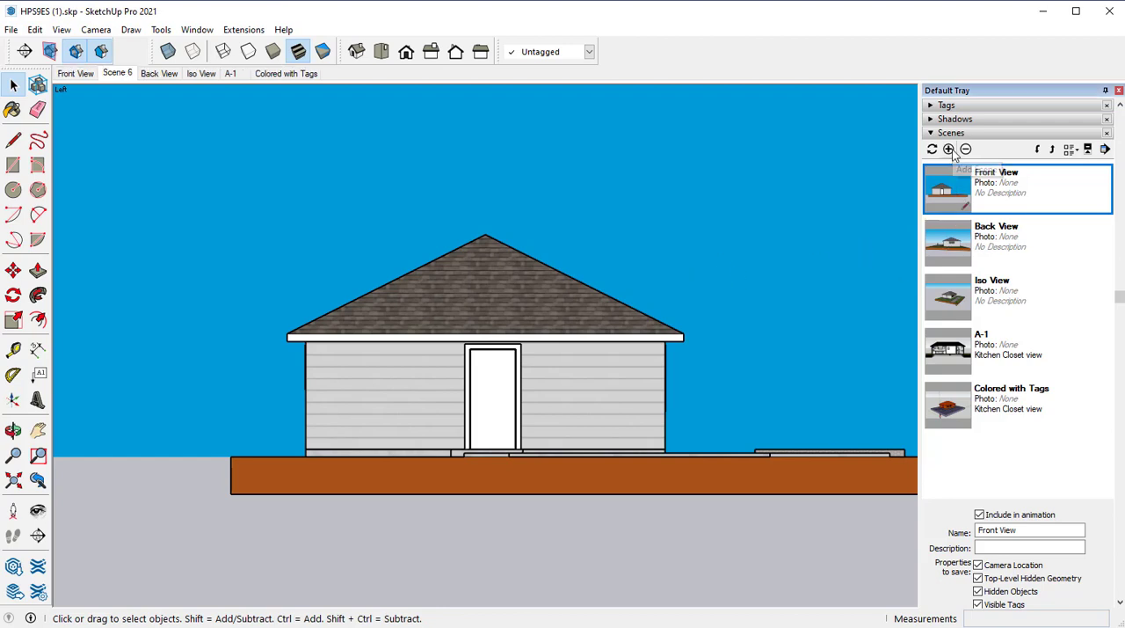
{"action": "left_click", "coordinate": [949, 147]}
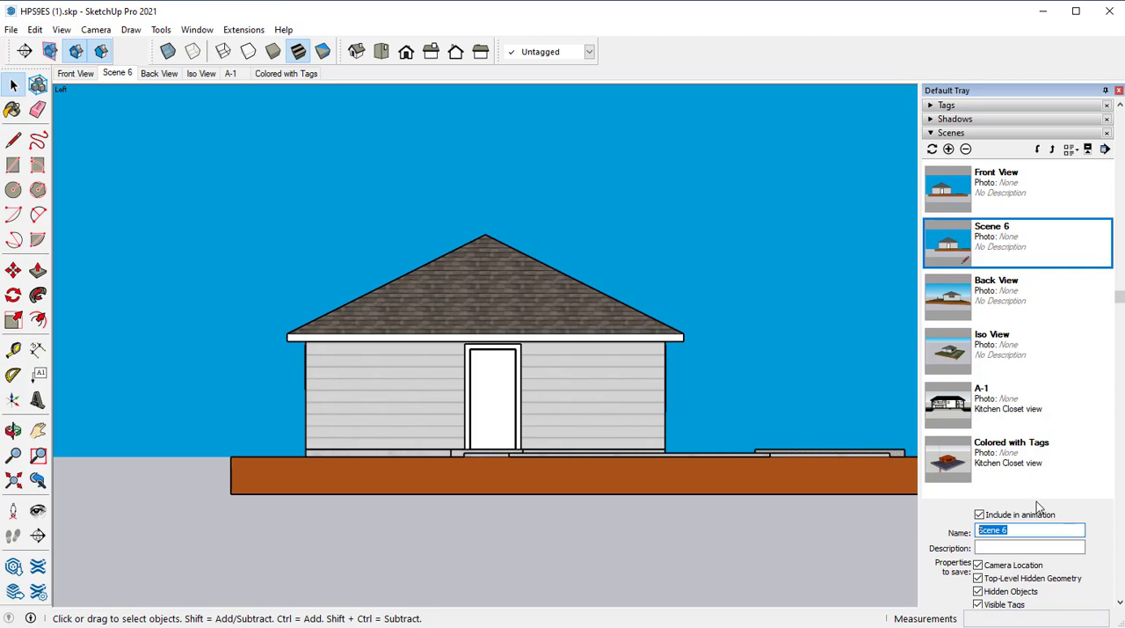
{"action": "type", "text": "Right"}
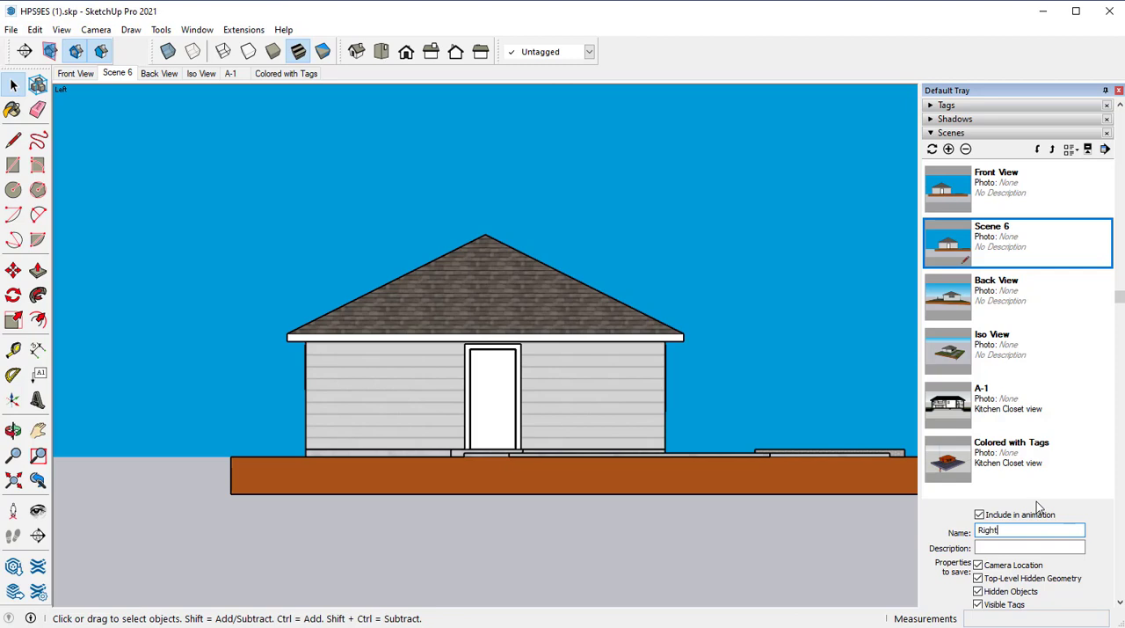
{"action": "type", "text": "Elevation"}
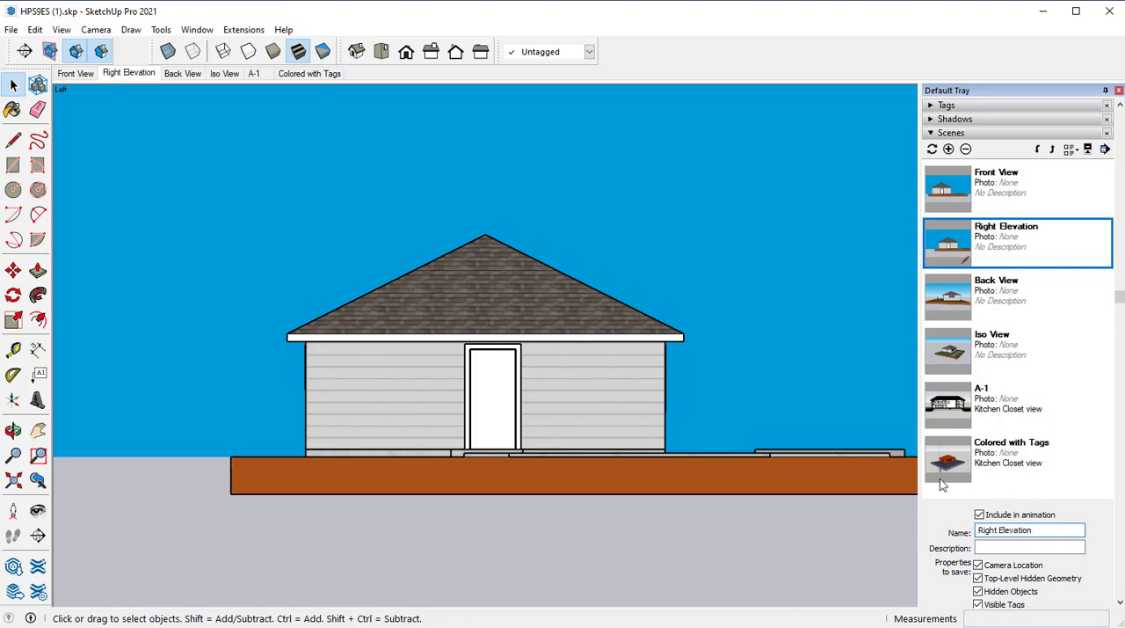
{"action": "mouse_move", "coordinate": [406, 51]}
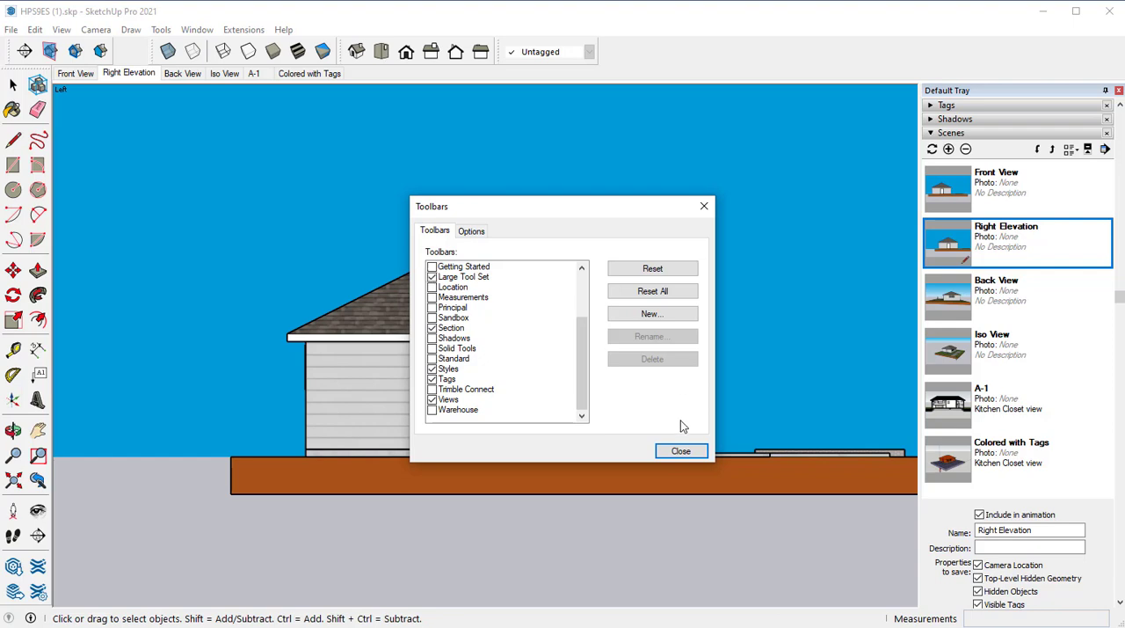
Step: Set Right Elevation to a flat straight-on right side view and update the scene
{"action": "left_click", "coordinate": [681, 450]}
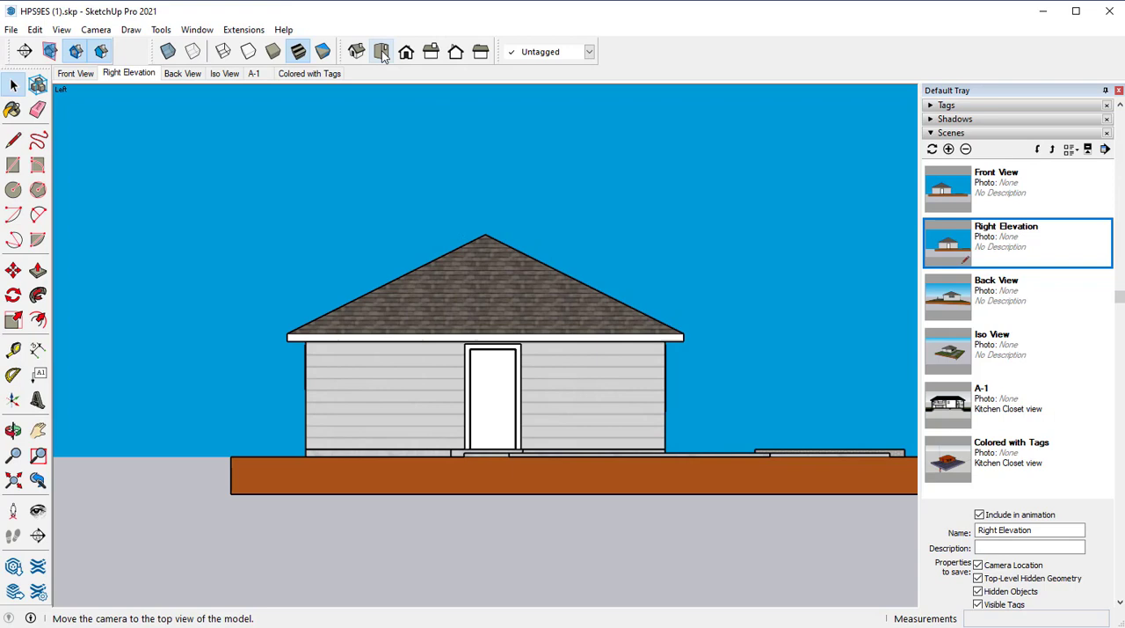
{"action": "mouse_move", "coordinate": [455, 51]}
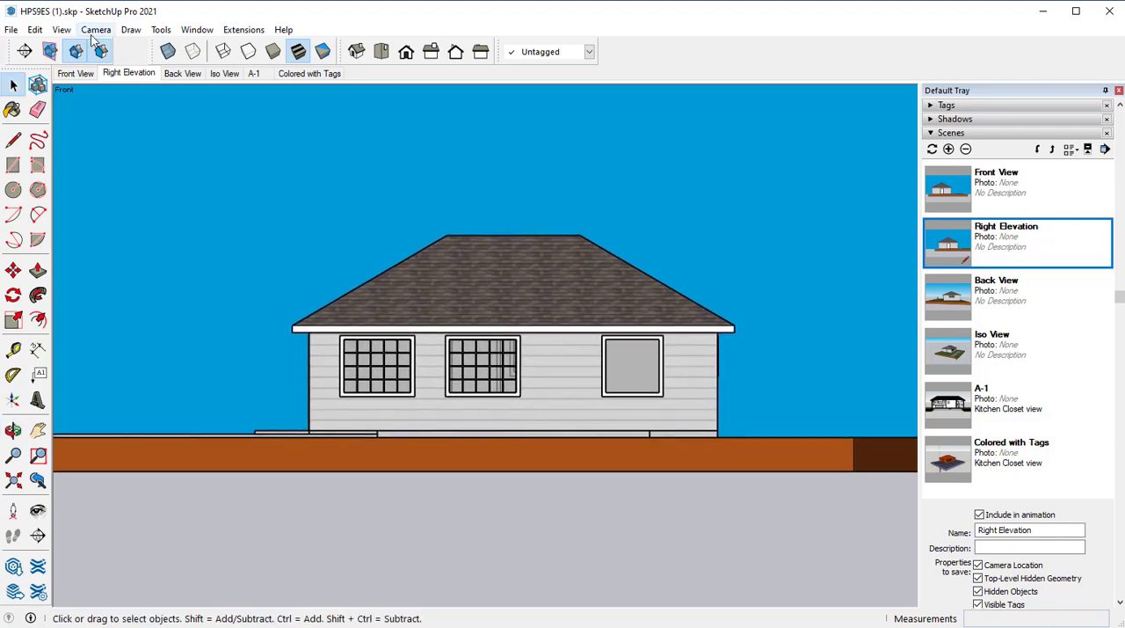
{"action": "left_click", "coordinate": [95, 28]}
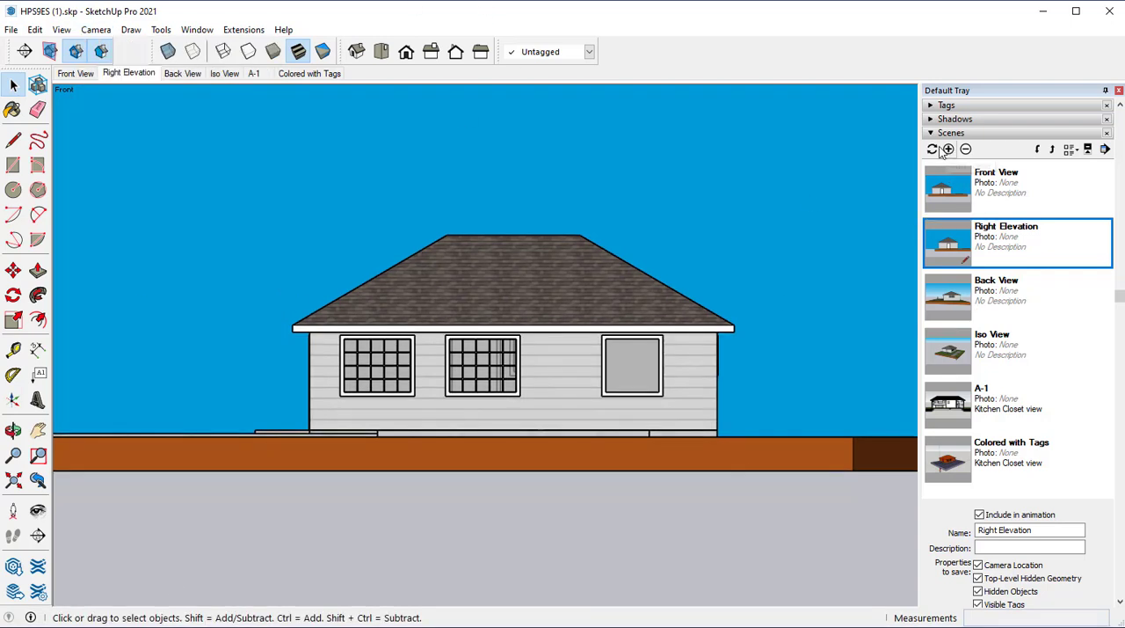
{"action": "left_click", "coordinate": [931, 147]}
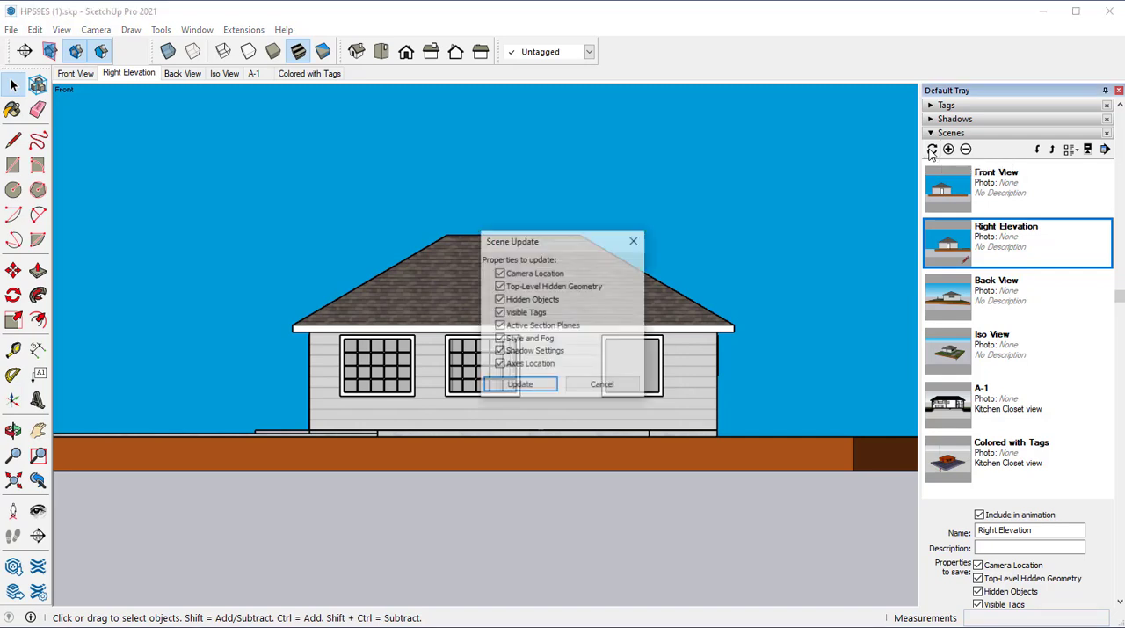
{"action": "left_click", "coordinate": [520, 384]}
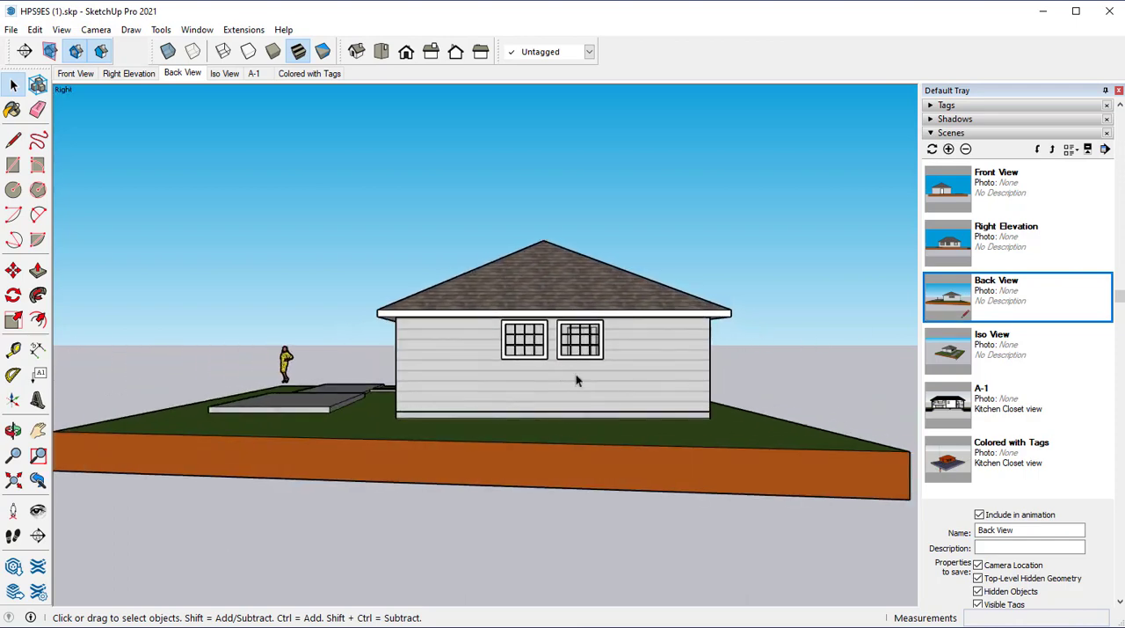
Step: Hide the figure, update Back View as a flat rear elevation, and add a scene after it
{"action": "left_click", "coordinate": [287, 364]}
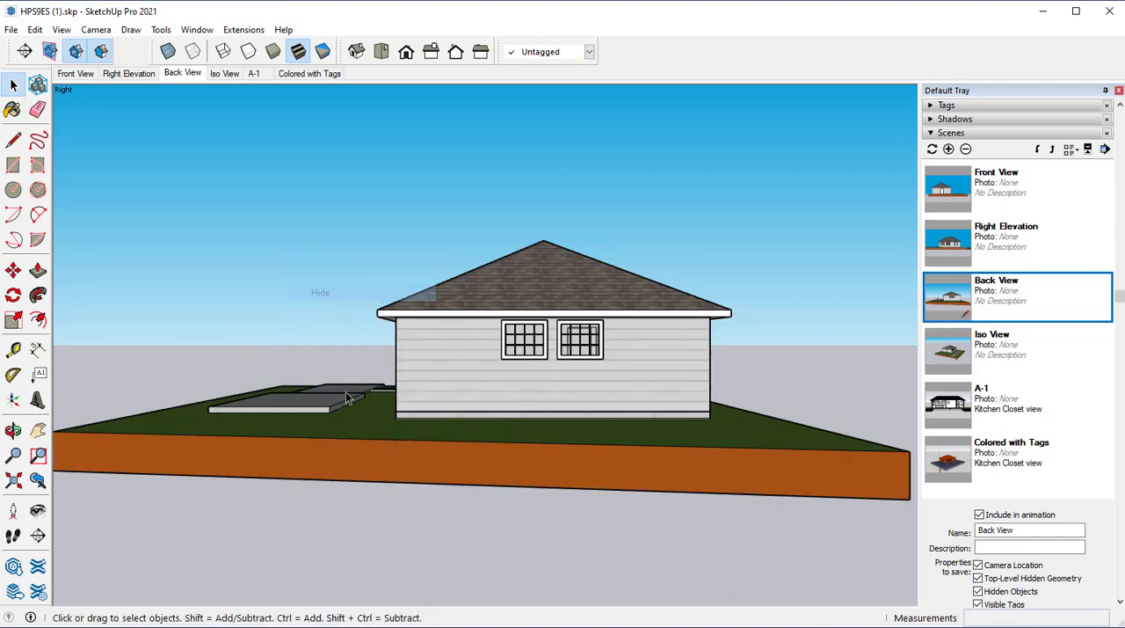
{"action": "mouse_move", "coordinate": [302, 422]}
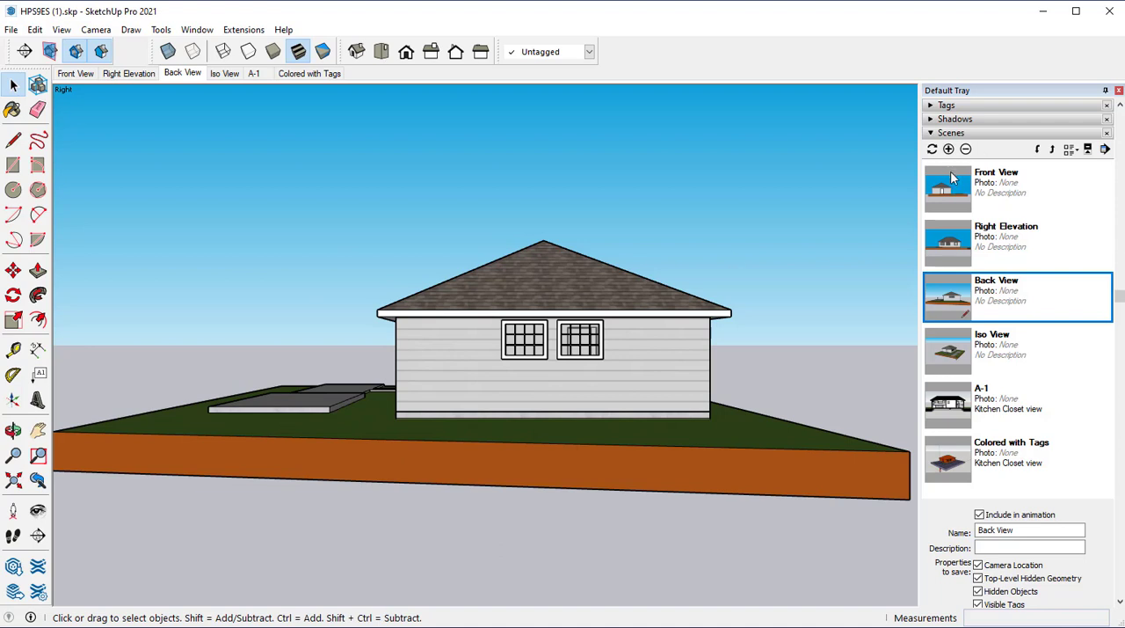
{"action": "mouse_move", "coordinate": [970, 285]}
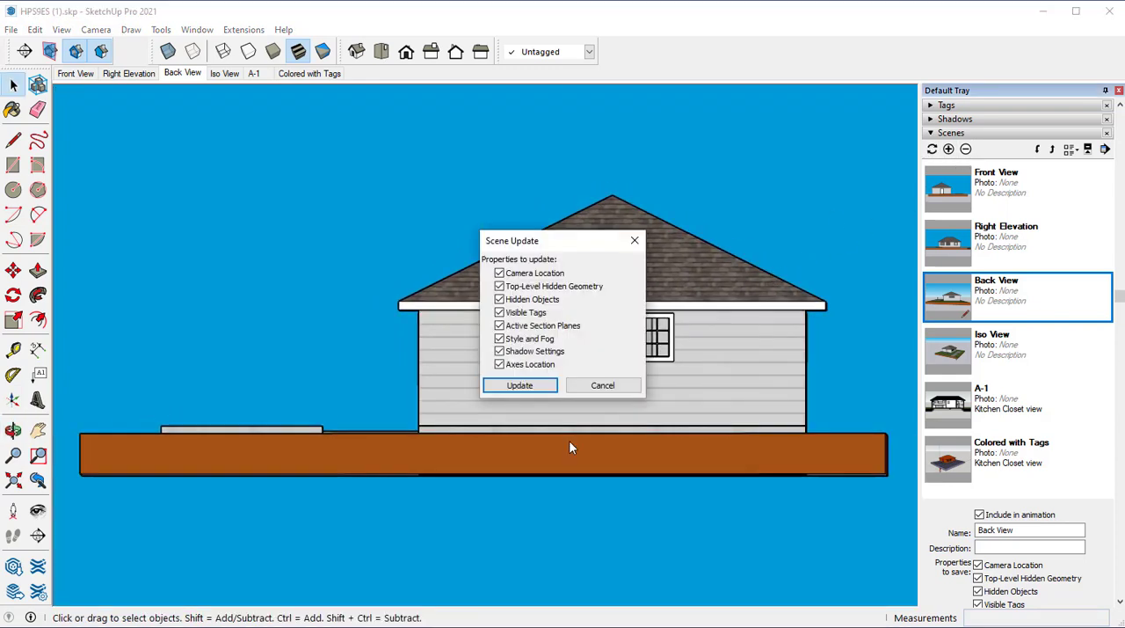
{"action": "left_click", "coordinate": [519, 385]}
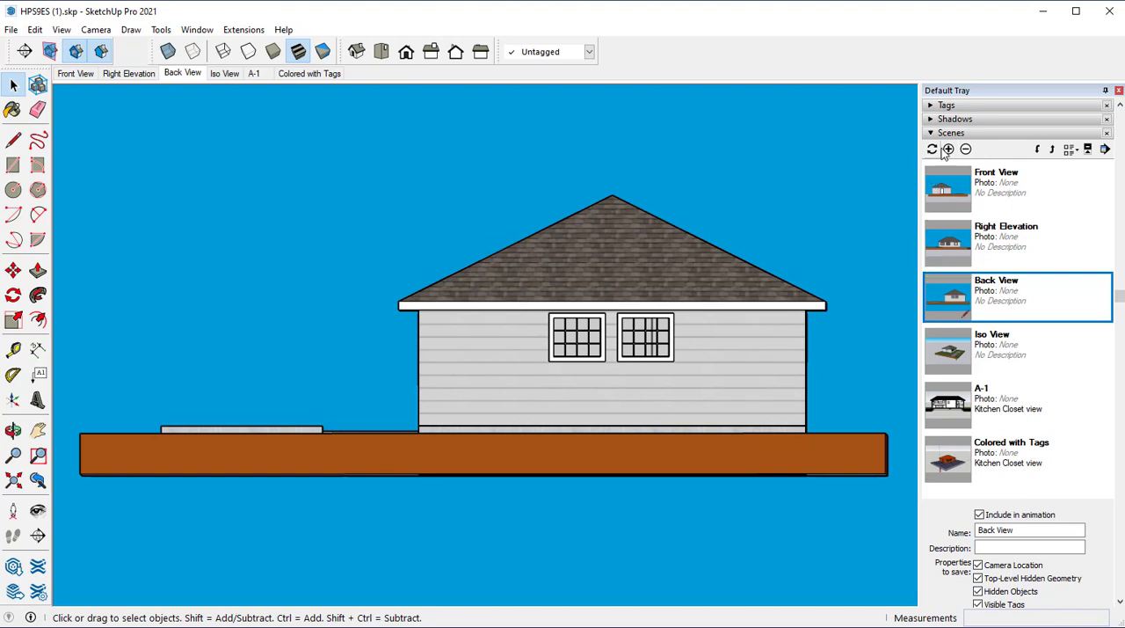
{"action": "left_click", "coordinate": [948, 148]}
{"action": "type", "text": "Left Elevation"}
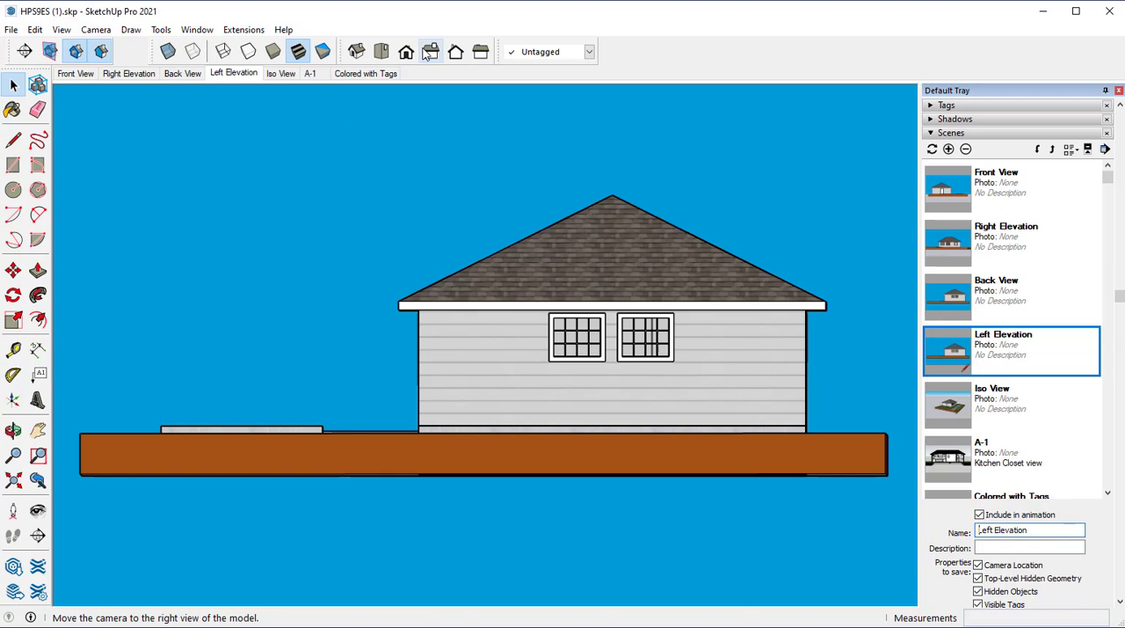
Step: Set Left Elevation to the flat Left standard view and update the scene
{"action": "left_click", "coordinate": [404, 51]}
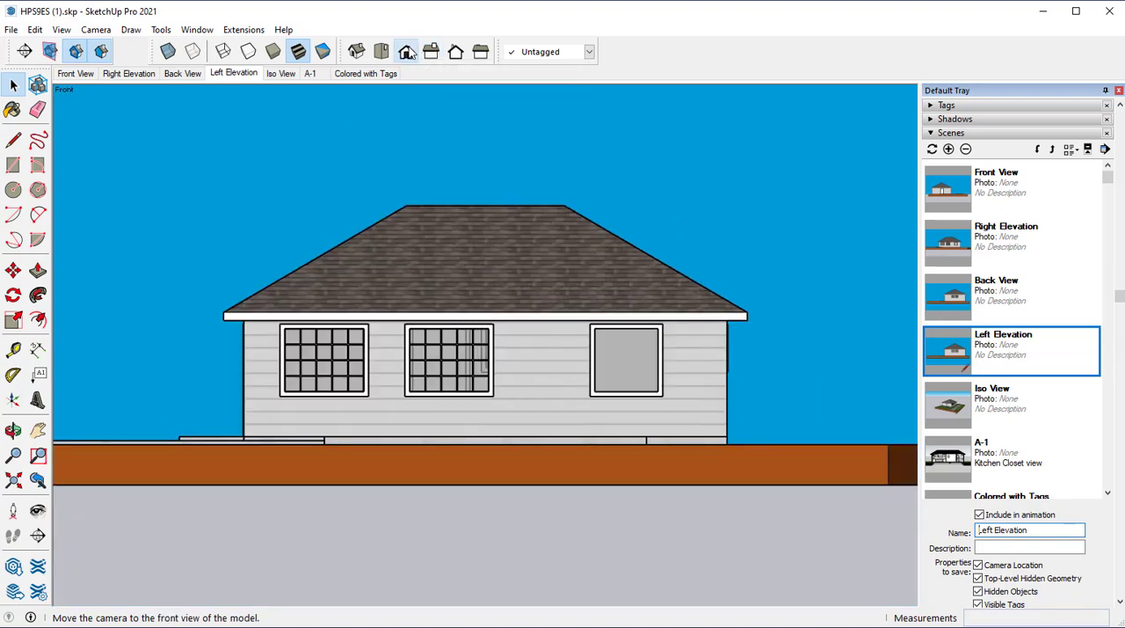
{"action": "left_click", "coordinate": [455, 51]}
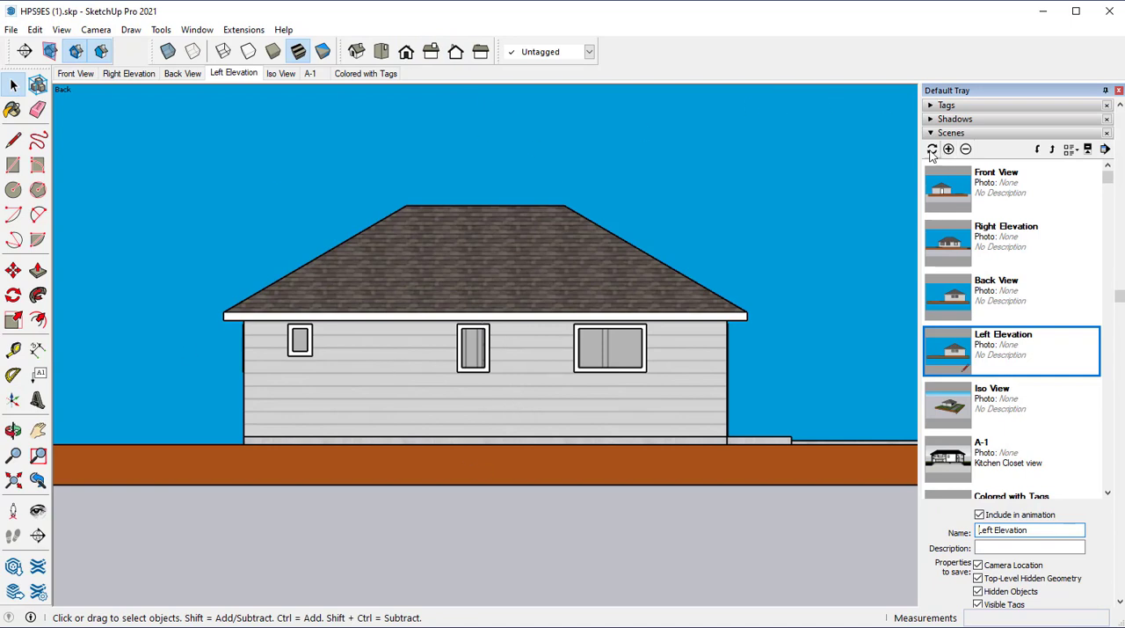
{"action": "left_click", "coordinate": [932, 148]}
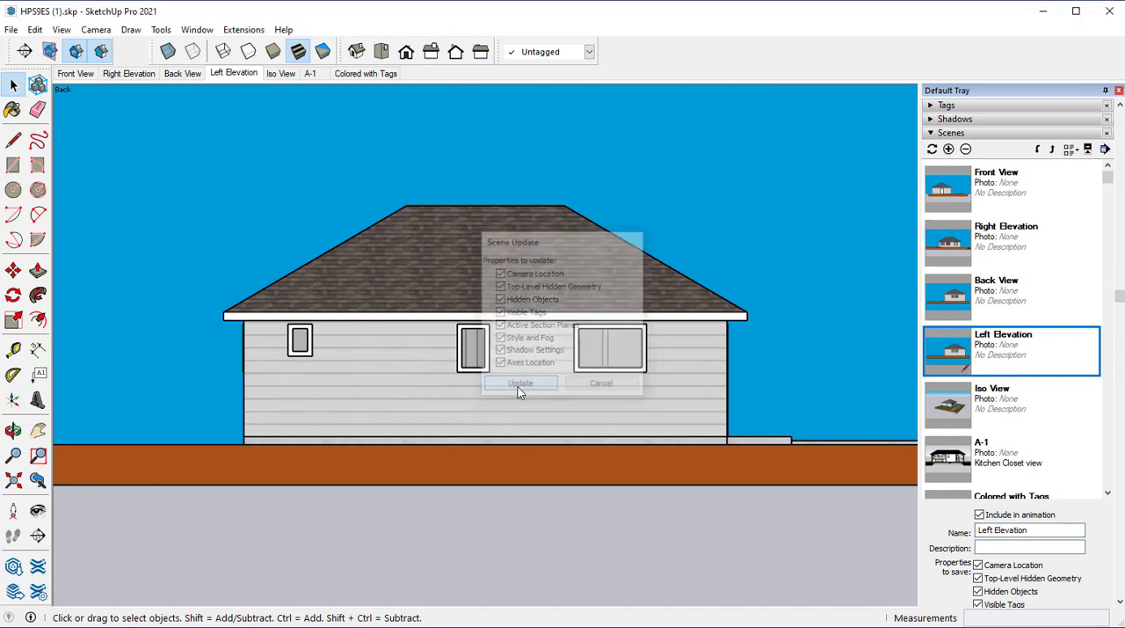
{"action": "left_click", "coordinate": [520, 382]}
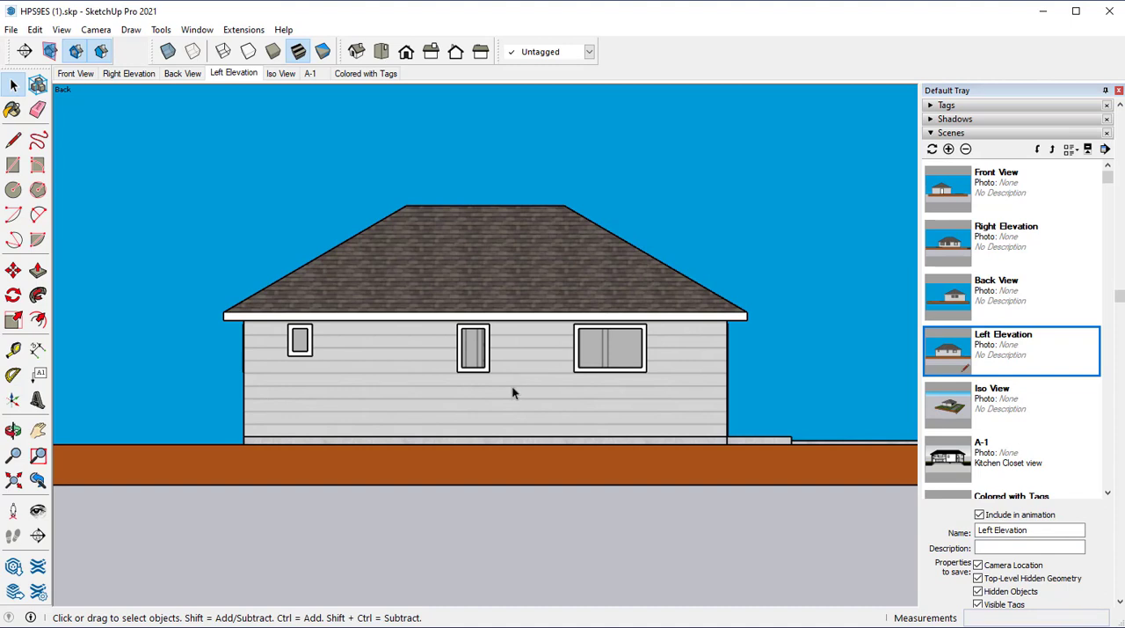
{"action": "mouse_move", "coordinate": [834, 385]}
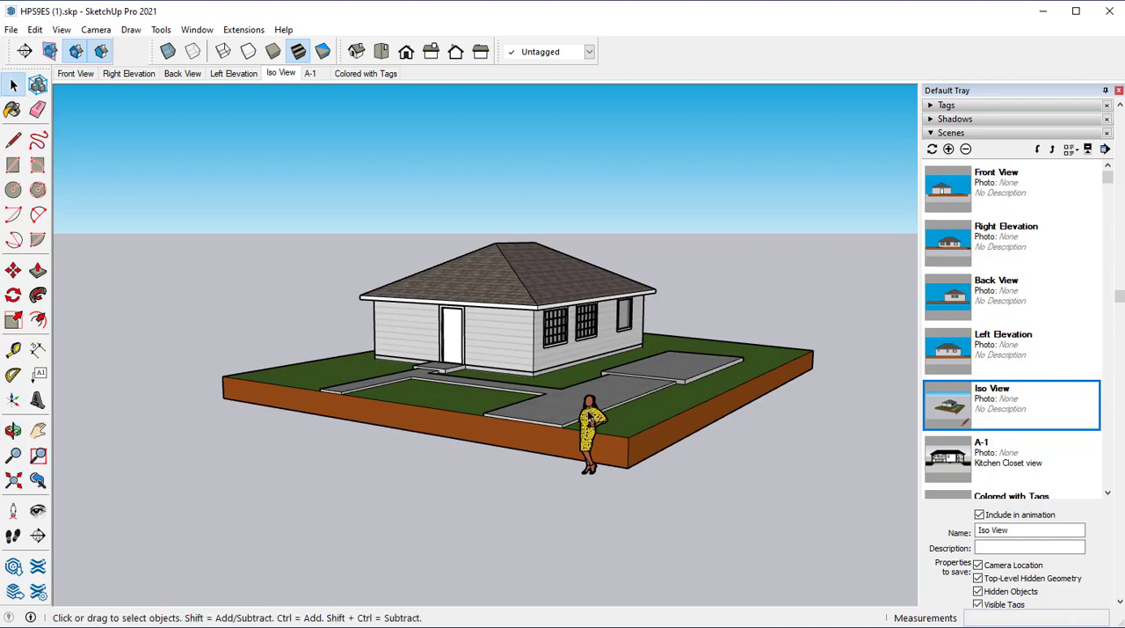
Step: Hide the standing figure and update Iso View with a closer angled view of the house
{"action": "right_click", "coordinate": [591, 436]}
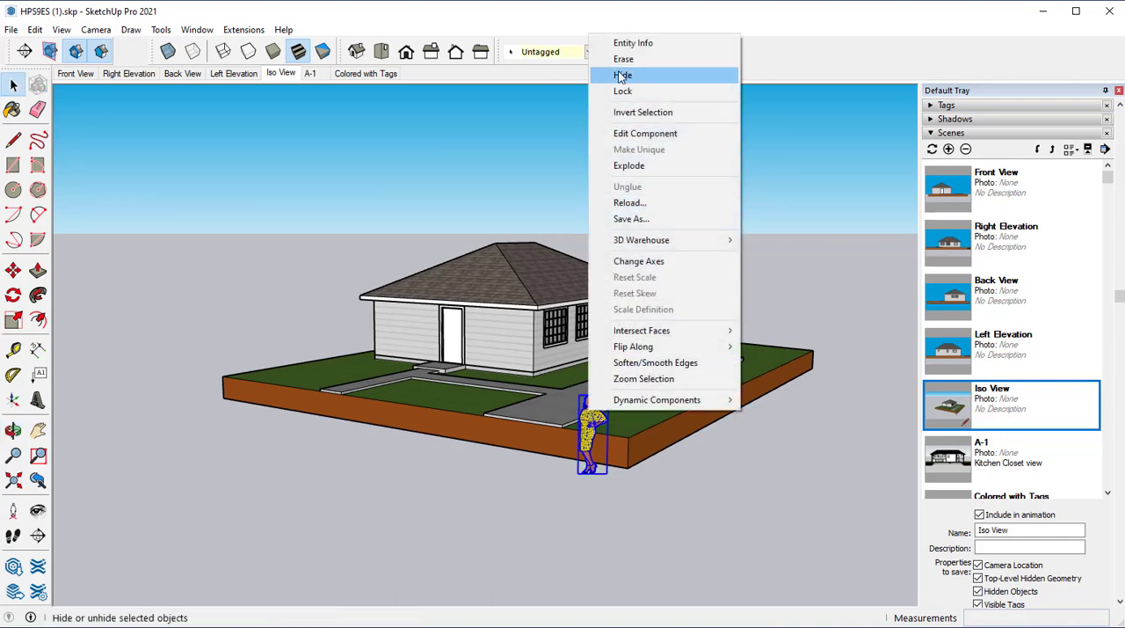
{"action": "left_click", "coordinate": [622, 73]}
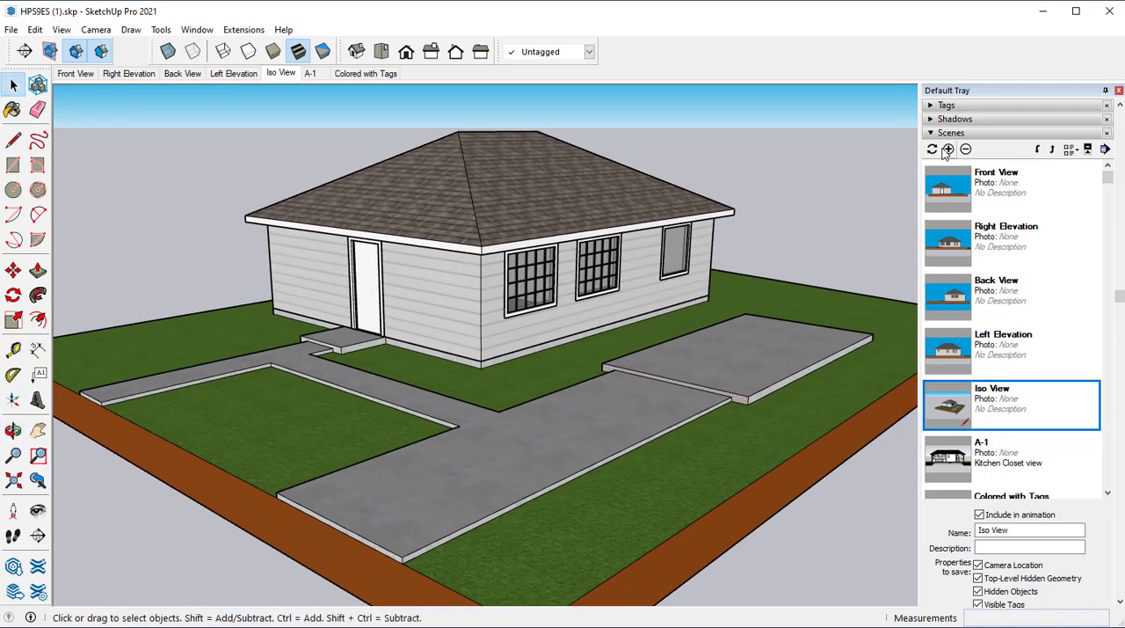
{"action": "left_click", "coordinate": [932, 148]}
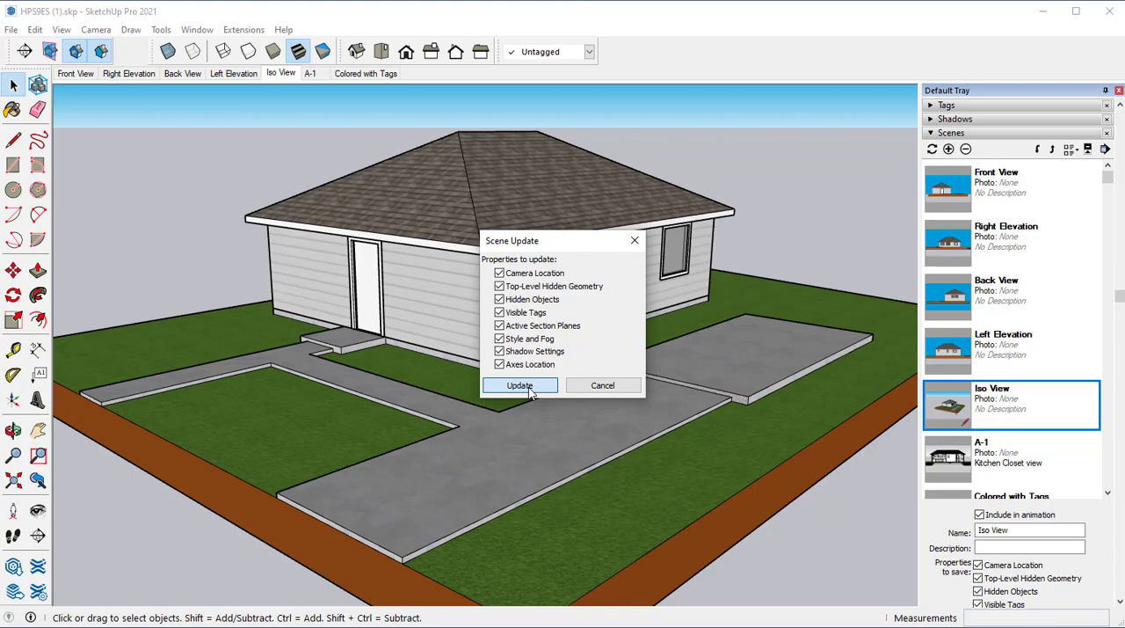
{"action": "left_click", "coordinate": [520, 385]}
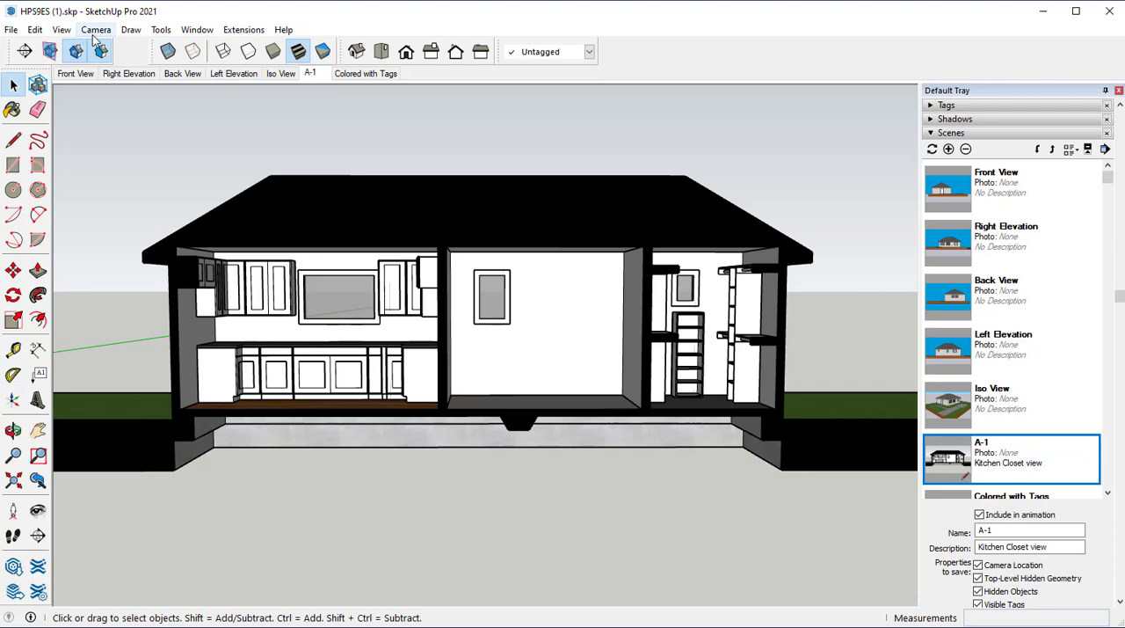
Step: Flatten A-1 with Parallel Projection, zoom to the kitchen cabinets, and update the scene
{"action": "left_click", "coordinate": [95, 28]}
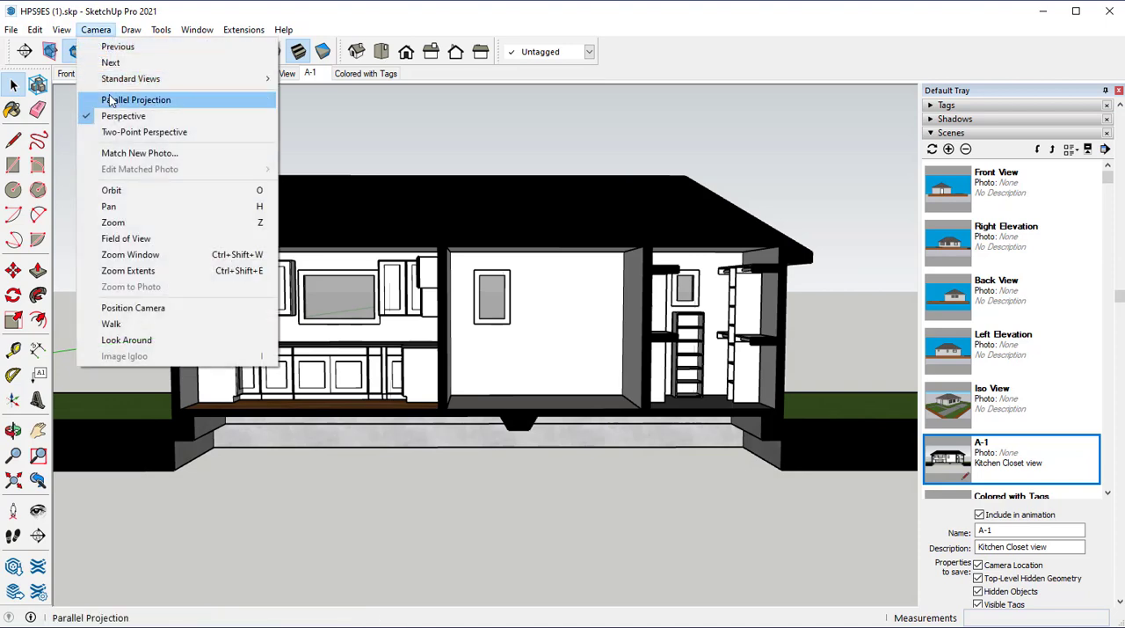
{"action": "left_click", "coordinate": [138, 98]}
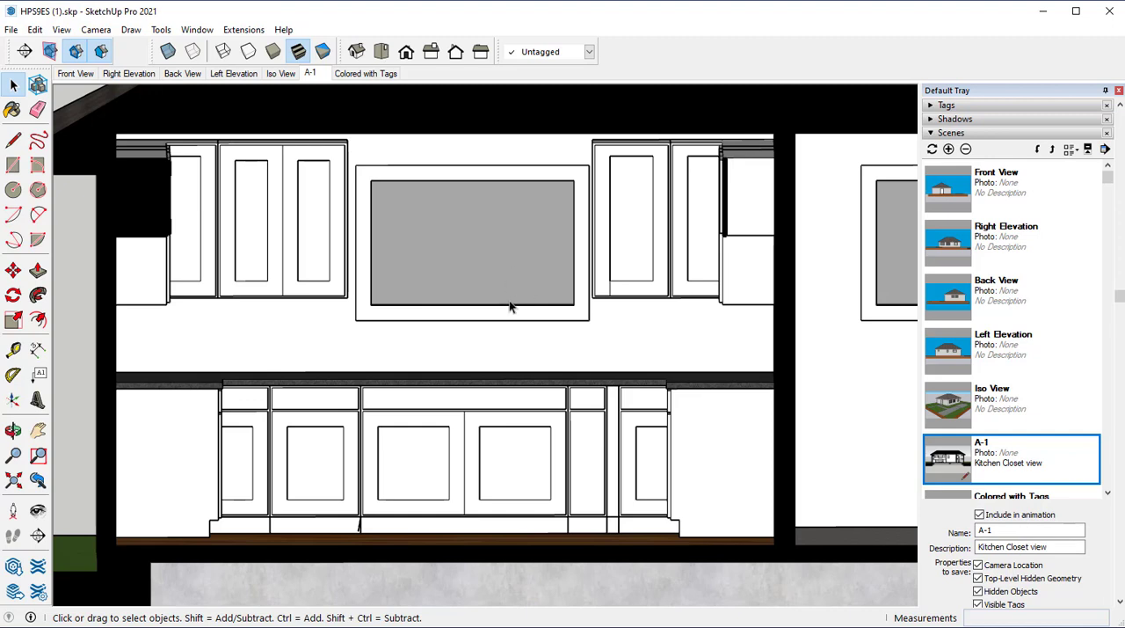
{"action": "mouse_move", "coordinate": [447, 299]}
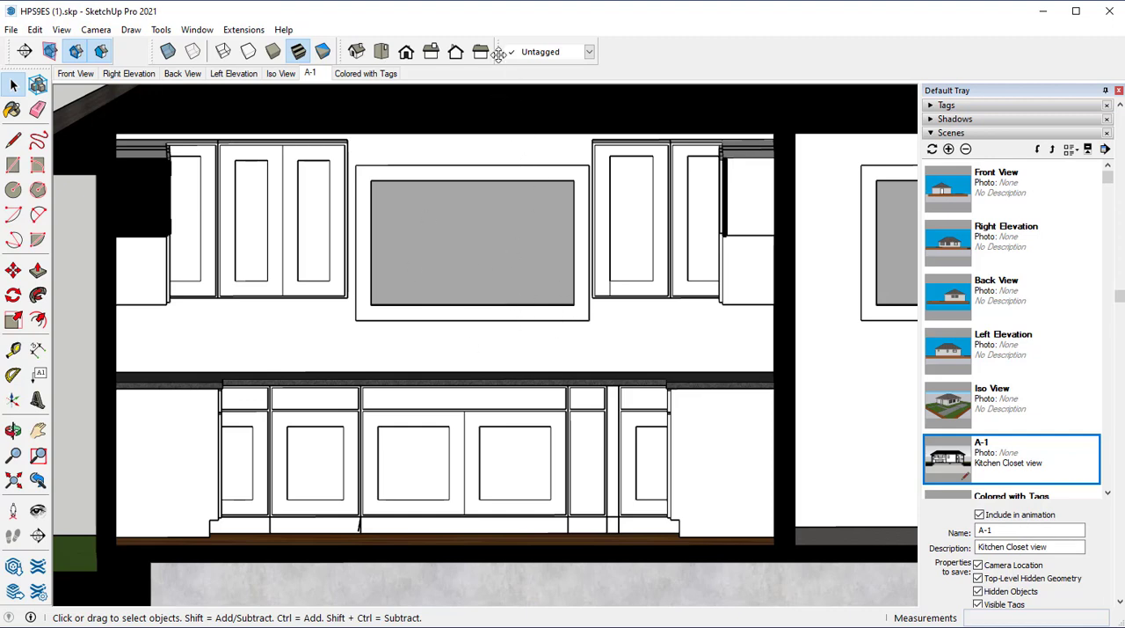
{"action": "left_click", "coordinate": [932, 147]}
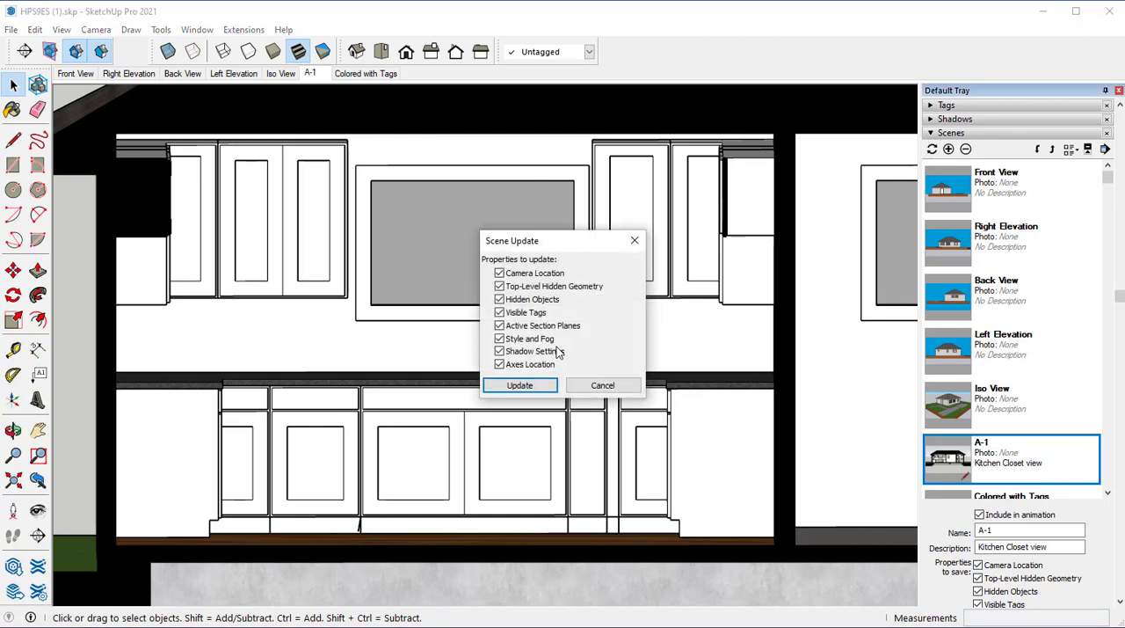
{"action": "left_click", "coordinate": [519, 385]}
{"action": "type", "text": "A"}
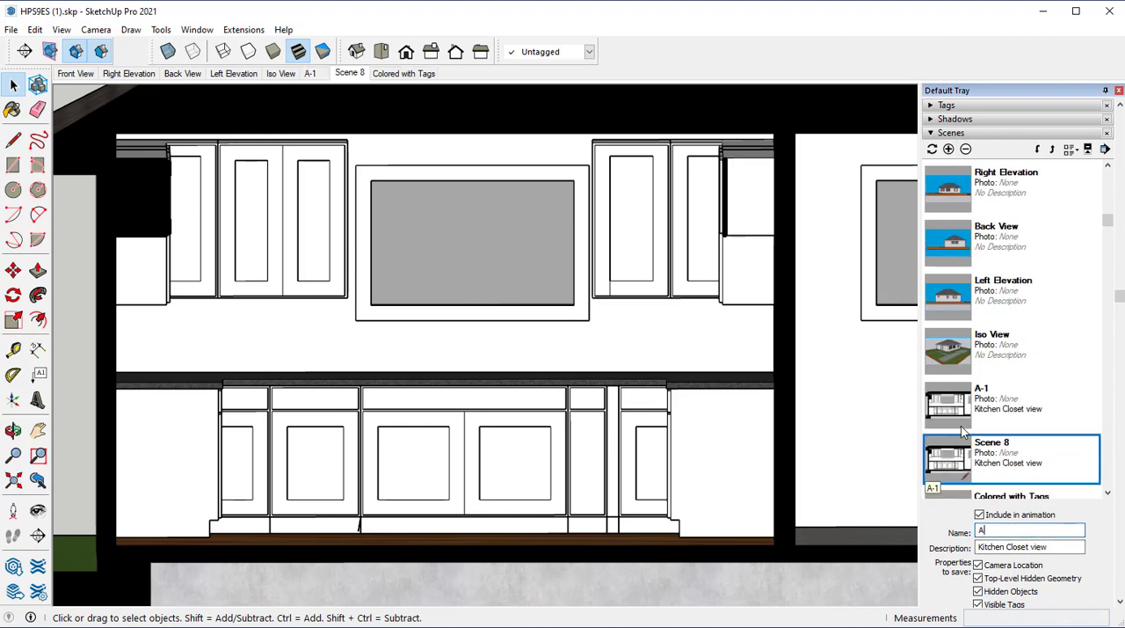
Step: Rename Scene 8 to 'A-2' and update it with the kitchen closet section close-up
{"action": "type", "text": "-2"}
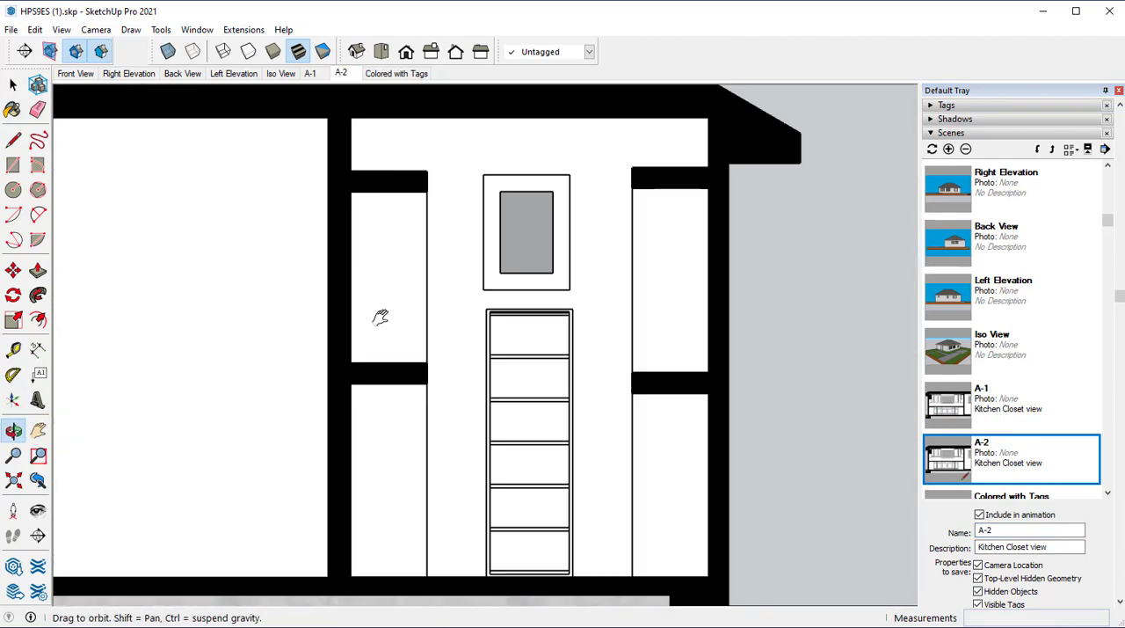
{"action": "left_click", "coordinate": [14, 84]}
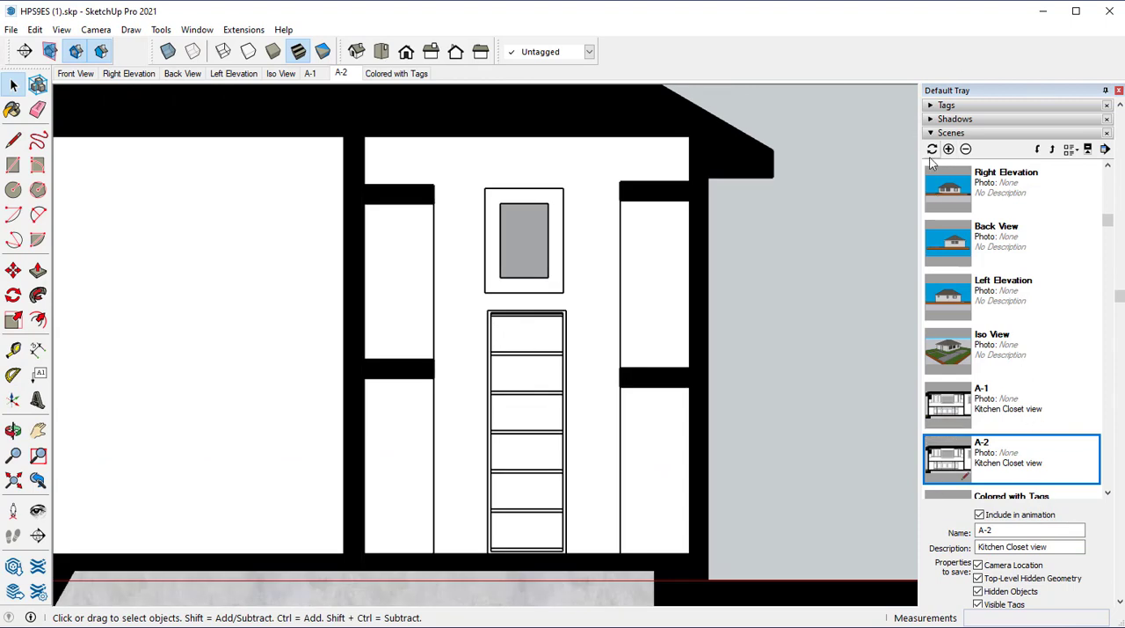
{"action": "mouse_move", "coordinate": [932, 148]}
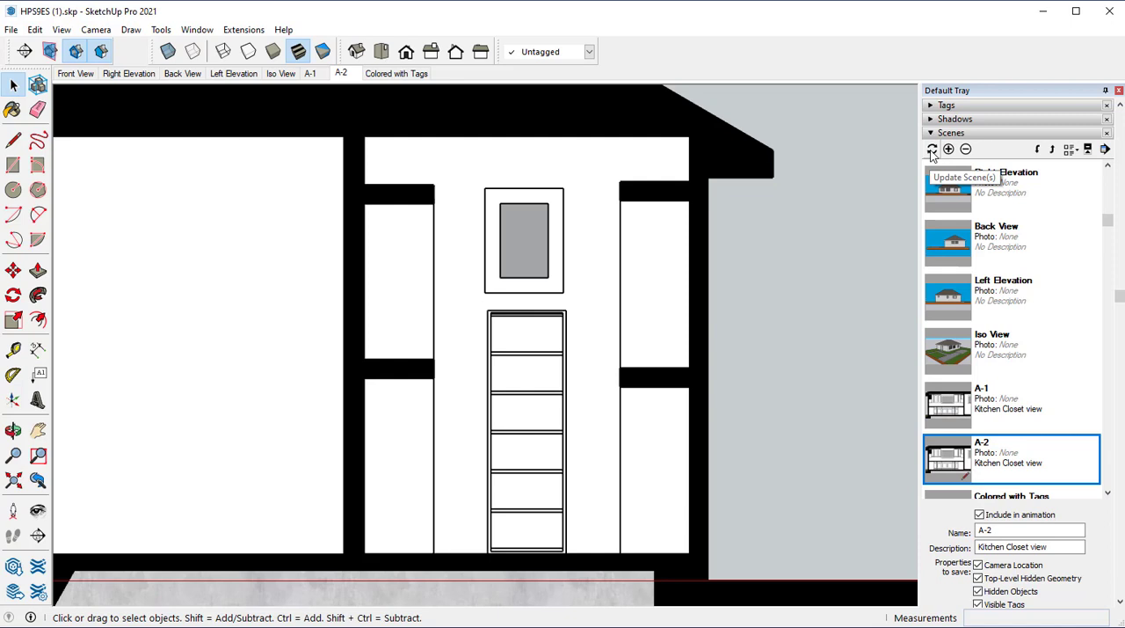
{"action": "left_click", "coordinate": [932, 147]}
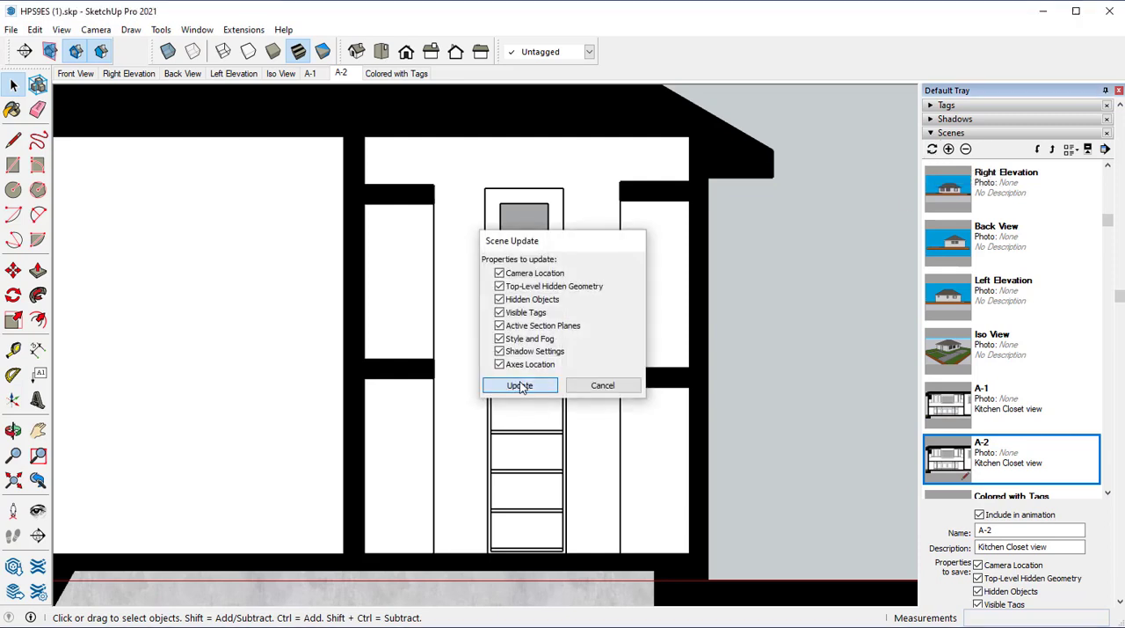
{"action": "left_click", "coordinate": [521, 385]}
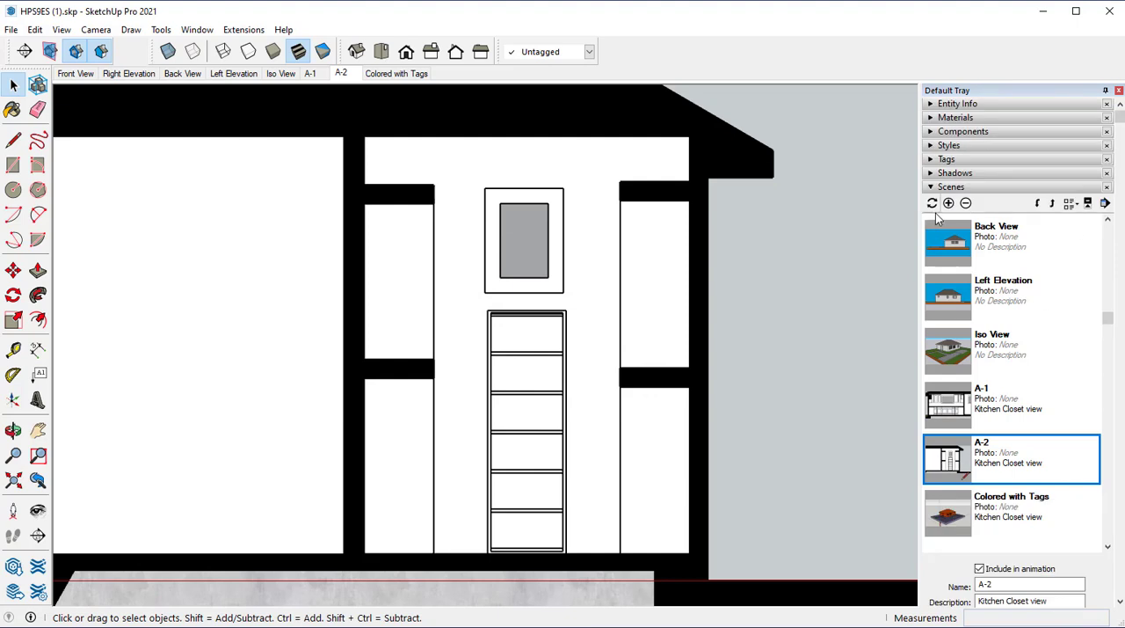
Step: Add a new scene A-3 after A-2 and toggle the section plane outlines
{"action": "left_click", "coordinate": [950, 204]}
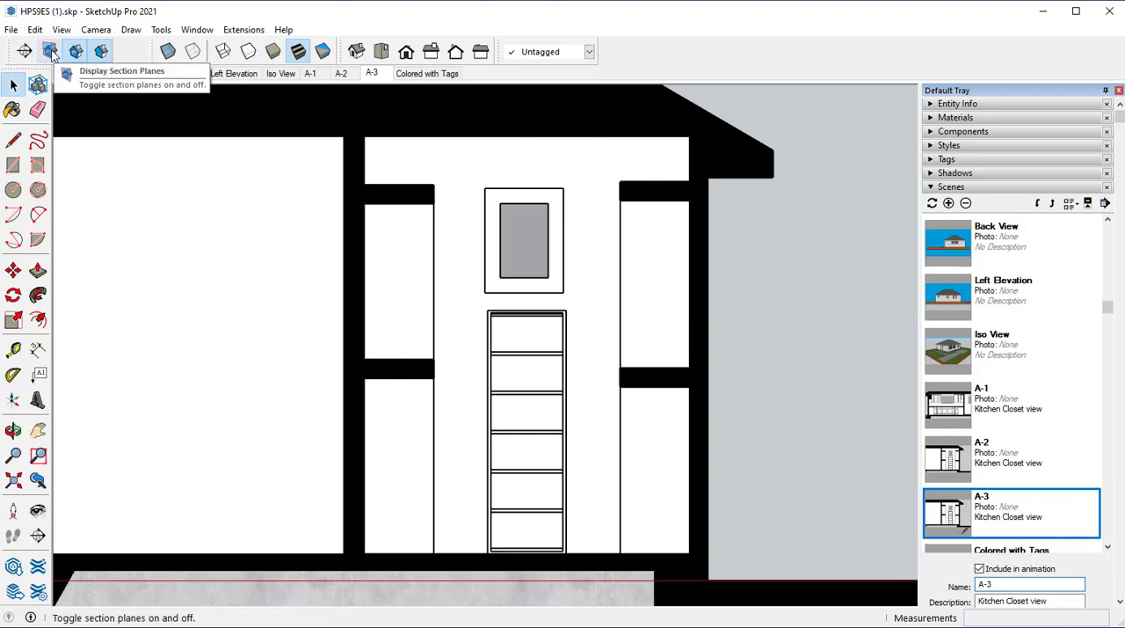
{"action": "left_click", "coordinate": [50, 51]}
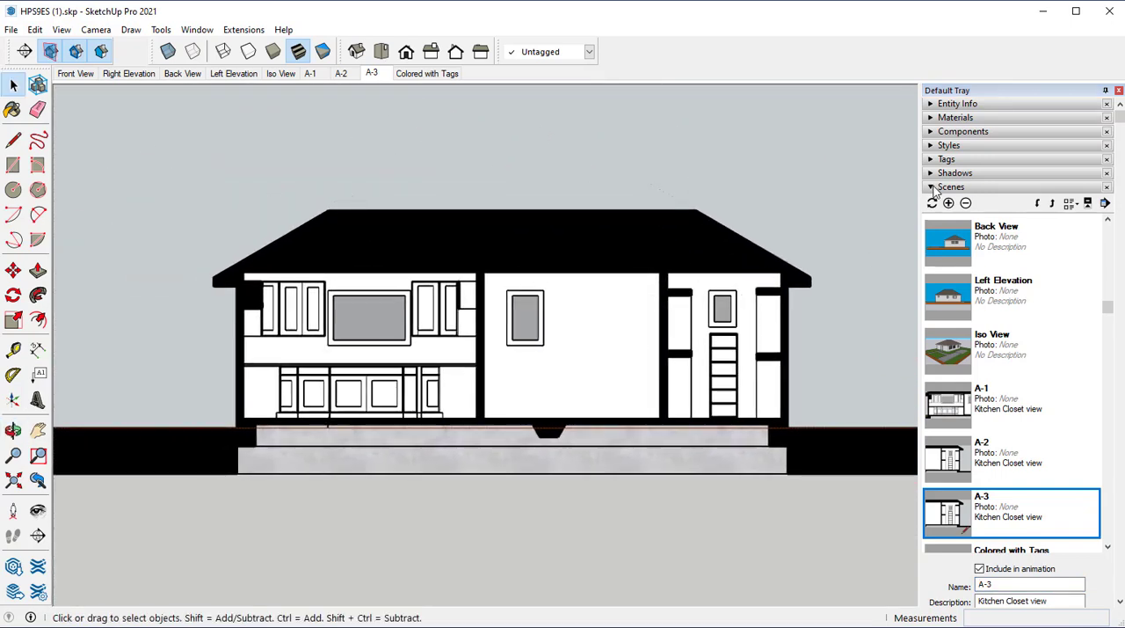
{"action": "left_click", "coordinate": [949, 186]}
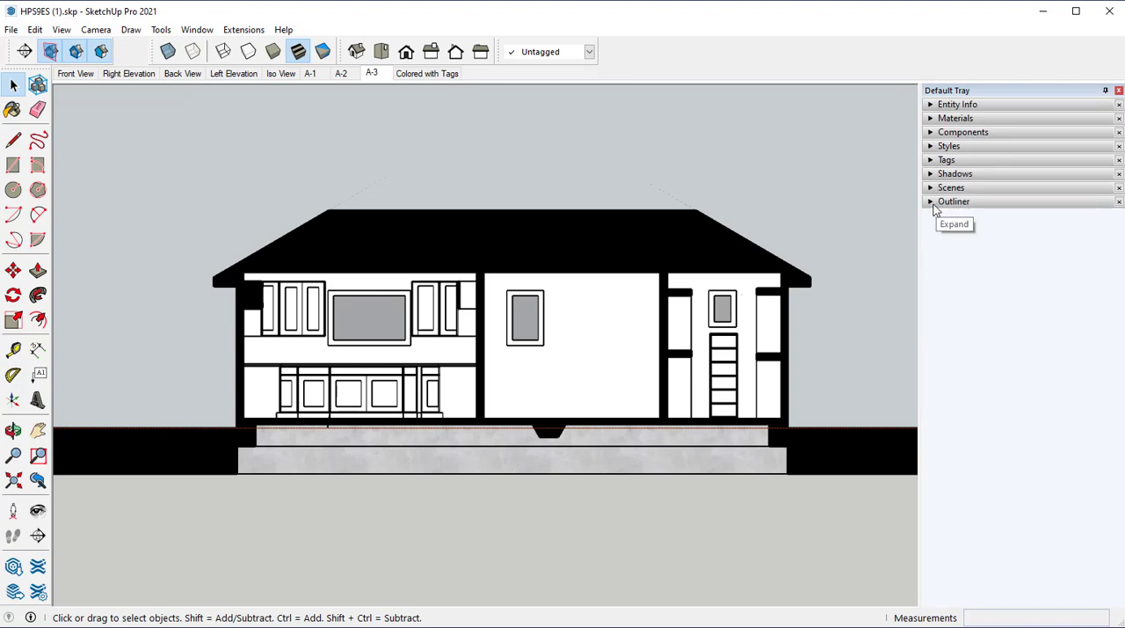
Step: Expand the Outliner list of the model's objects in the Default Tray
{"action": "left_click", "coordinate": [930, 202]}
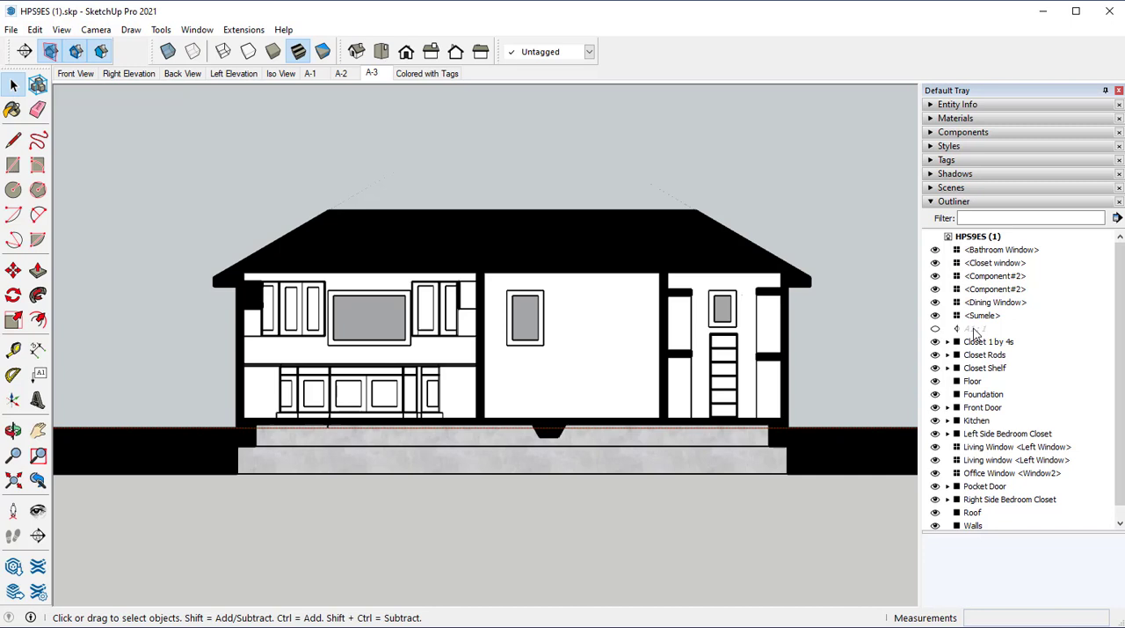
{"action": "mouse_move", "coordinate": [992, 330]}
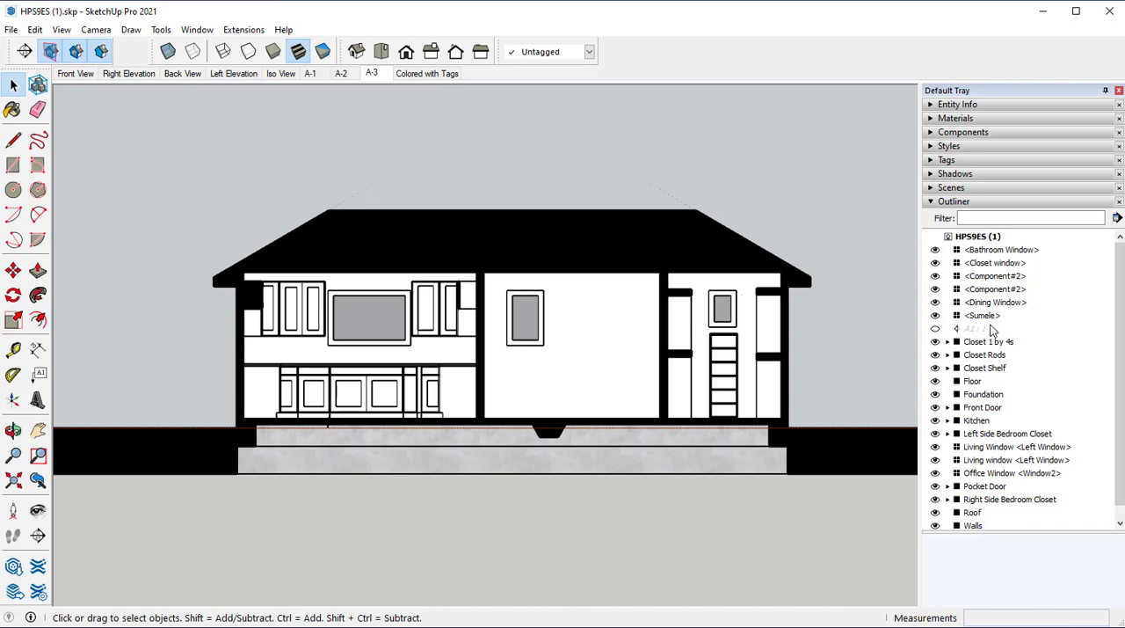
{"action": "left_click", "coordinate": [936, 327]}
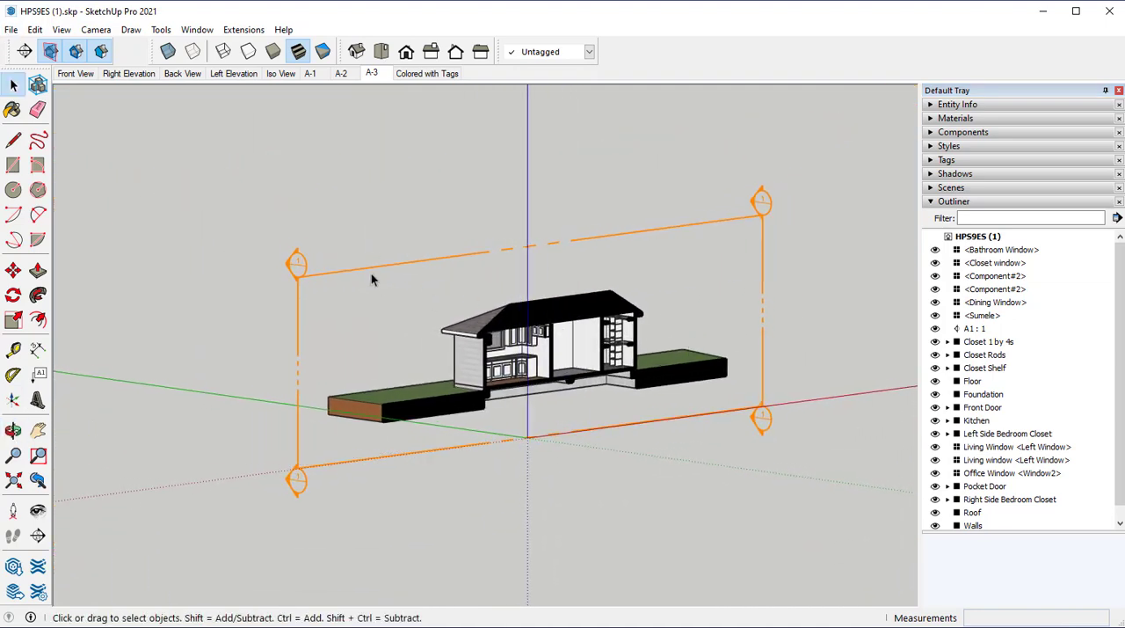
Step: Reverse the section plane so the cut exposes the other half of the house
{"action": "right_click", "coordinate": [370, 280]}
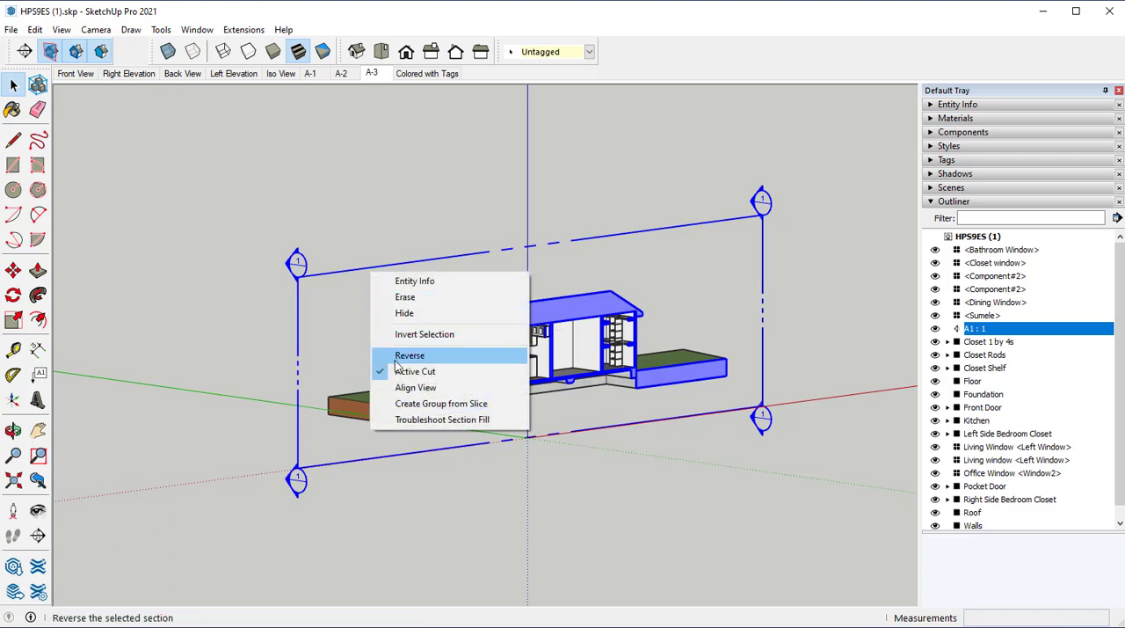
{"action": "mouse_move", "coordinate": [398, 361]}
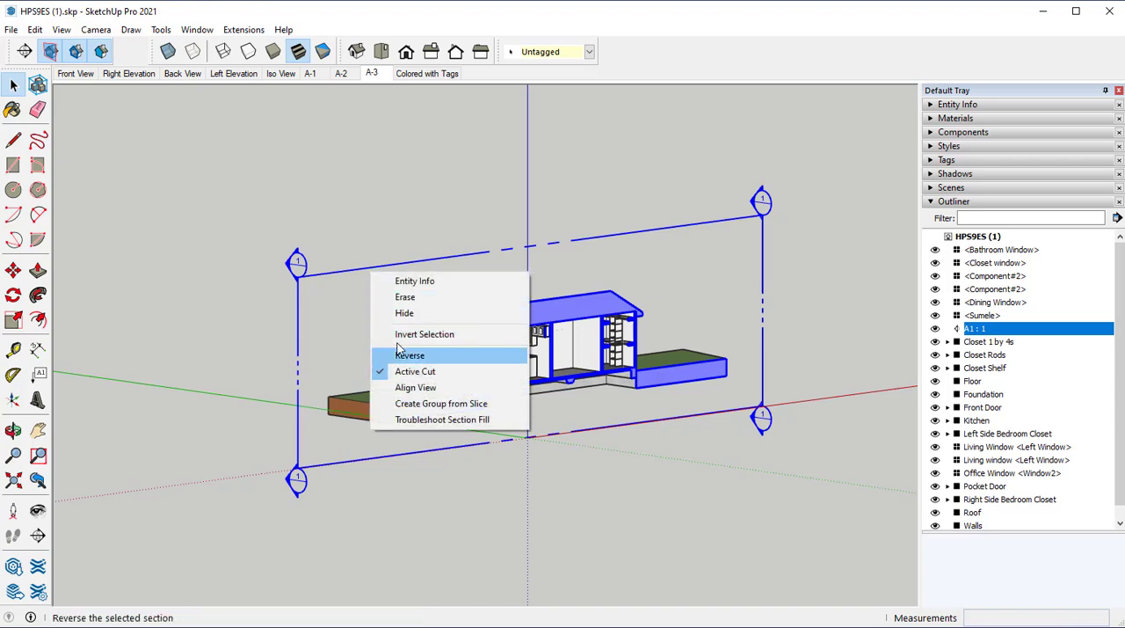
{"action": "left_click", "coordinate": [410, 355]}
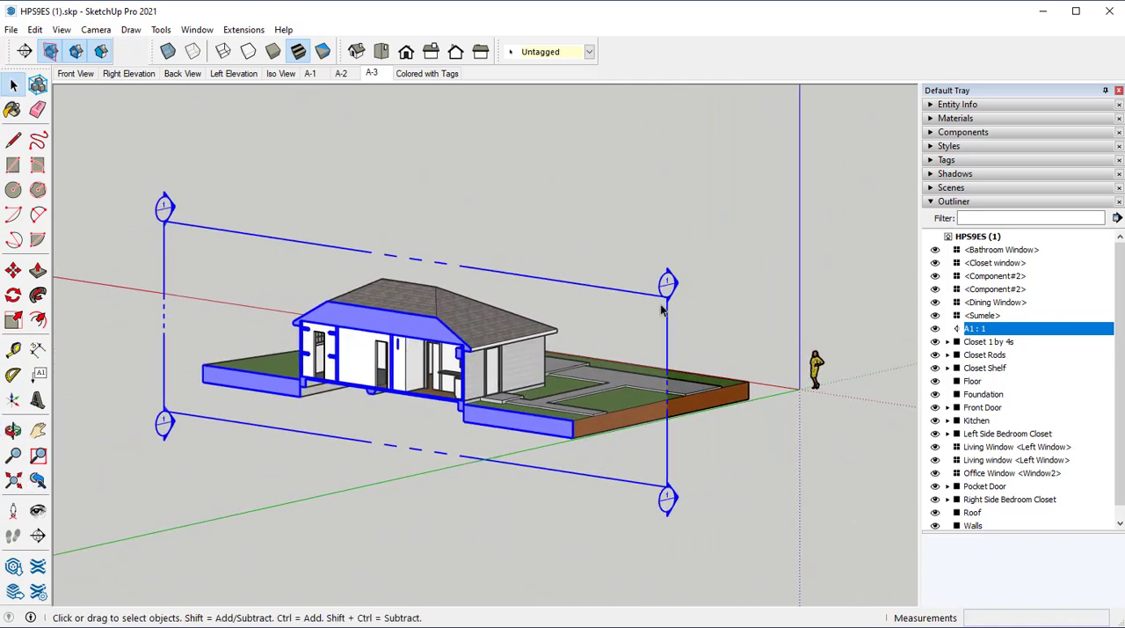
{"action": "left_click", "coordinate": [37, 295]}
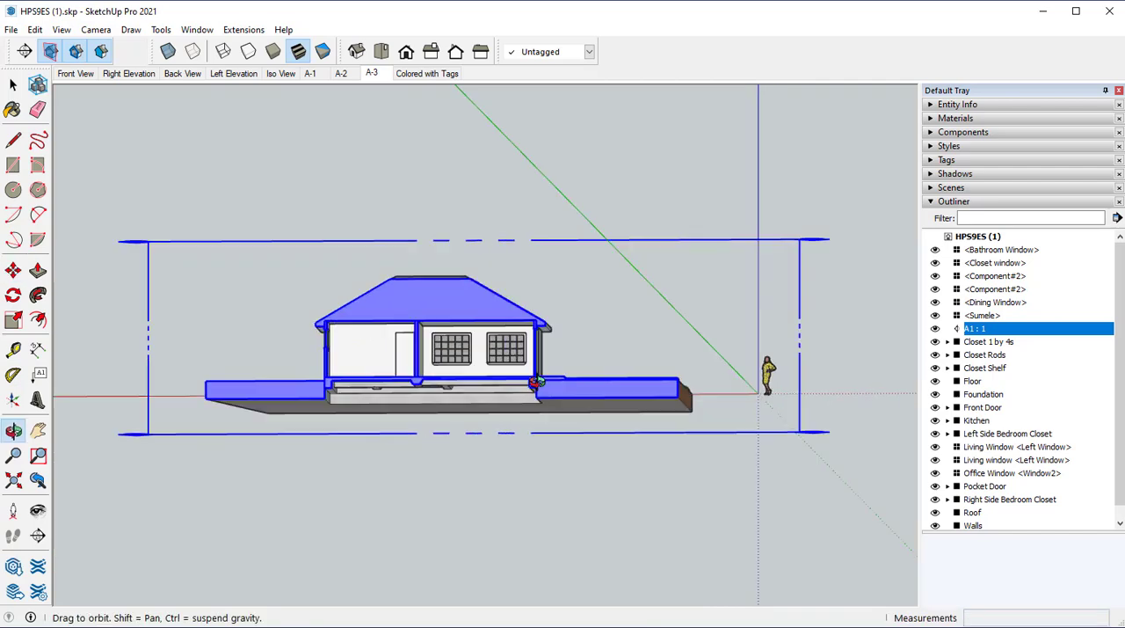
Step: View the cut side straight on as a side elevation with section fill turned on
{"action": "left_click", "coordinate": [25, 51]}
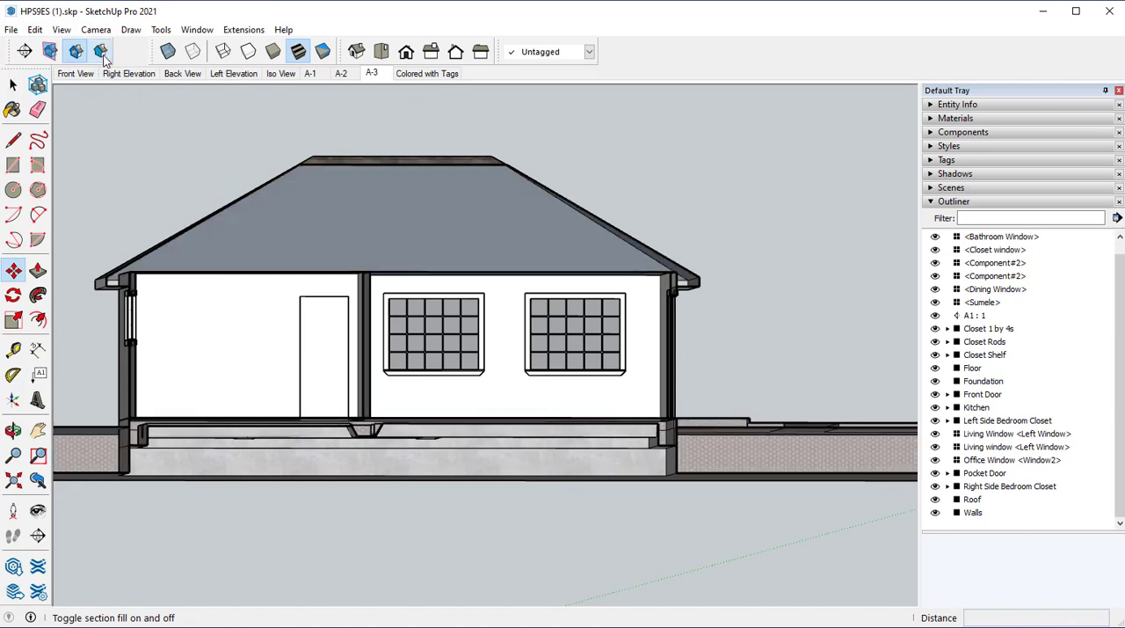
{"action": "left_click", "coordinate": [100, 51]}
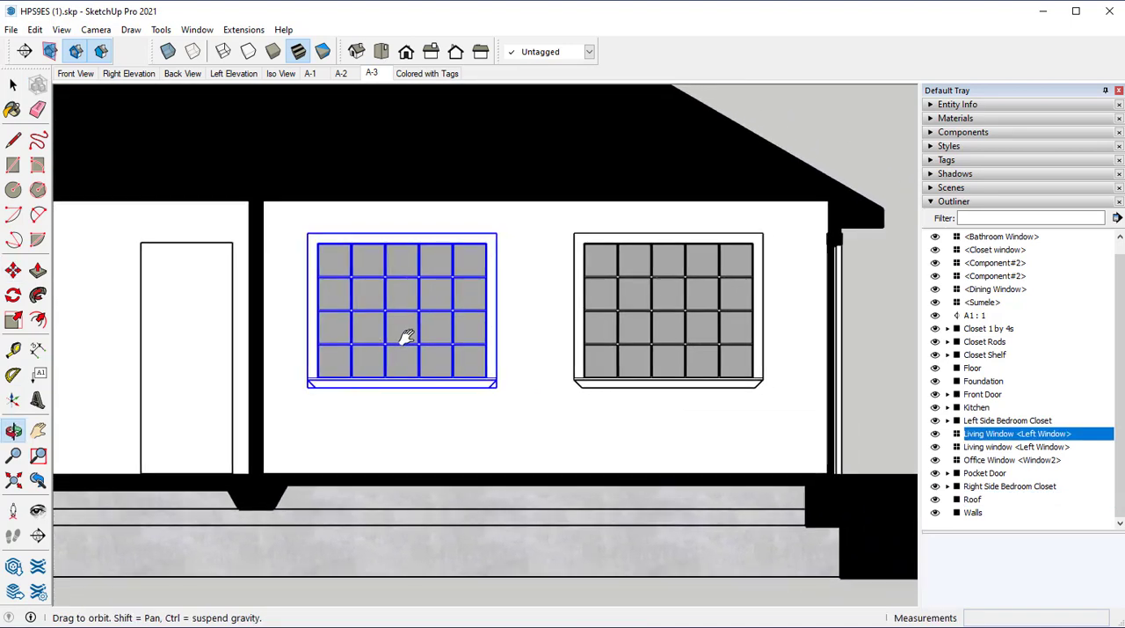
Step: Update scene A-3 with the close-up of the reversed section and its gridded windows
{"action": "left_click", "coordinate": [14, 271]}
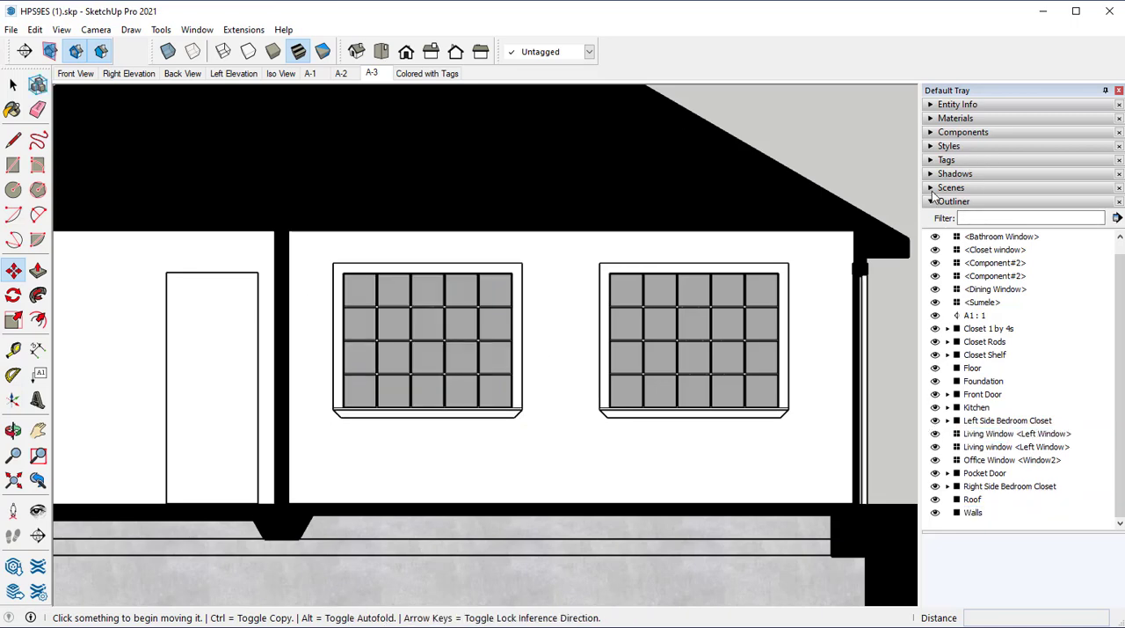
{"action": "left_click", "coordinate": [949, 187]}
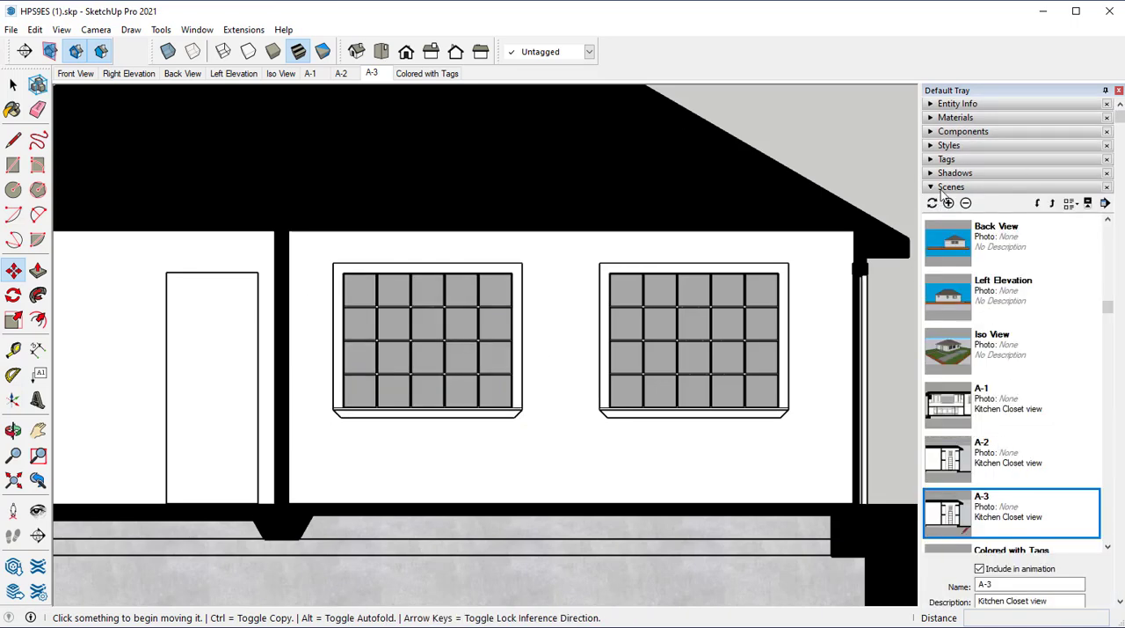
{"action": "left_click", "coordinate": [949, 204]}
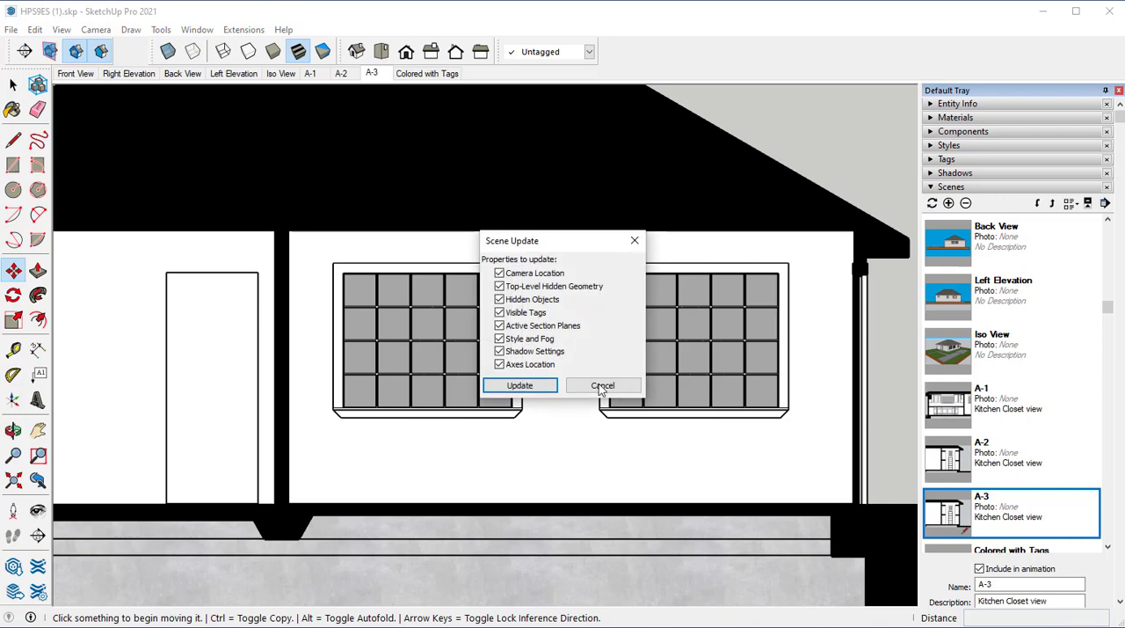
{"action": "left_click", "coordinate": [603, 385]}
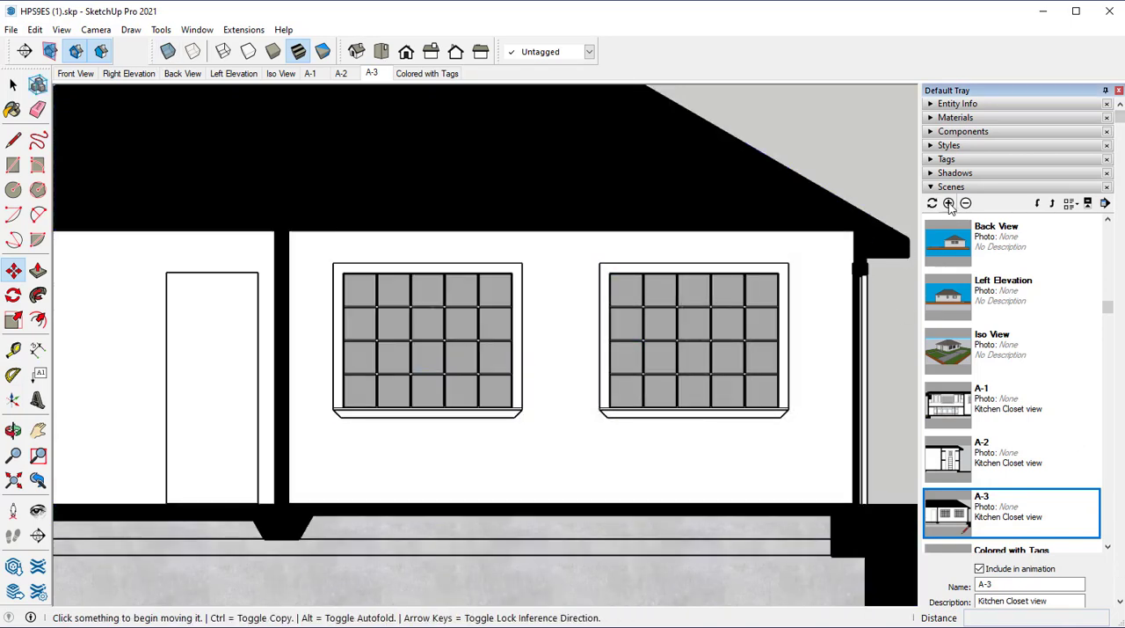
Step: Add a new Scene 10 for the floor plan
{"action": "left_click", "coordinate": [947, 204]}
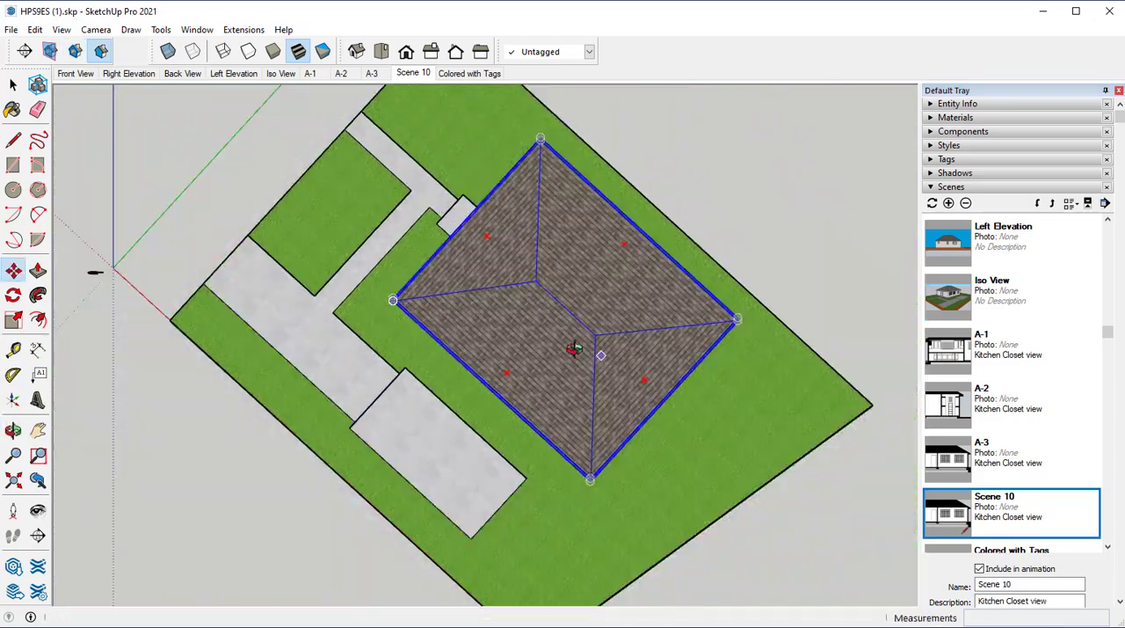
Step: Place a horizontal section plane on the roof top and name it TopView
{"action": "right_click", "coordinate": [576, 352]}
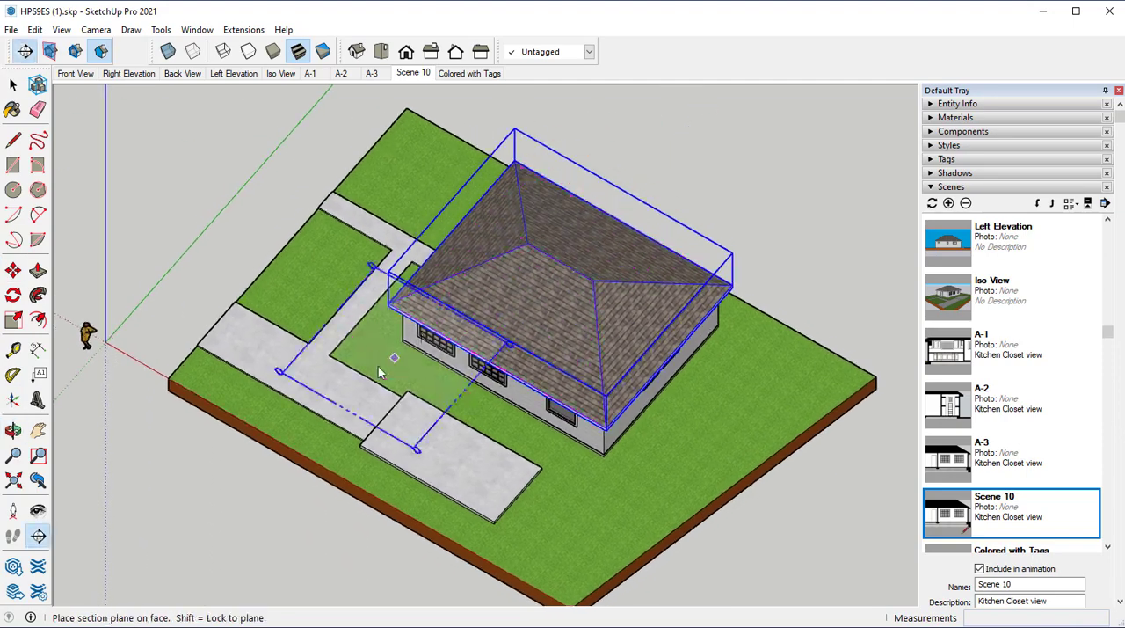
{"action": "left_click", "coordinate": [394, 359]}
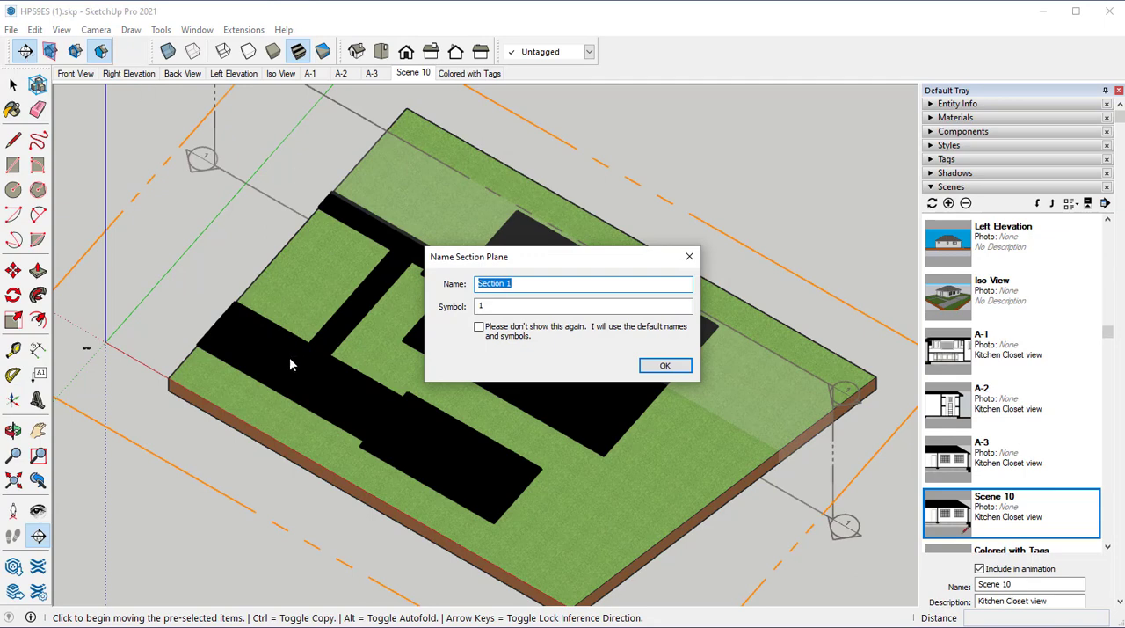
{"action": "mouse_move", "coordinate": [612, 280]}
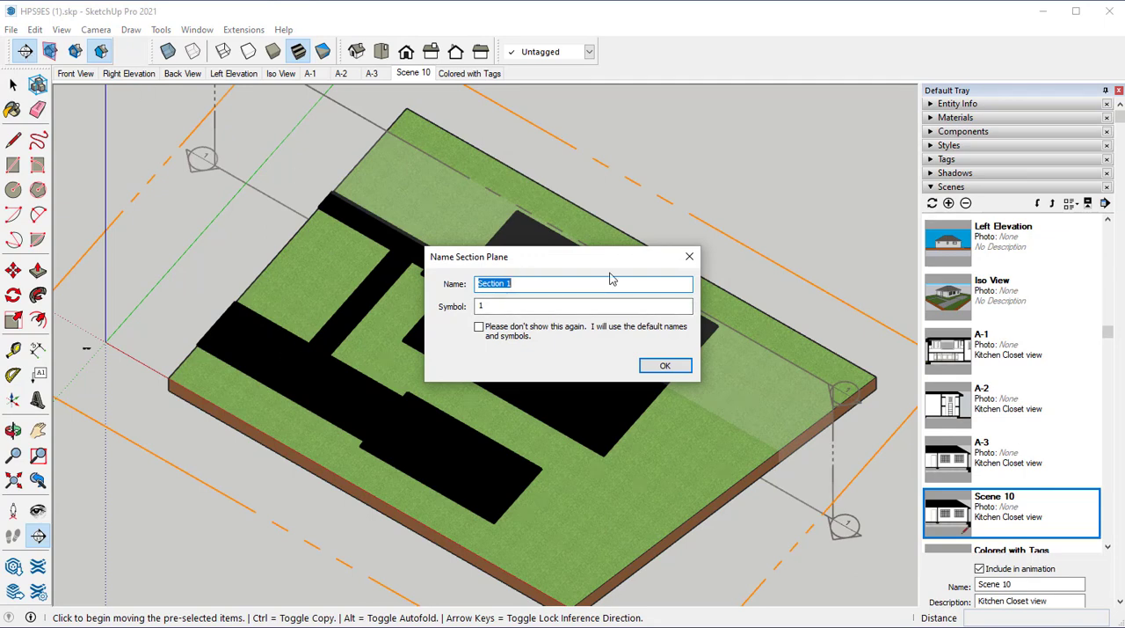
{"action": "type", "text": "TopView"}
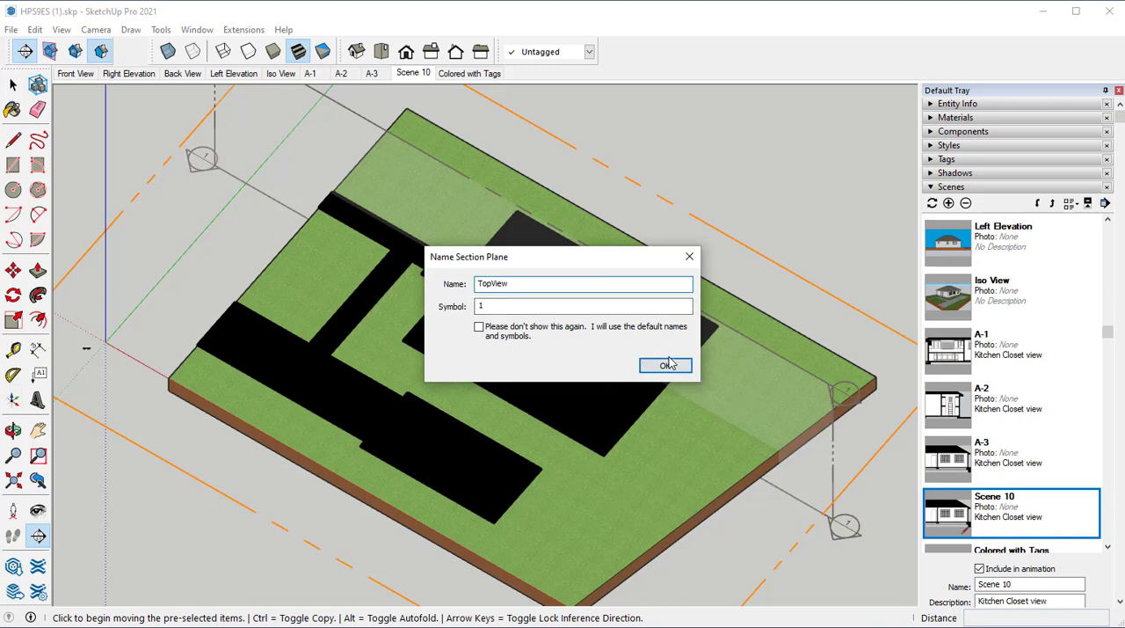
{"action": "left_click", "coordinate": [665, 366]}
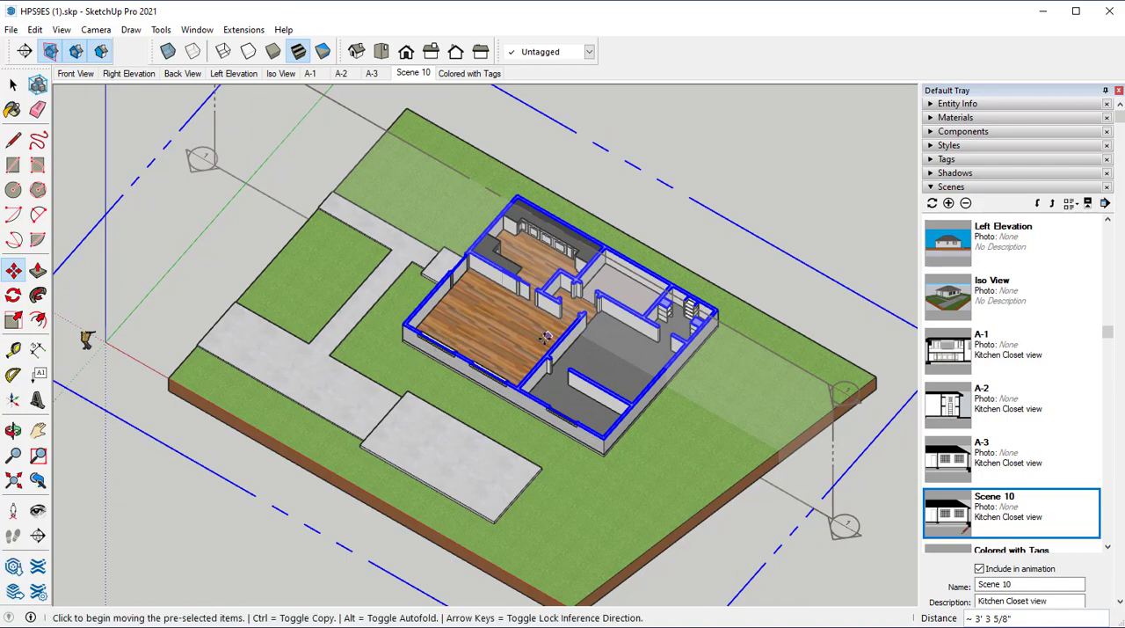
Step: Lower the section plane into the walls, hide its outline and toggle back-edge dashes
{"action": "left_click_drag", "start_coordinate": [545, 337], "coordinate": [360, 431]}
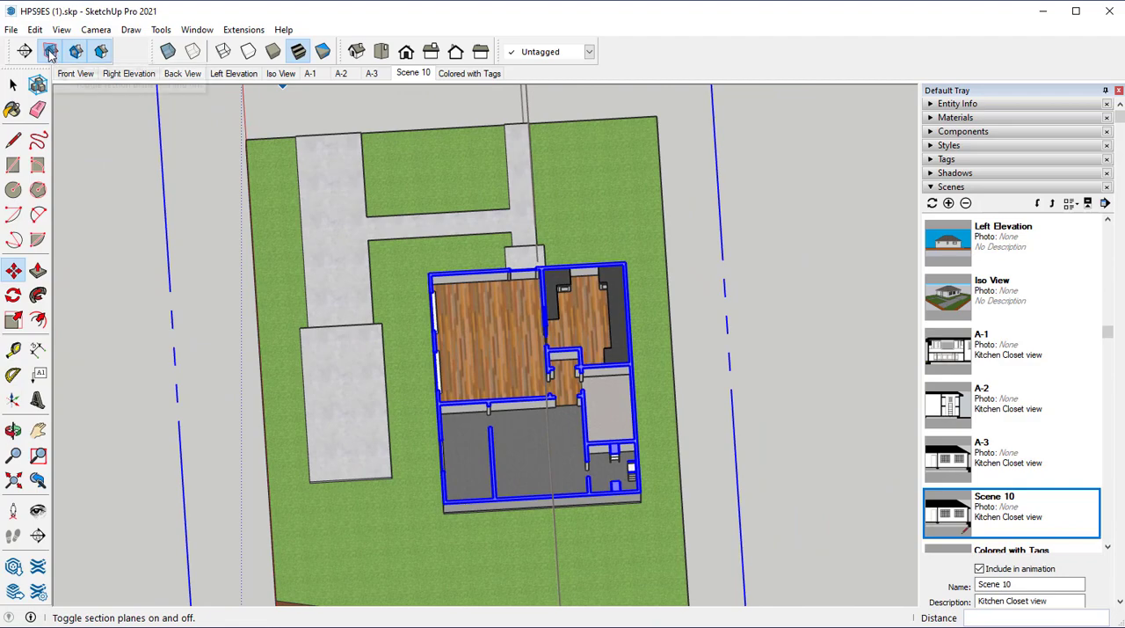
{"action": "left_click", "coordinate": [49, 51]}
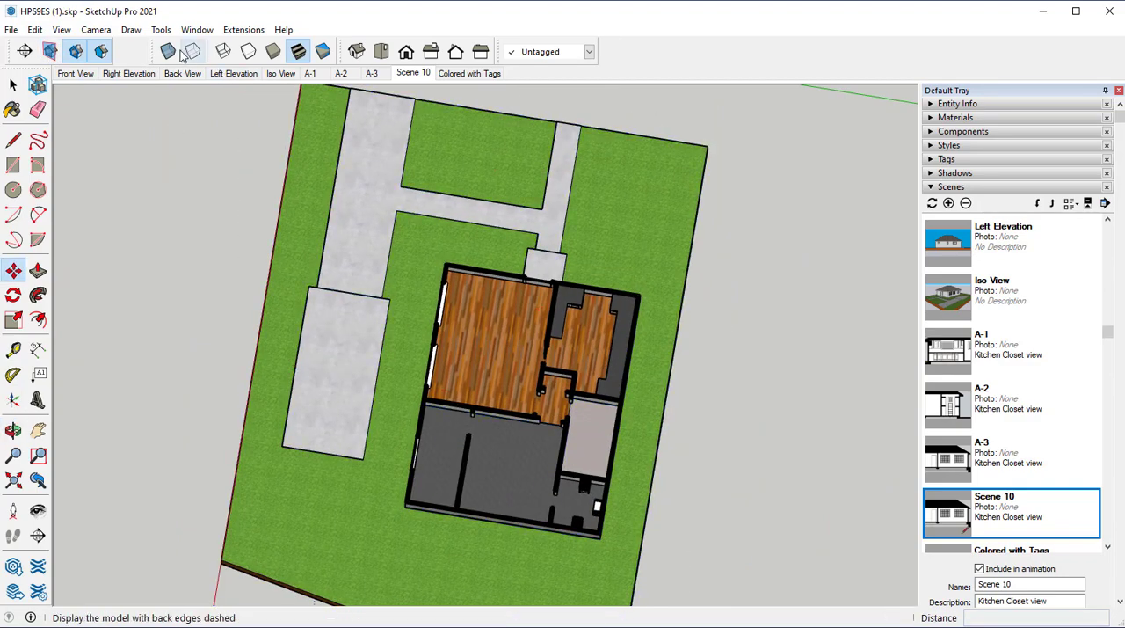
{"action": "left_click", "coordinate": [381, 51]}
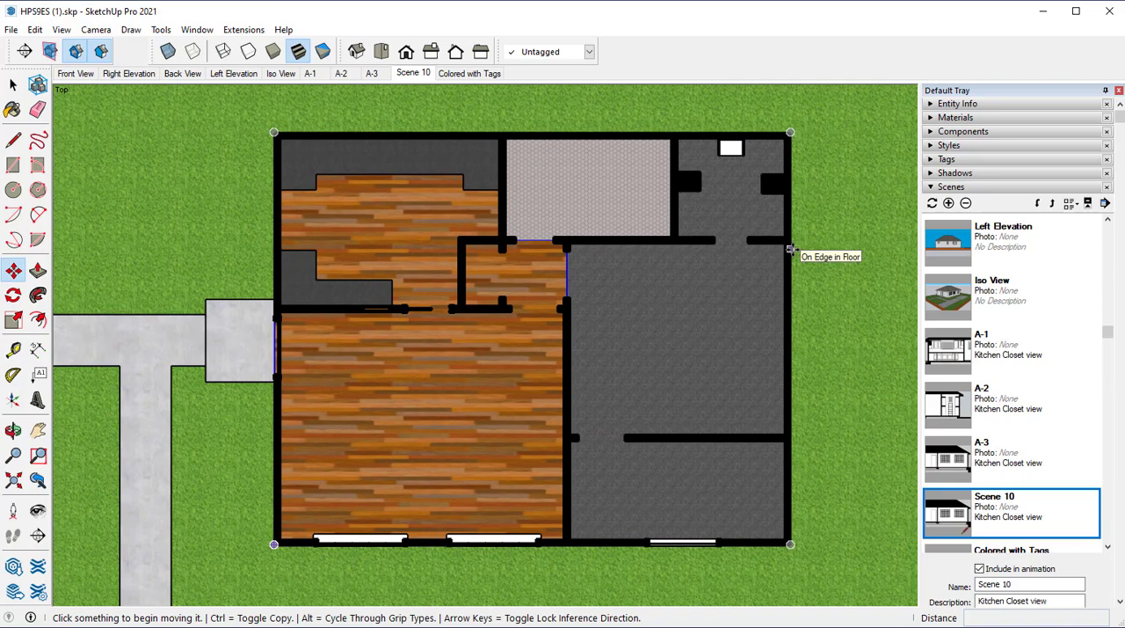
{"action": "mouse_move", "coordinate": [789, 250]}
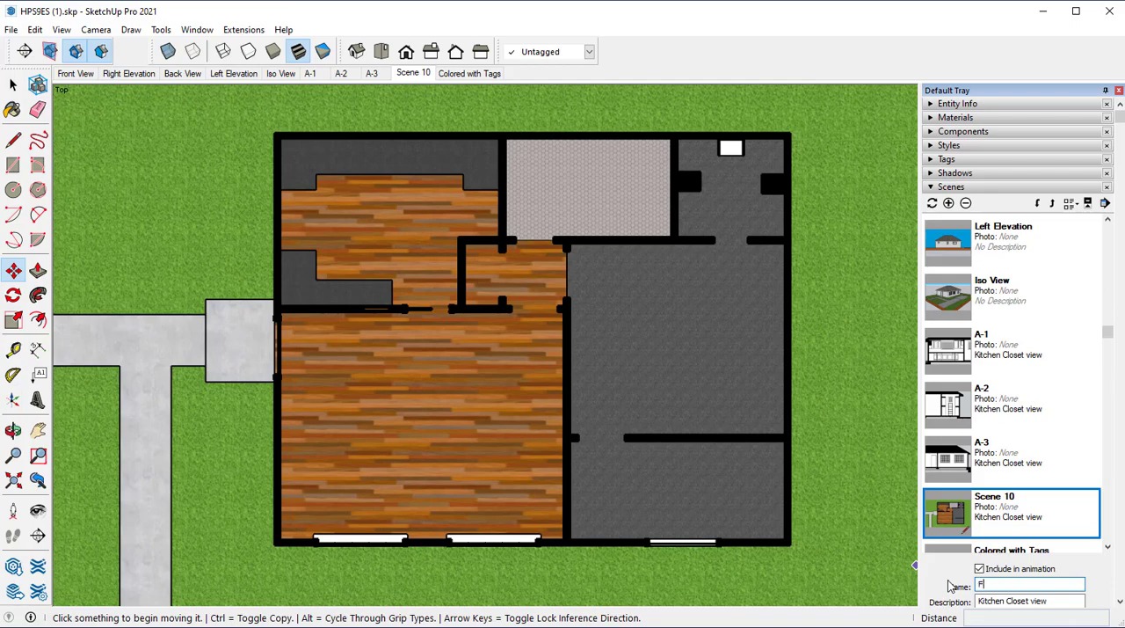
Step: Rename Scene 10 to FloorPlan
{"action": "type", "text": "FloorPlan"}
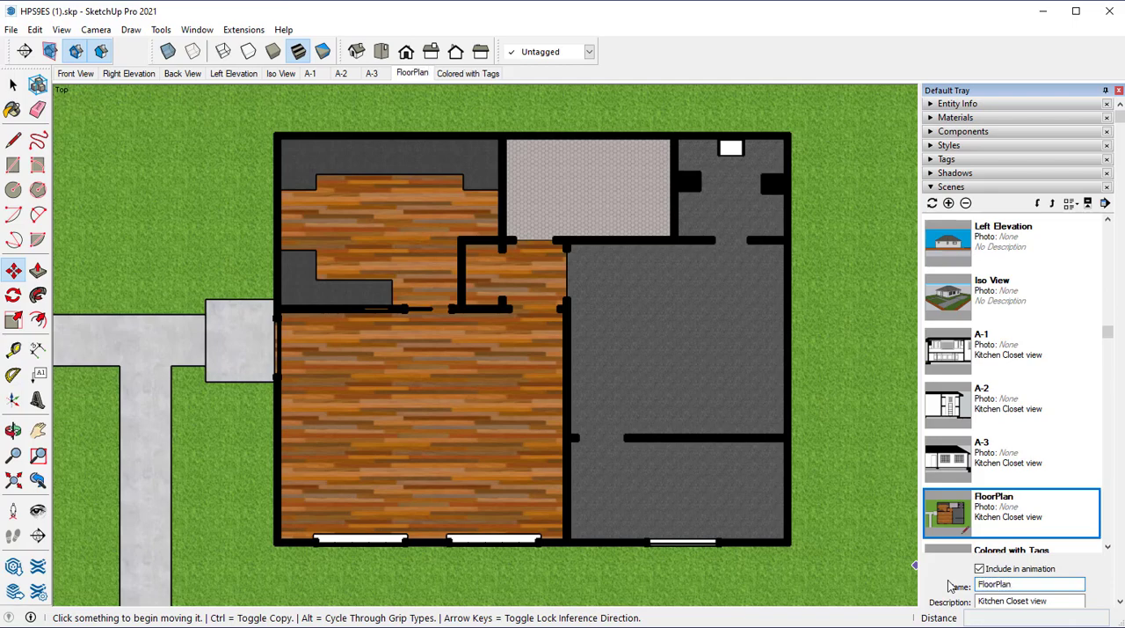
{"action": "mouse_move", "coordinate": [986, 473]}
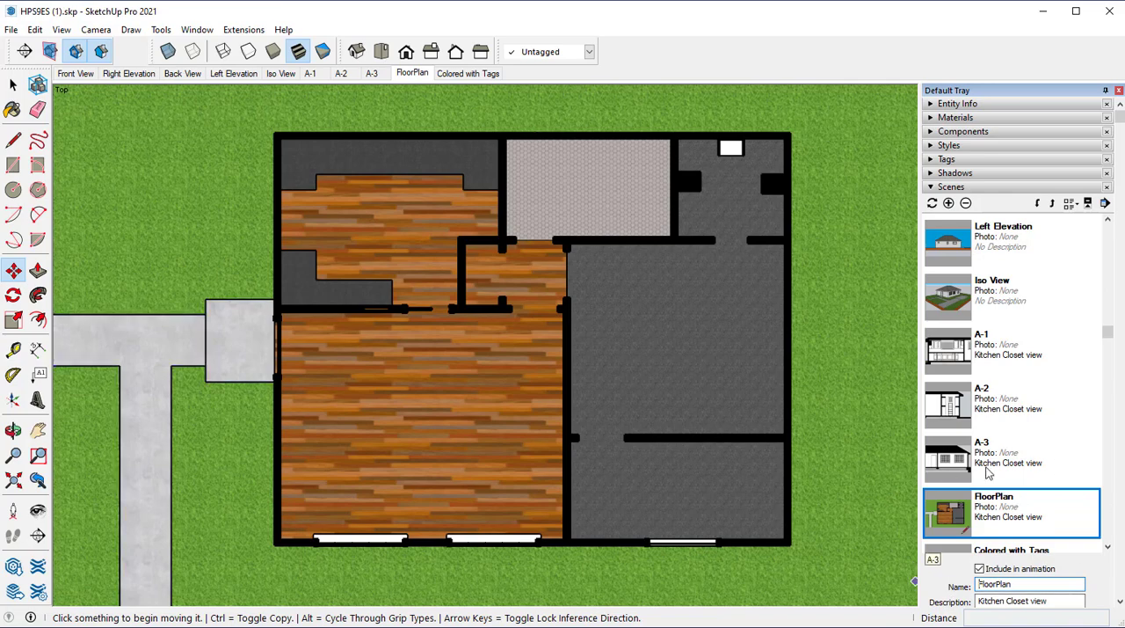
{"action": "mouse_move", "coordinate": [1087, 455]}
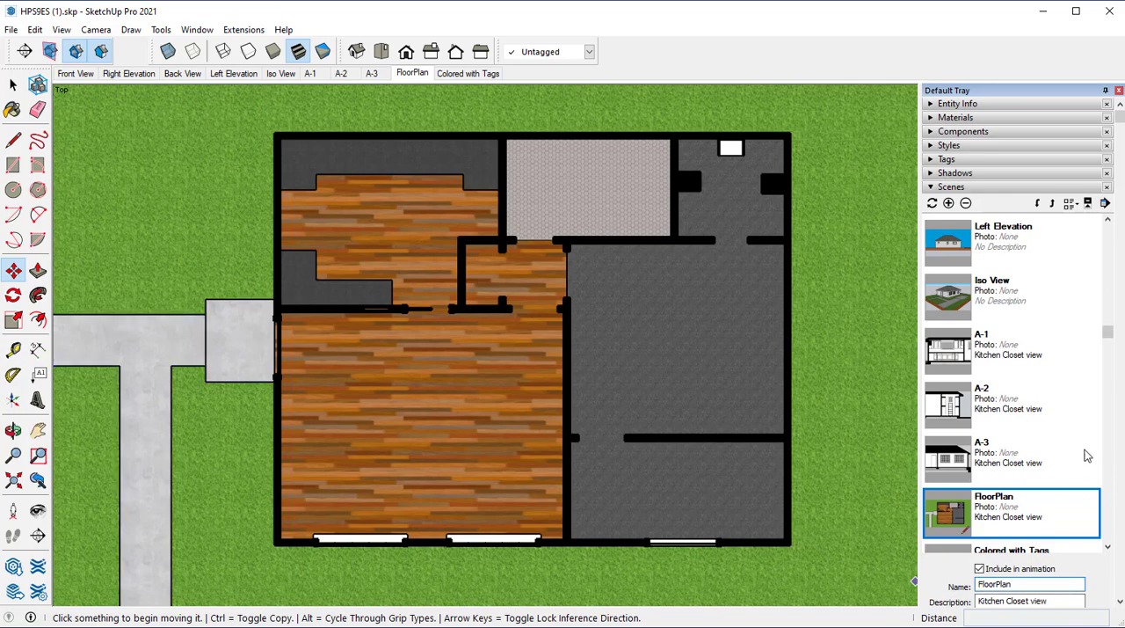
{"action": "mouse_move", "coordinate": [968, 329]}
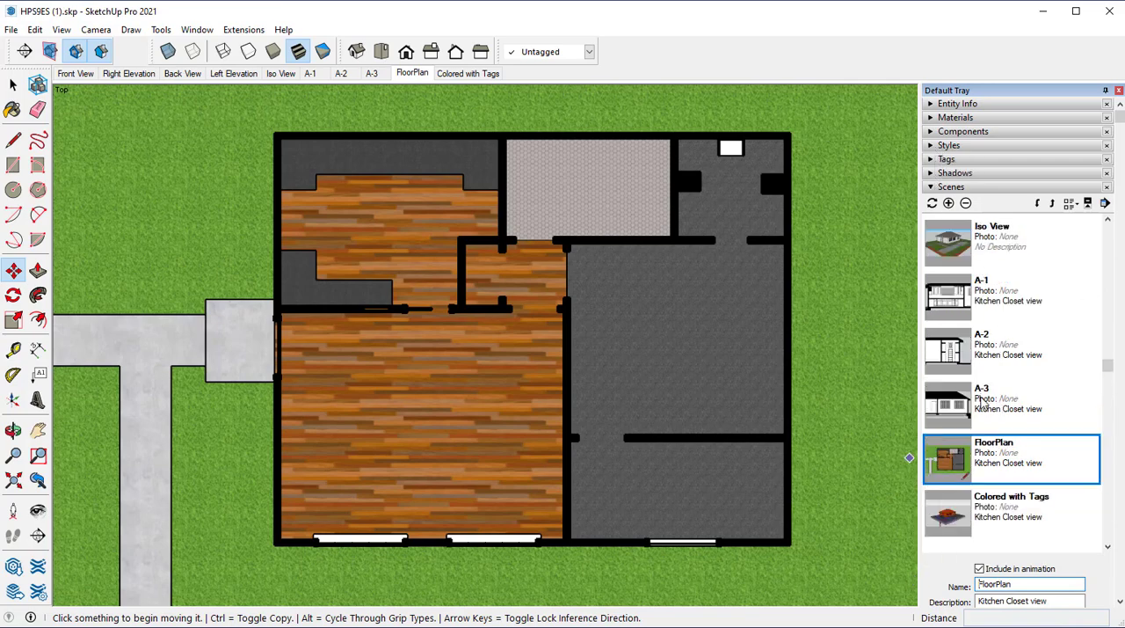
Step: Add Scene 11 from the plan view and try shaded and construction documentation styles
{"action": "left_click", "coordinate": [947, 204]}
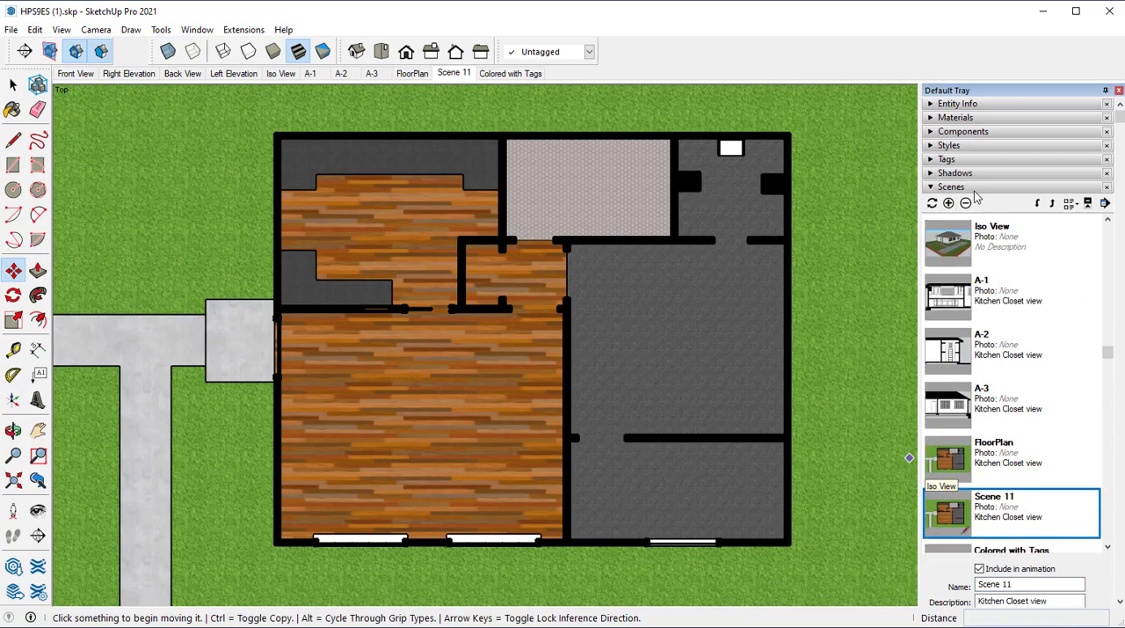
{"action": "left_click", "coordinate": [949, 144]}
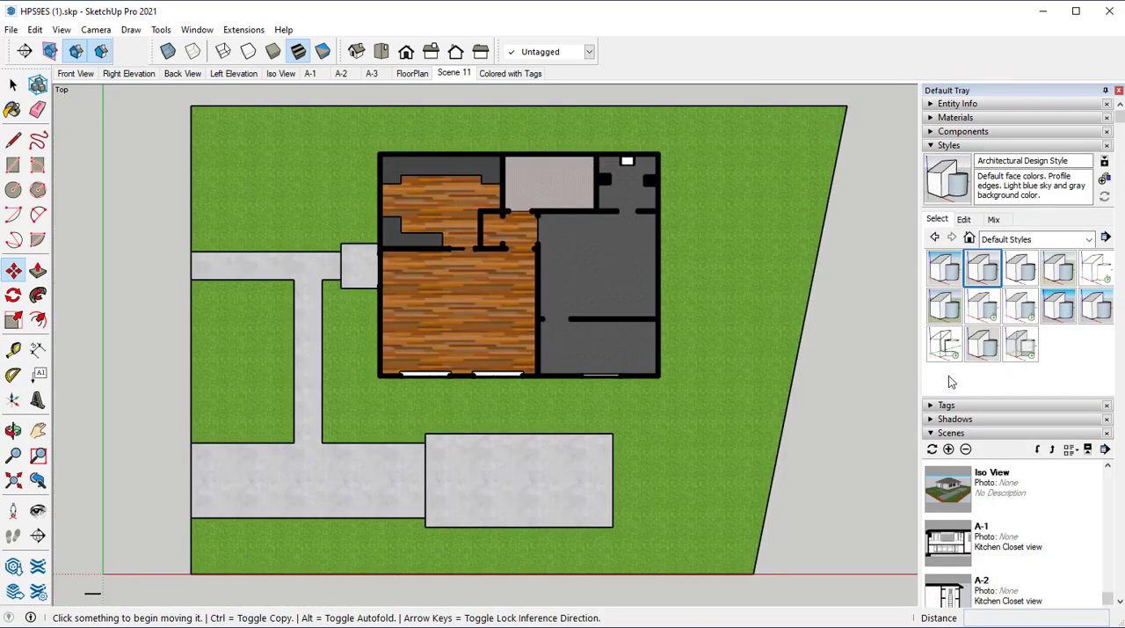
{"action": "mouse_move", "coordinate": [1006, 415]}
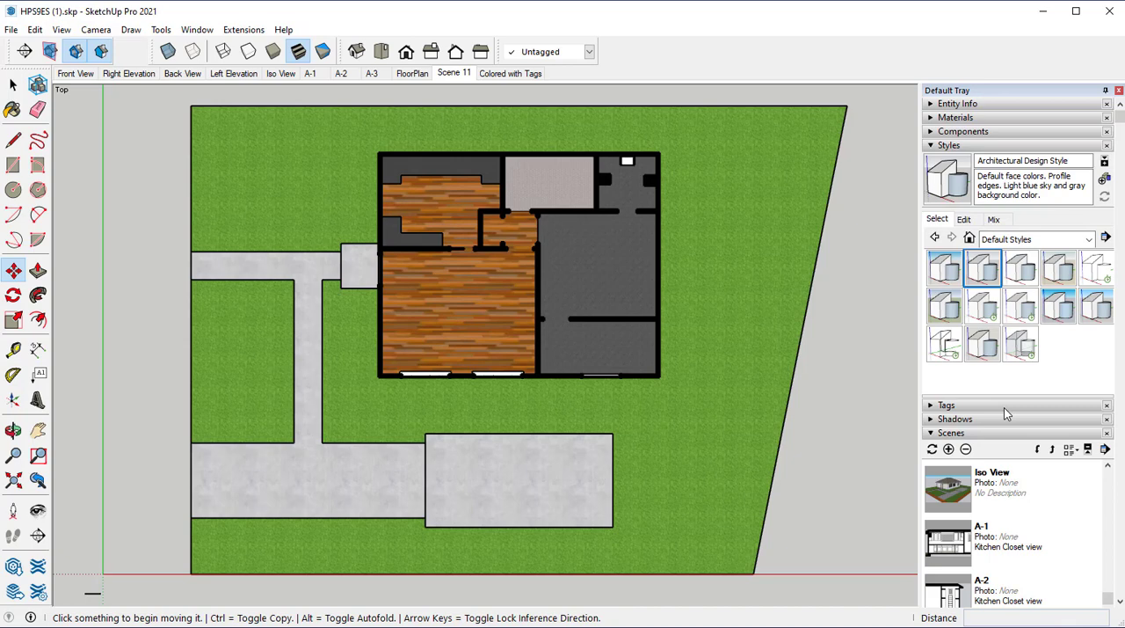
{"action": "mouse_move", "coordinate": [984, 264]}
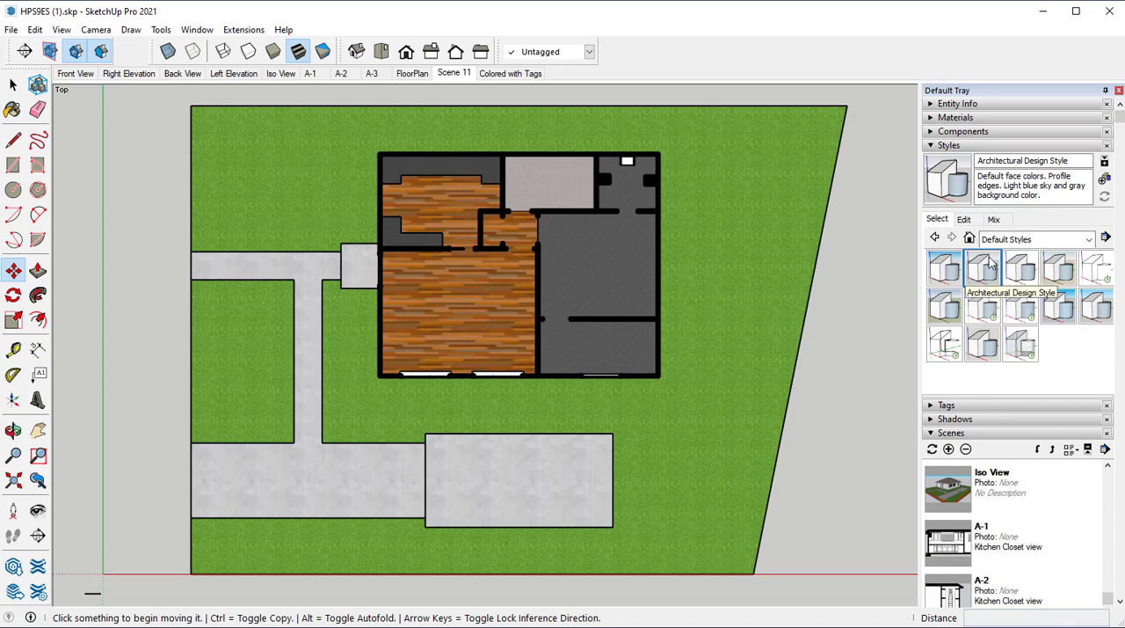
{"action": "mouse_move", "coordinate": [1097, 267]}
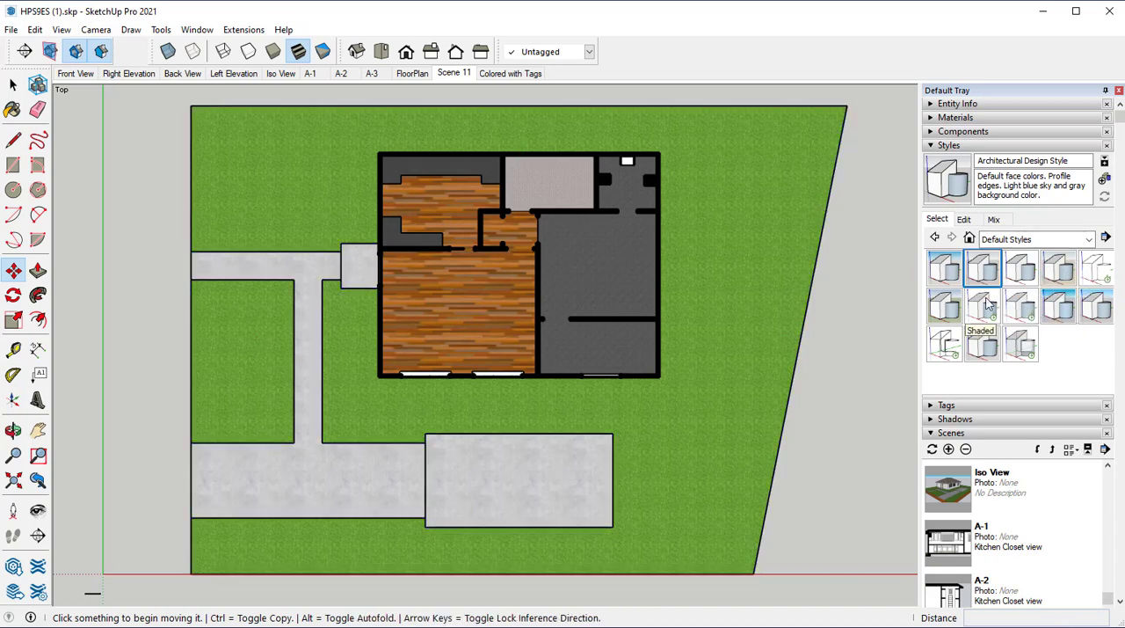
{"action": "left_click", "coordinate": [982, 306]}
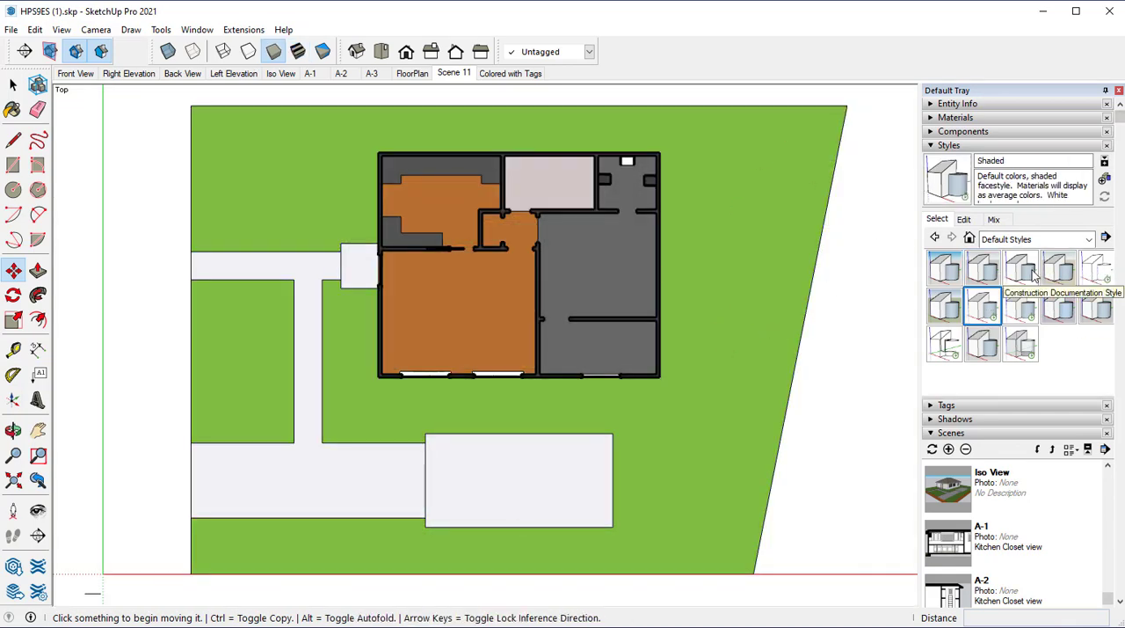
{"action": "left_click", "coordinate": [1019, 268]}
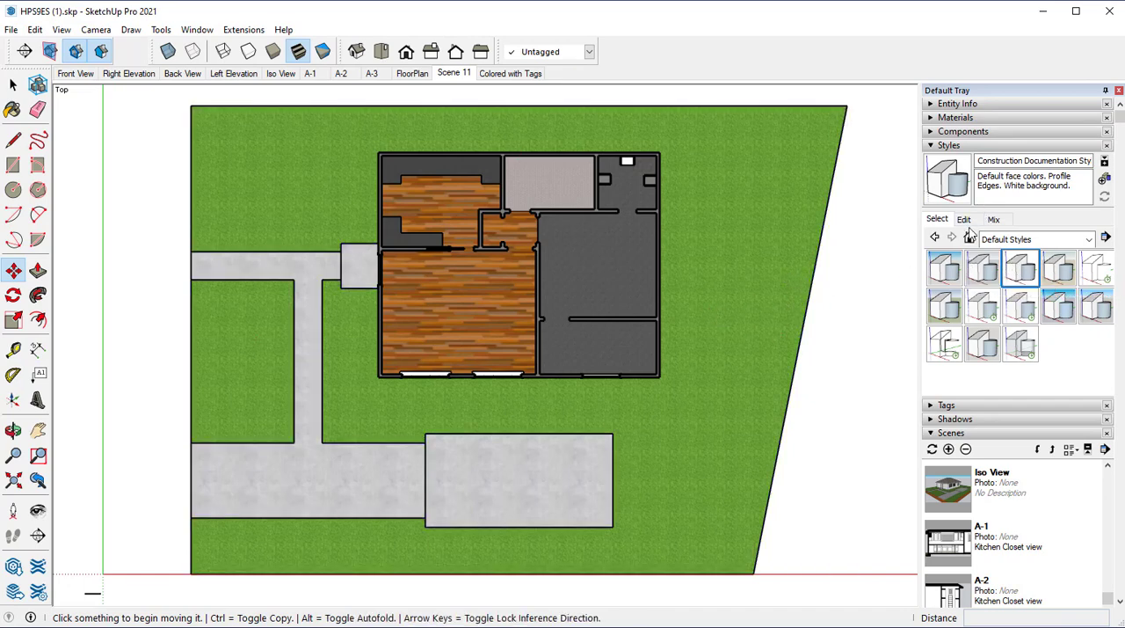
Step: Apply Straight Lines 01pix from the Straight Lines collection for thin black linework
{"action": "left_click", "coordinate": [1089, 239]}
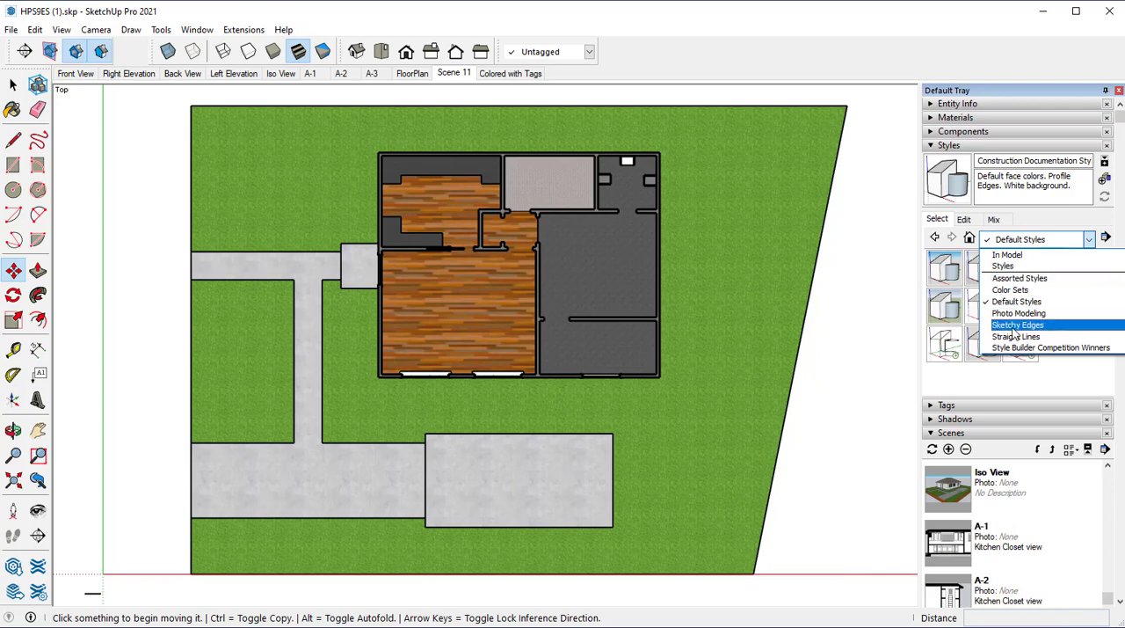
{"action": "left_click", "coordinate": [1016, 338]}
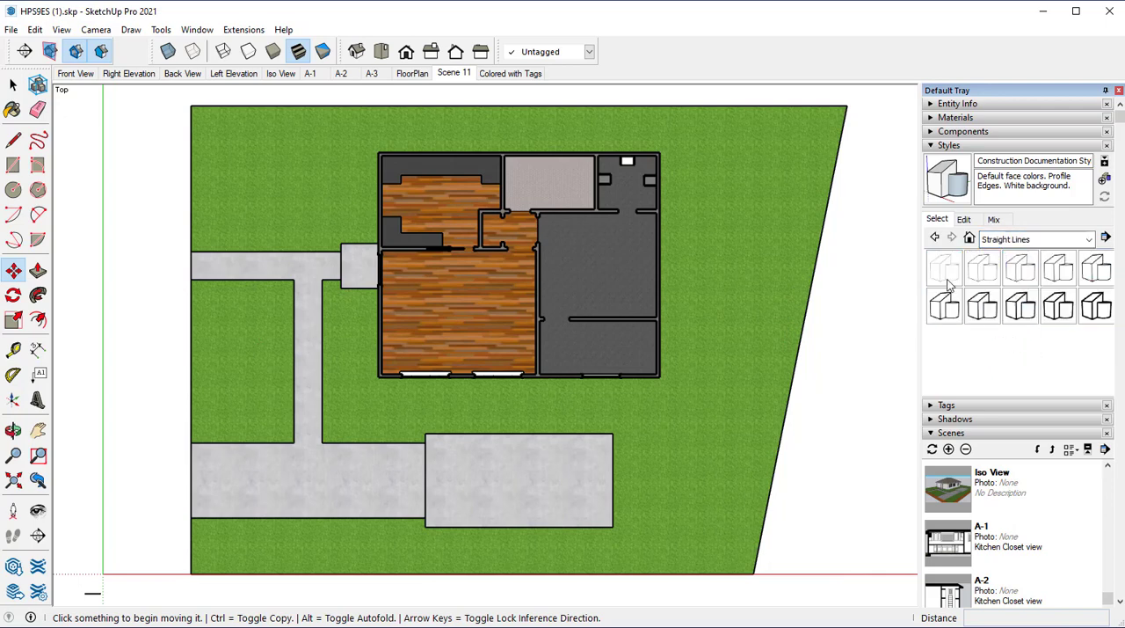
{"action": "left_click", "coordinate": [944, 268]}
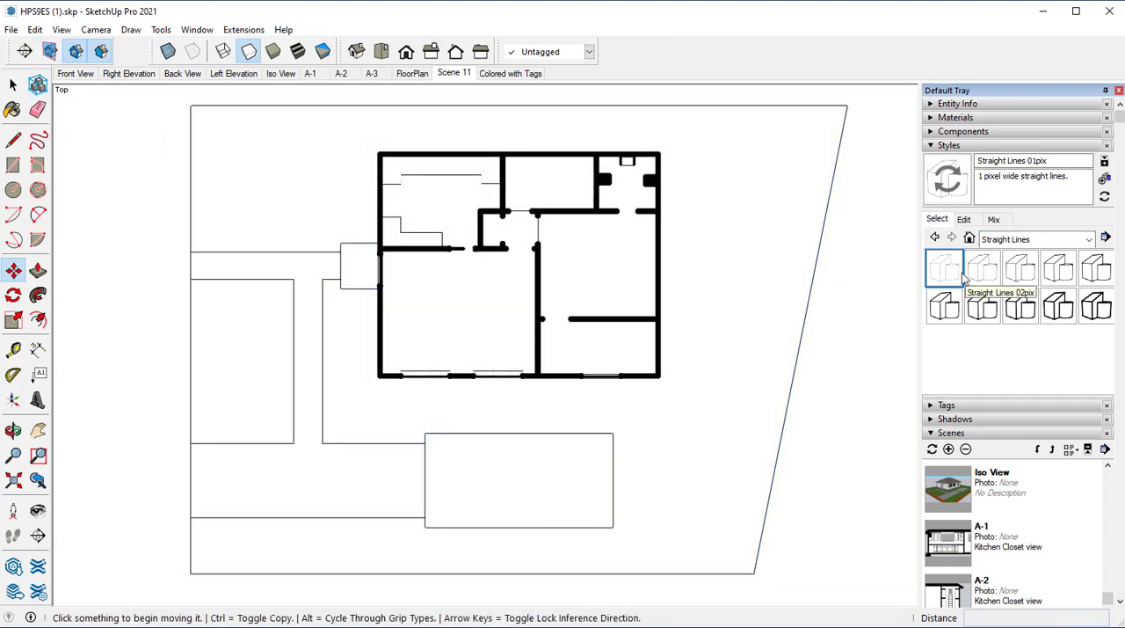
{"action": "mouse_move", "coordinate": [944, 268]}
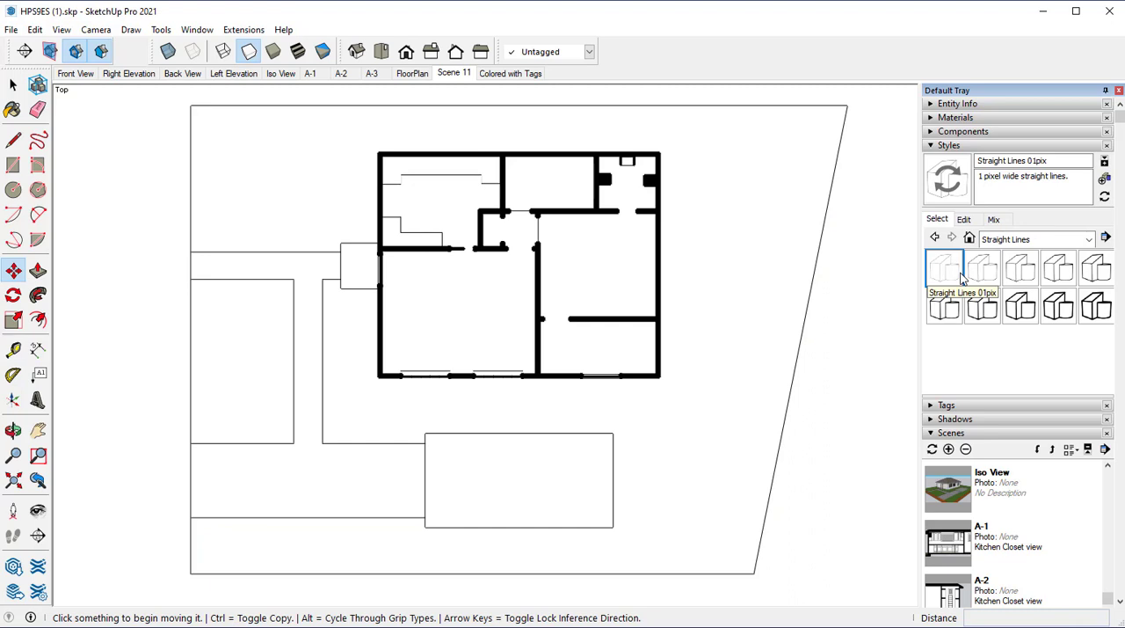
Step: Update Scene 11 with the linework view, saving the style as new, and check the scene
{"action": "left_click", "coordinate": [49, 51]}
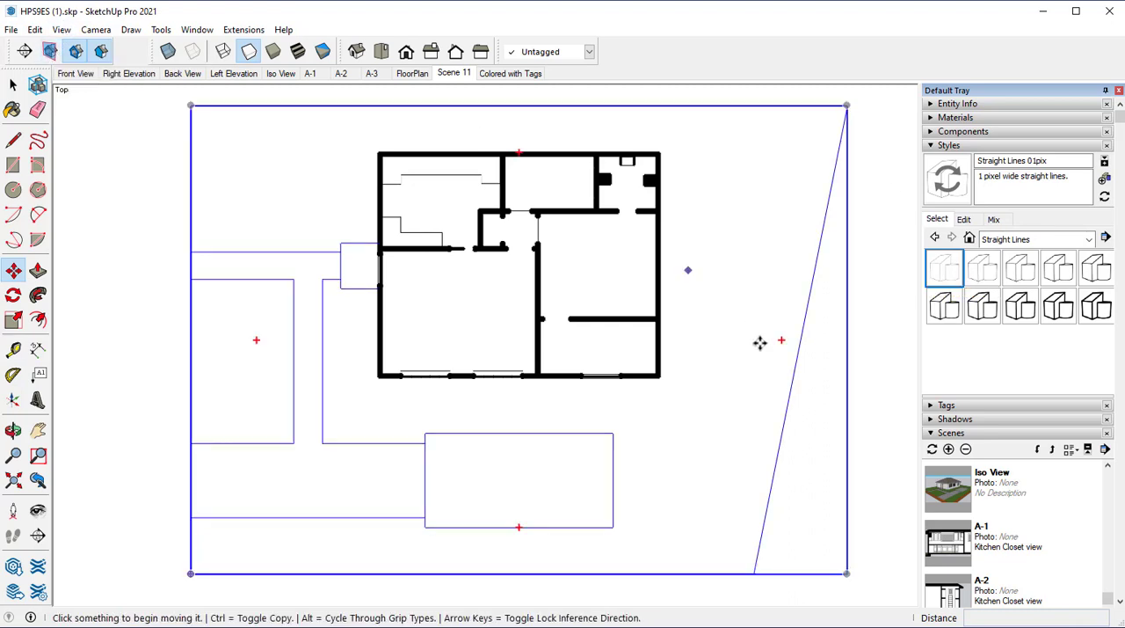
{"action": "left_click", "coordinate": [932, 451]}
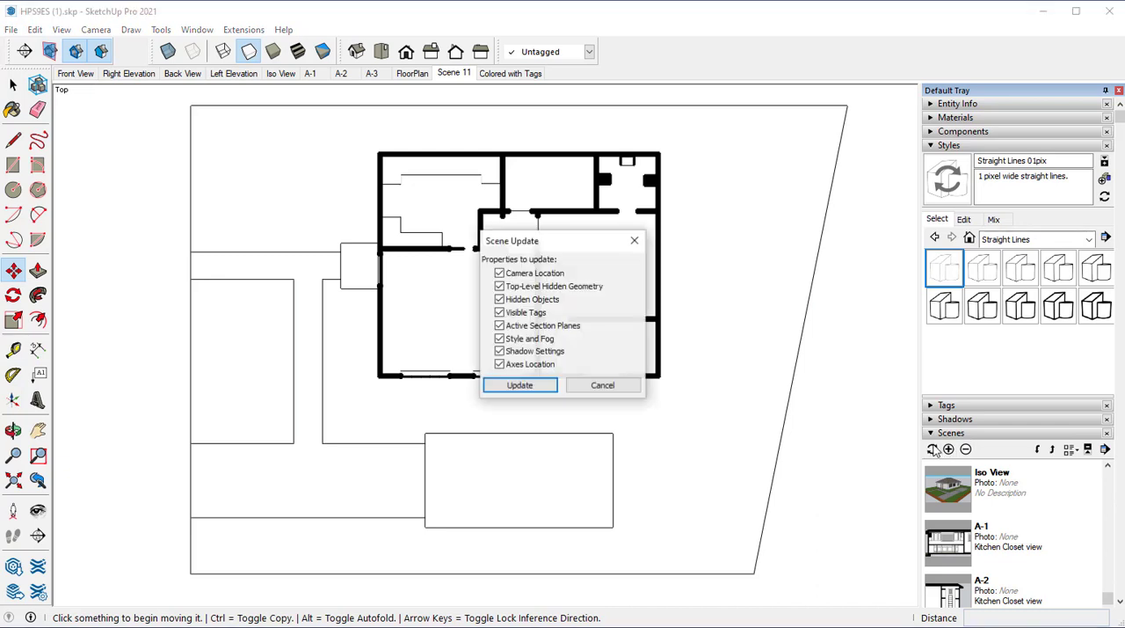
{"action": "left_click", "coordinate": [521, 386]}
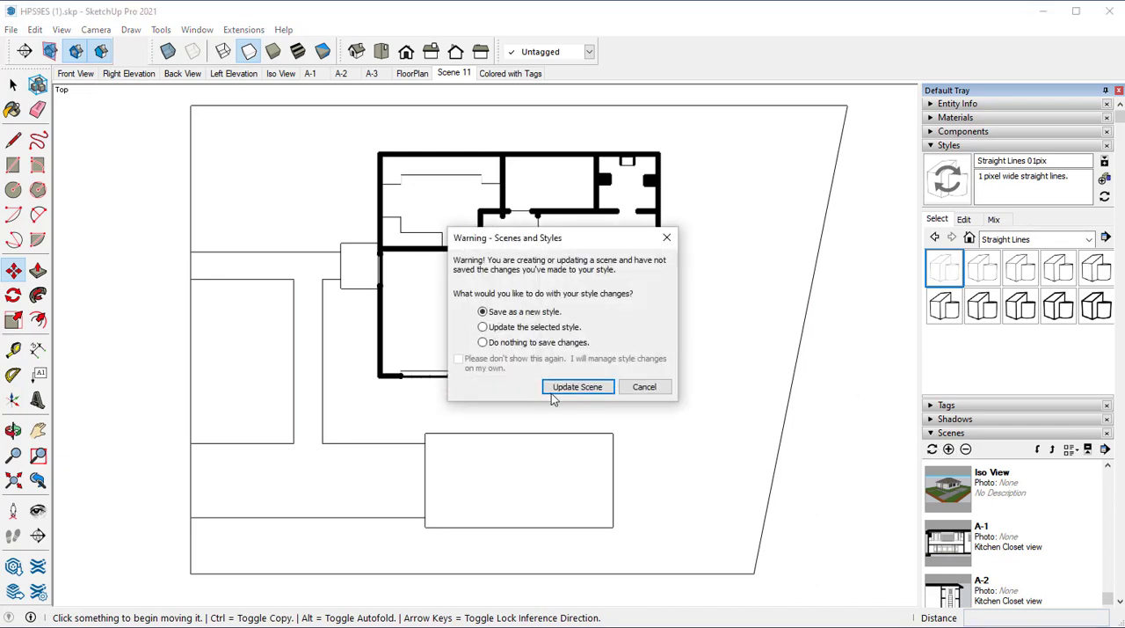
{"action": "mouse_move", "coordinate": [466, 271]}
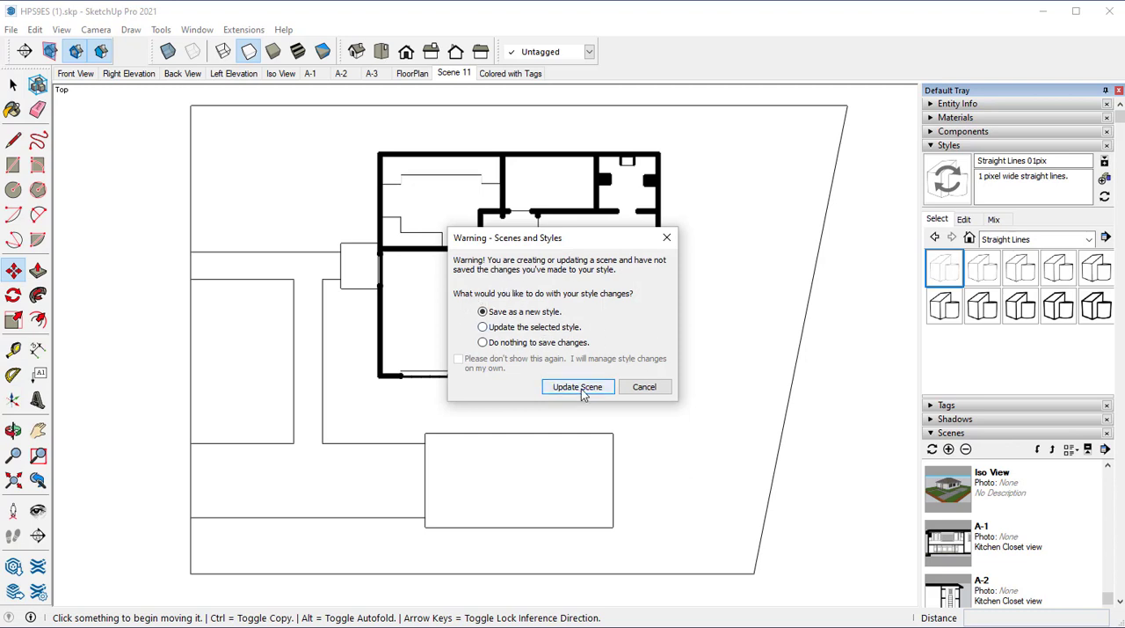
{"action": "left_click", "coordinate": [577, 387]}
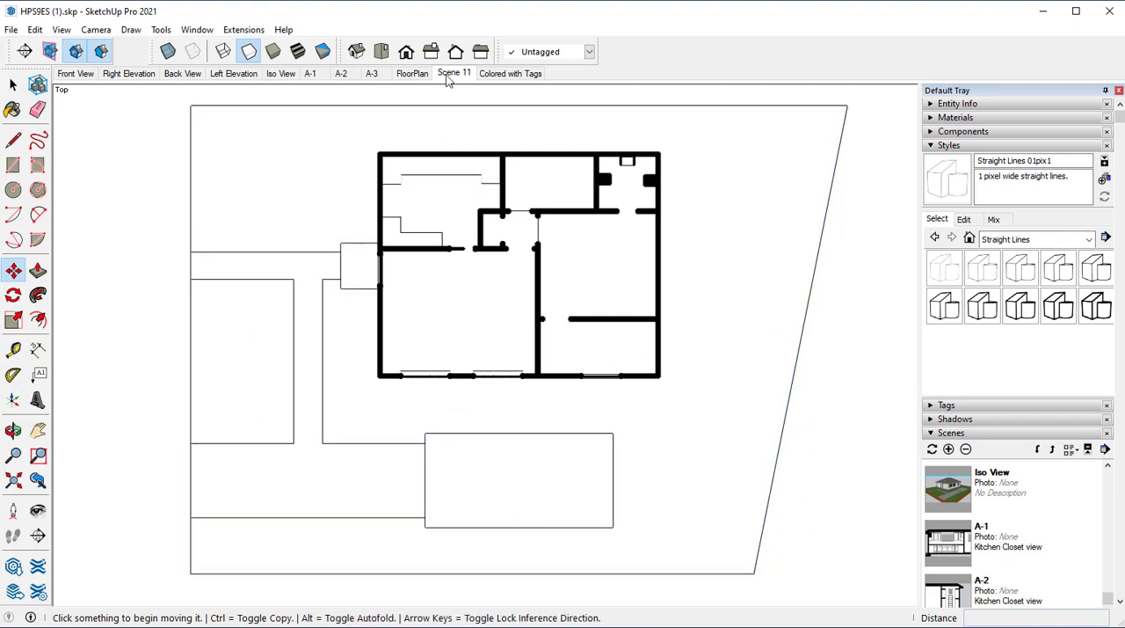
{"action": "left_click", "coordinate": [454, 74]}
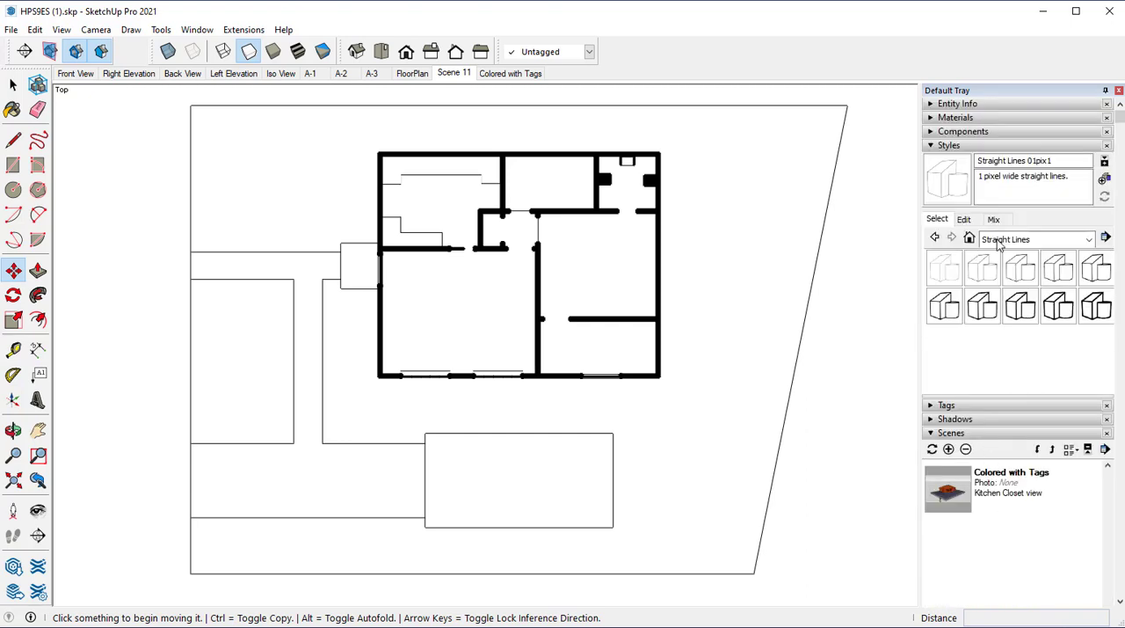
Step: Rename Scene 11 to FloorPlan Linework
{"action": "left_click", "coordinate": [949, 145]}
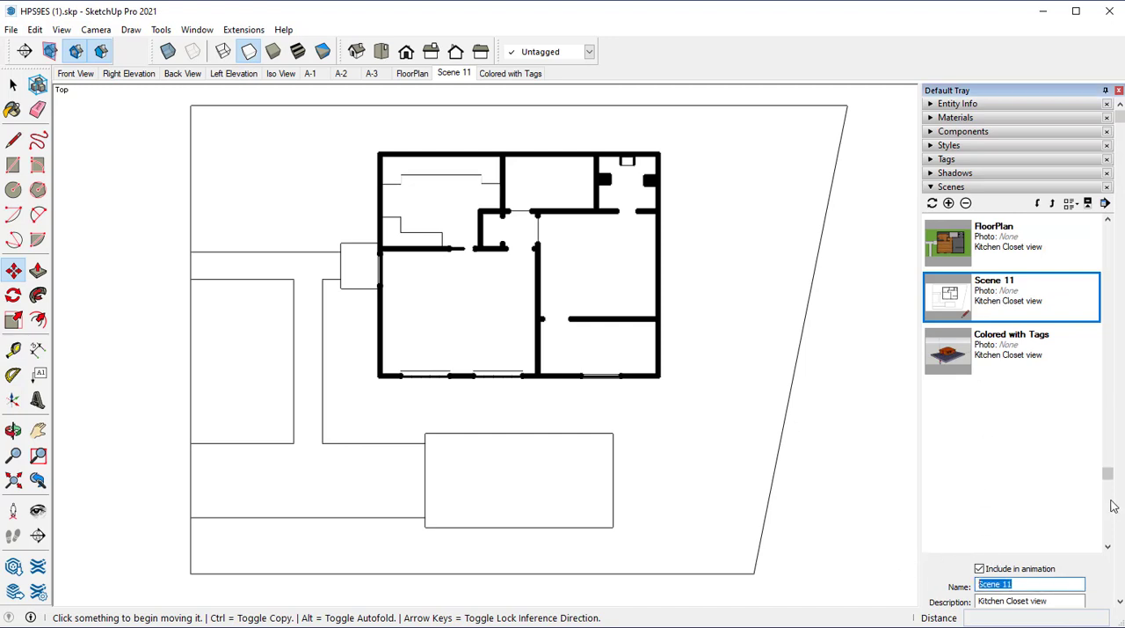
{"action": "type", "text": "FloorPlan Linew"}
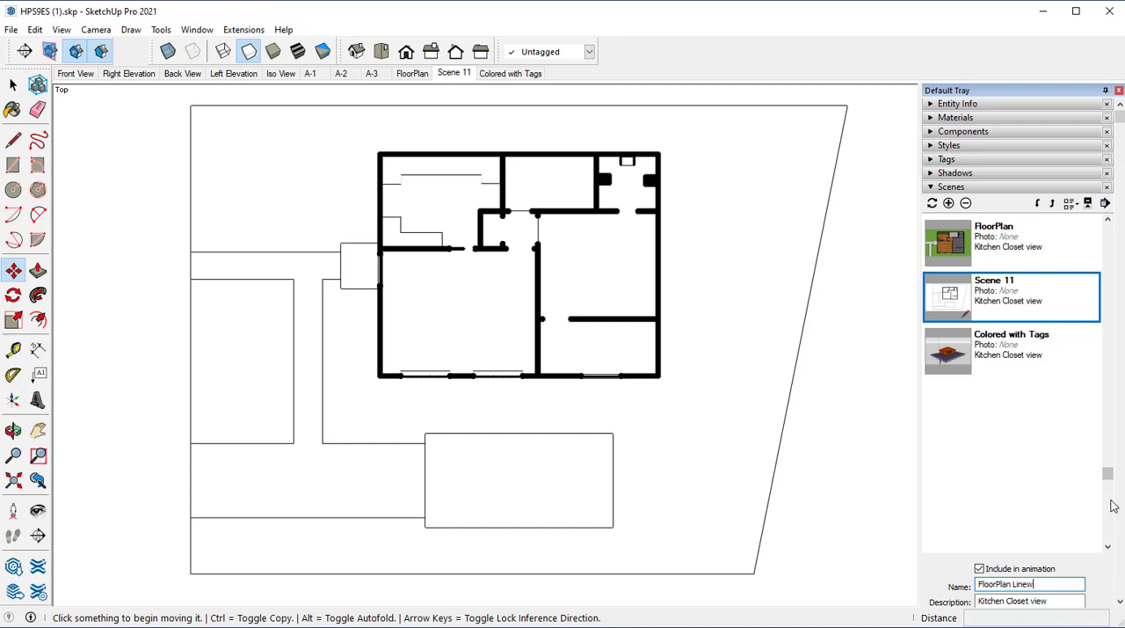
{"action": "type", "text": "ork"}
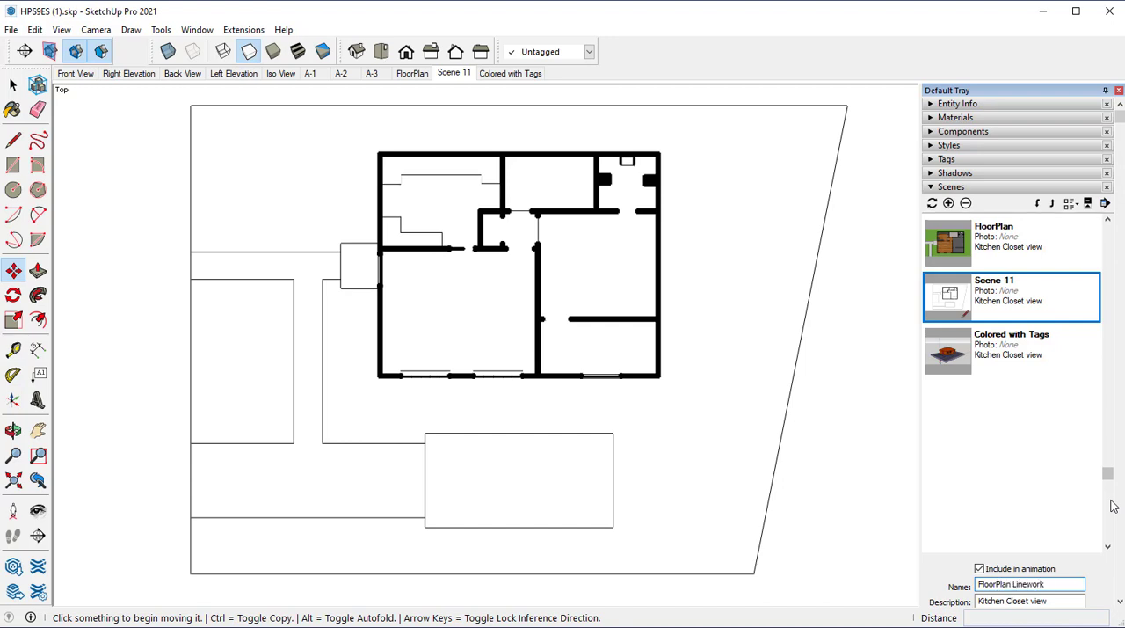